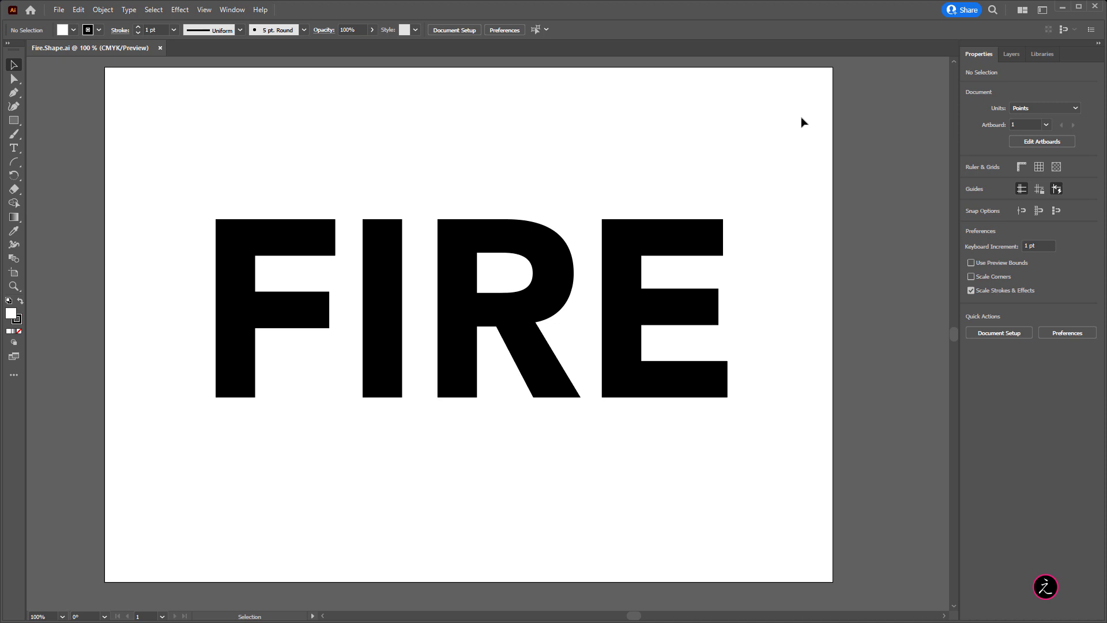
mouse_move(562, 166)
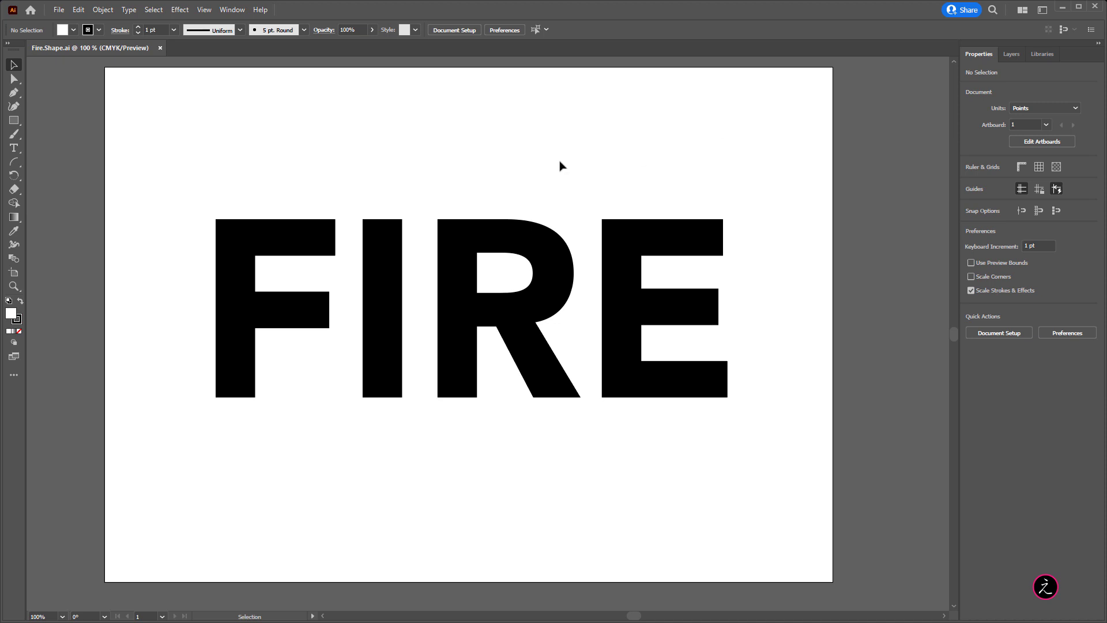
mouse_move(512, 162)
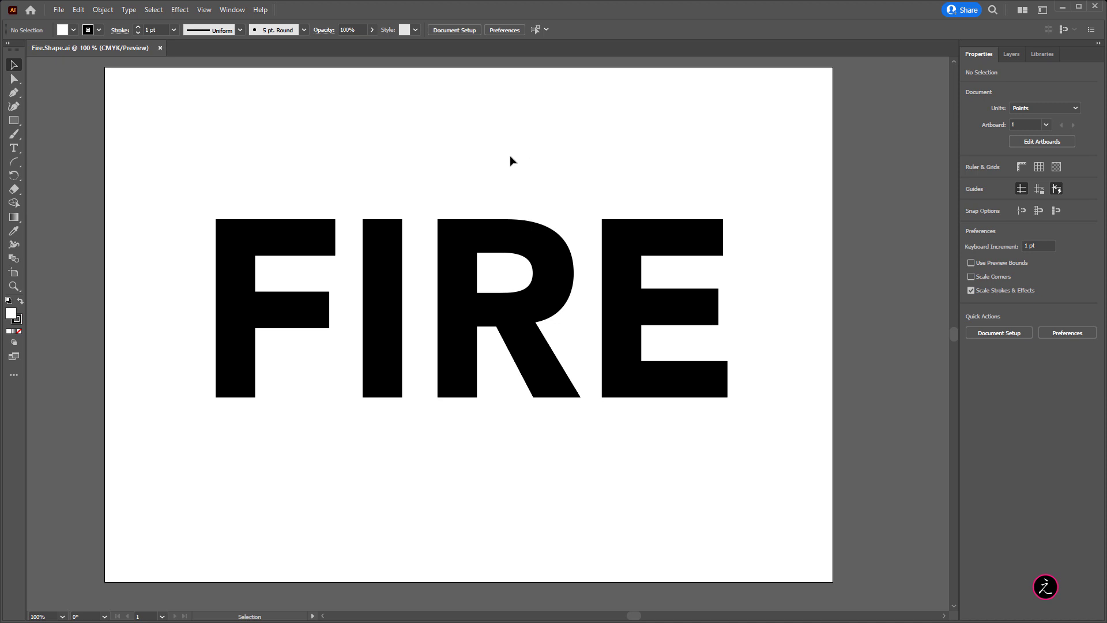
mouse_move(314, 16)
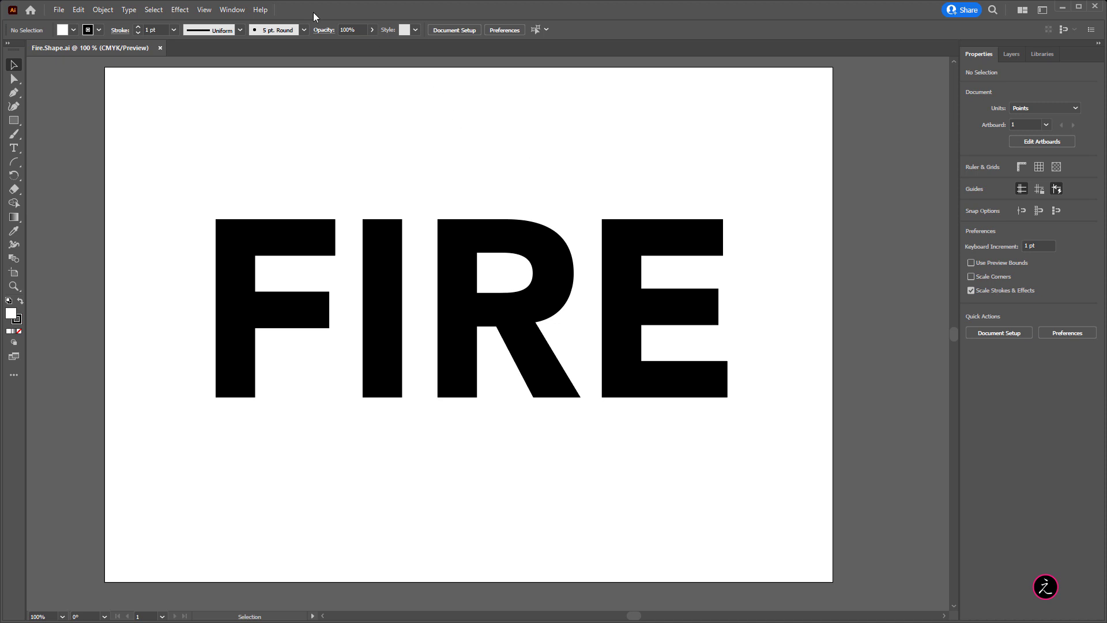
Step: Show the Swatches panel from the Window menu and switch it to Large Thumbnail View
left_click(232, 10)
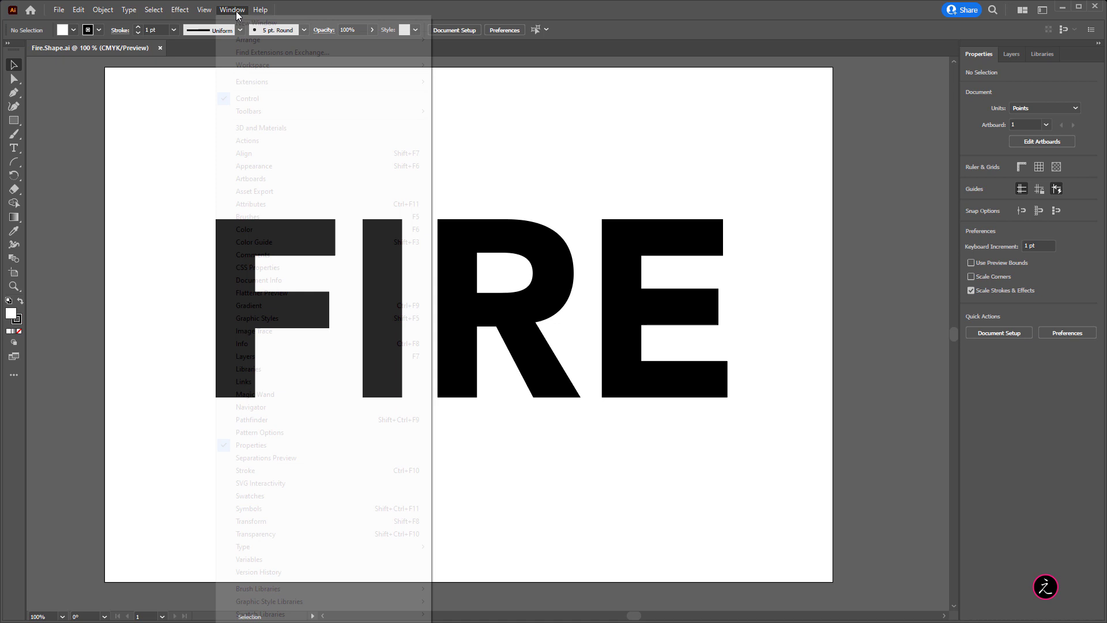
mouse_move(307, 470)
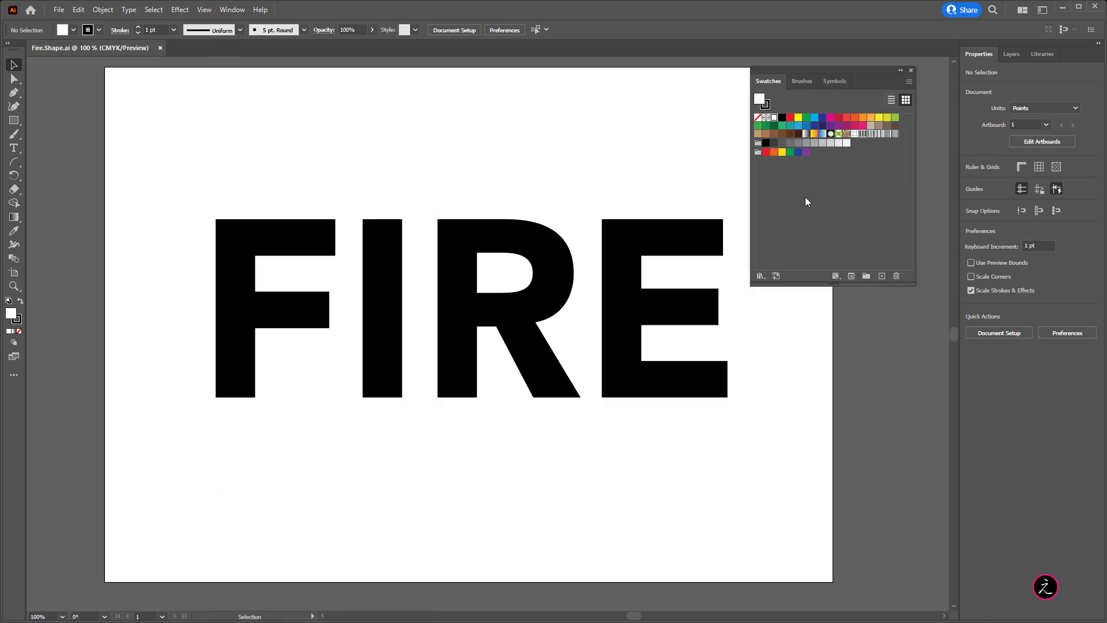
mouse_move(824, 205)
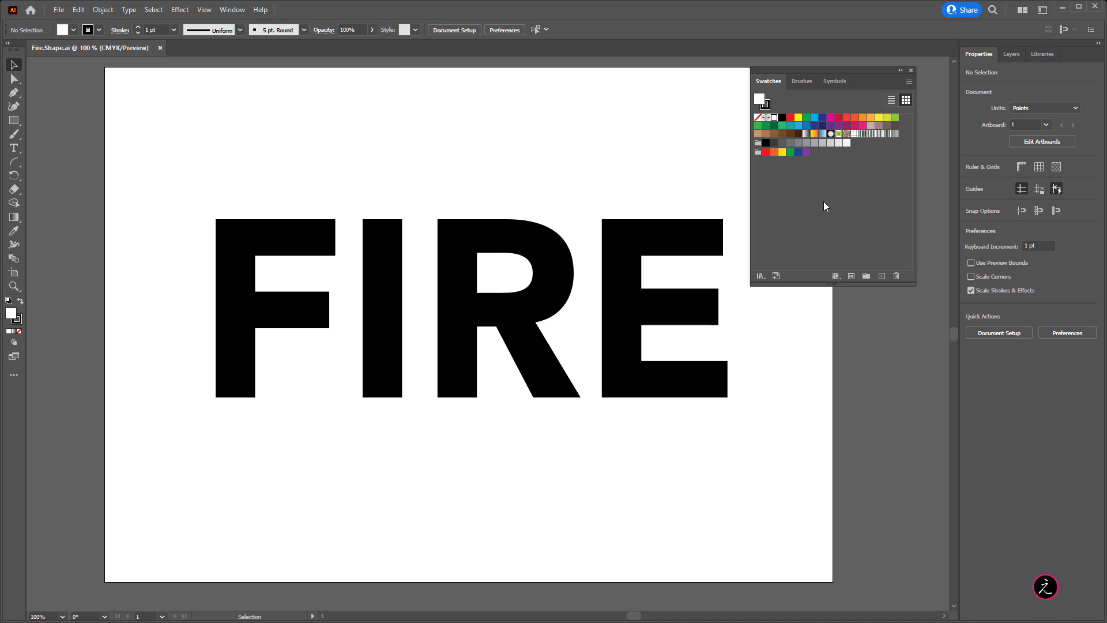
mouse_move(845, 205)
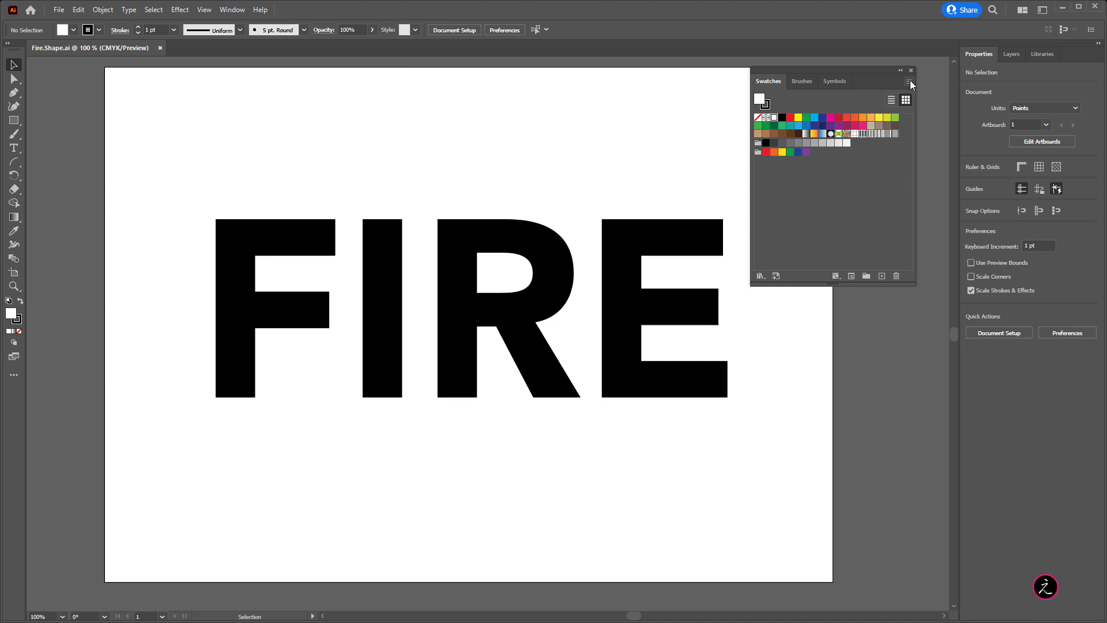
left_click(911, 82)
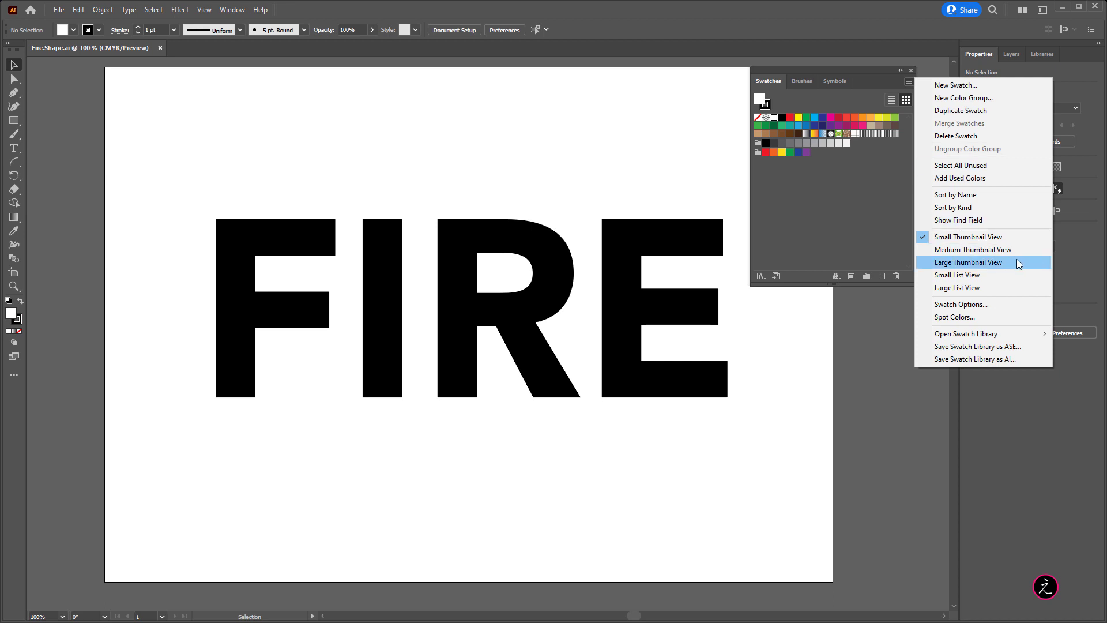
left_click(973, 249)
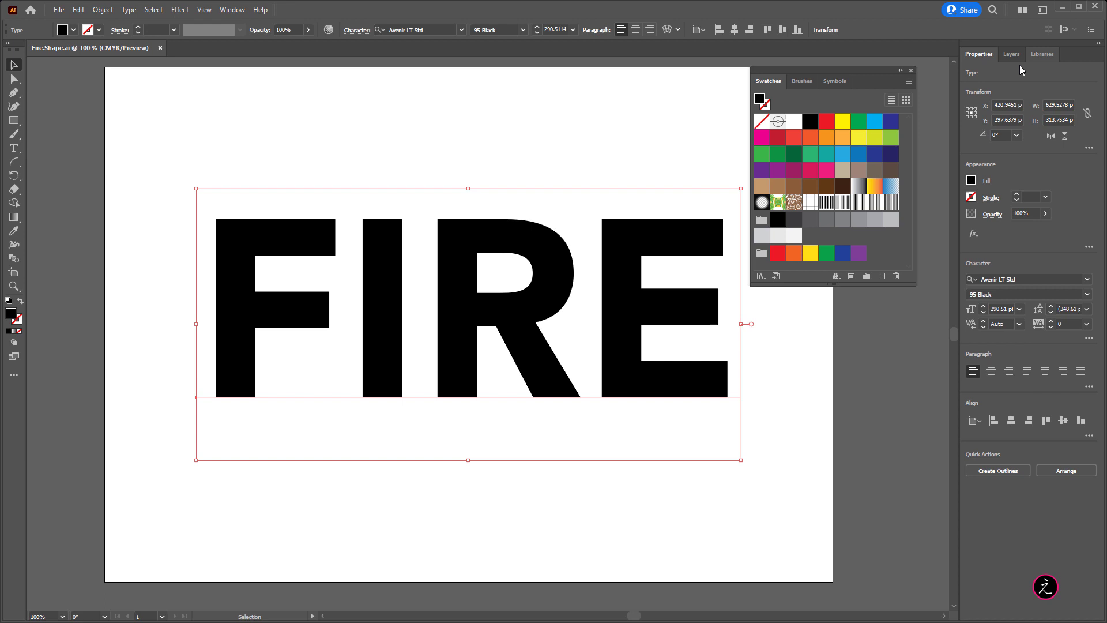
left_click(1024, 294)
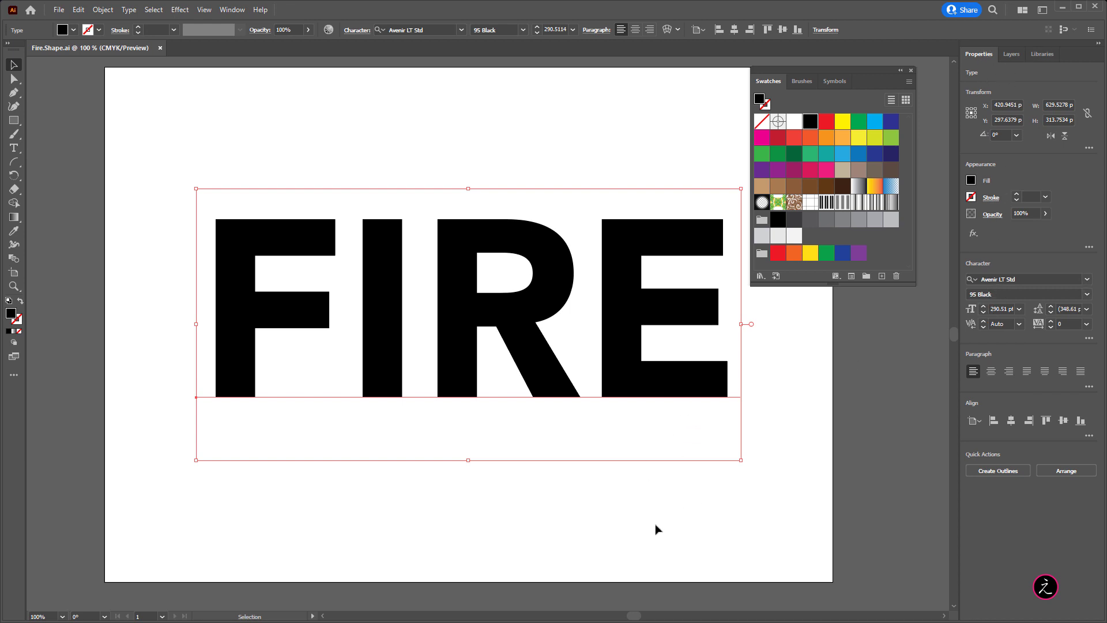
mouse_move(628, 531)
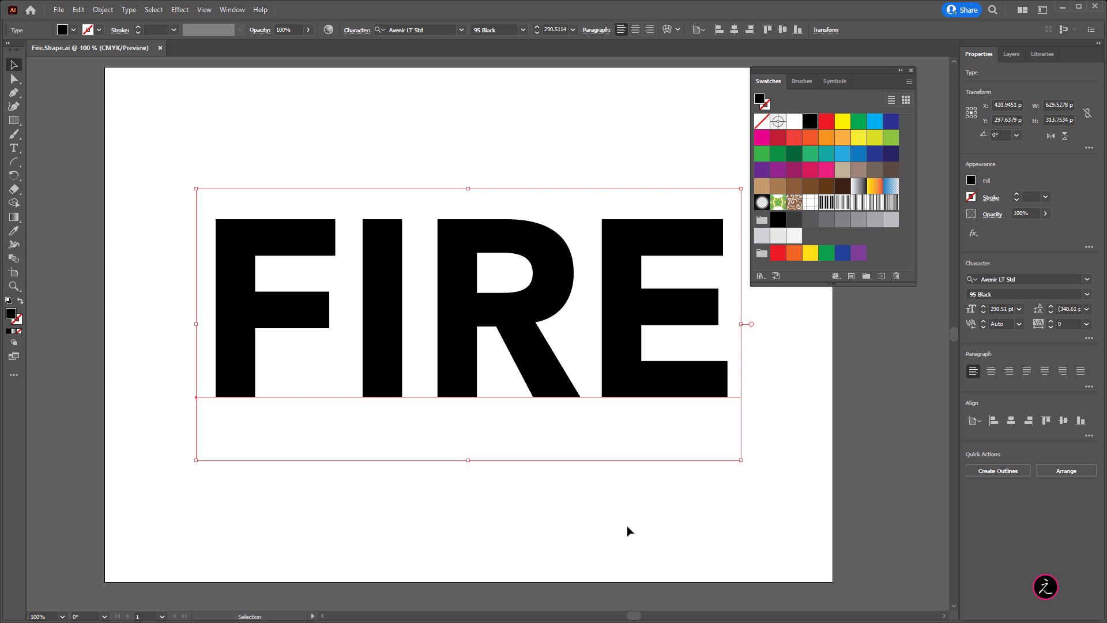
mouse_move(674, 510)
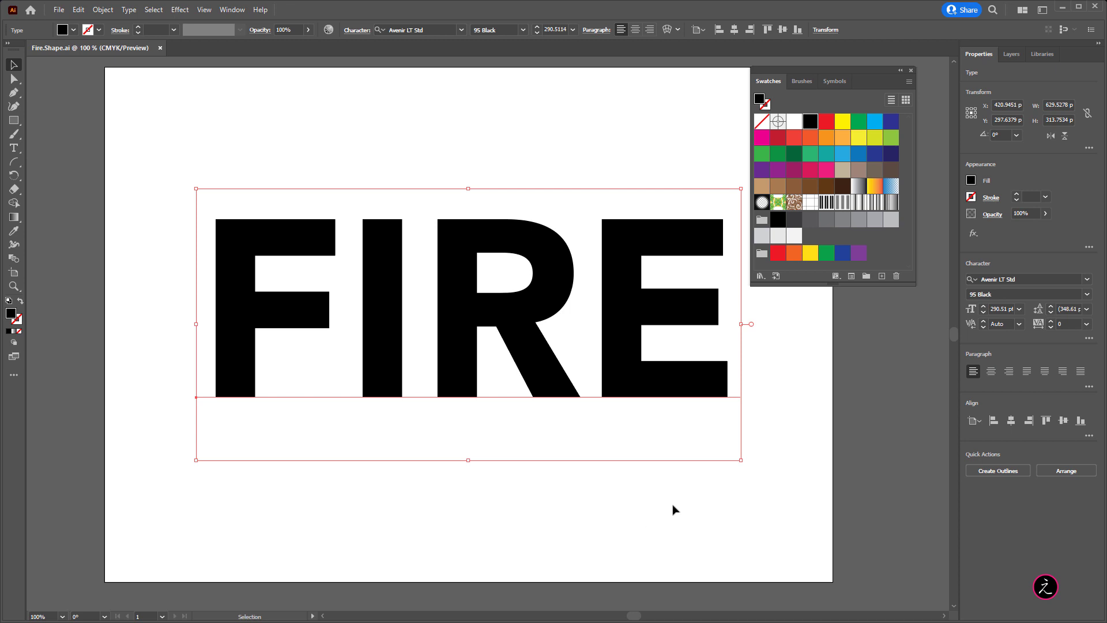
mouse_move(405, 109)
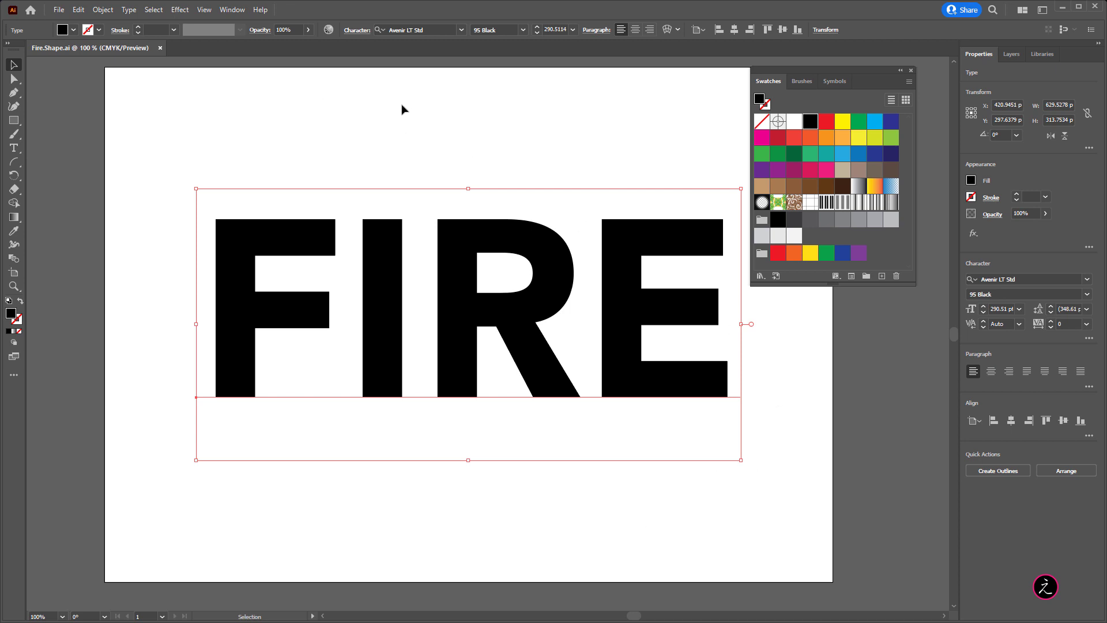
mouse_move(811, 229)
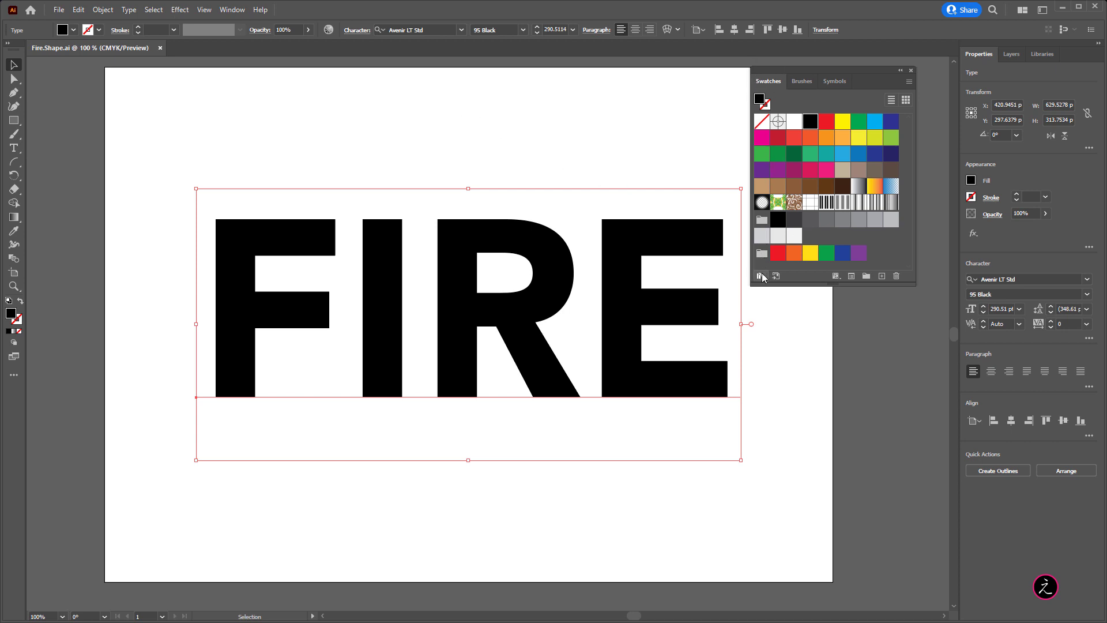
mouse_move(761, 275)
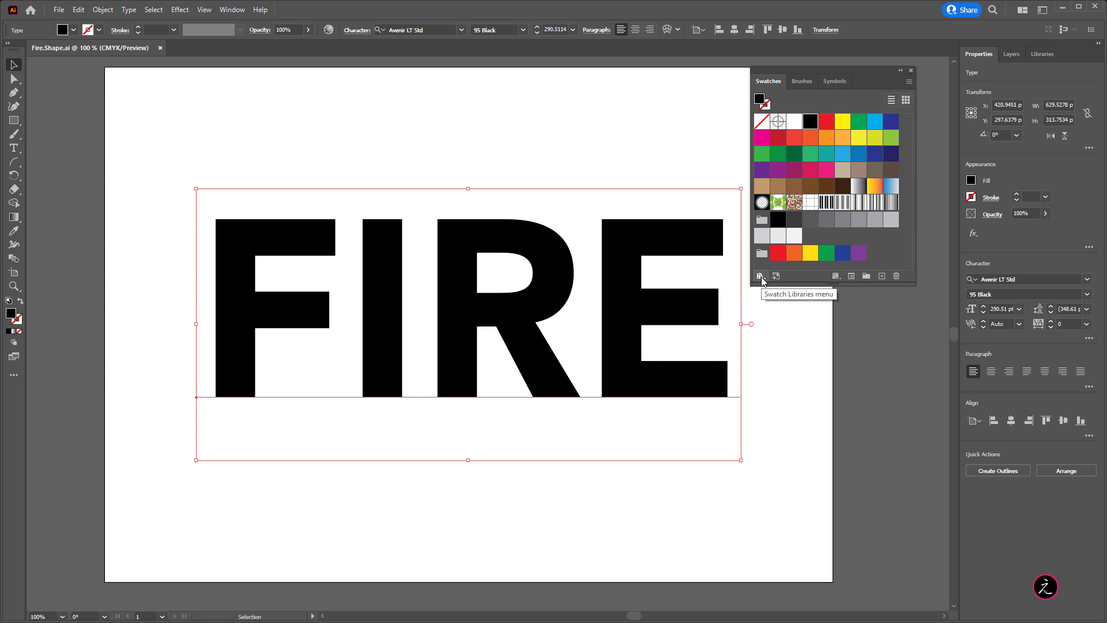
Step: Load the Basic Graphics_Dots pattern library and fill the FIRE text with a dot pattern swatch
left_click(761, 276)
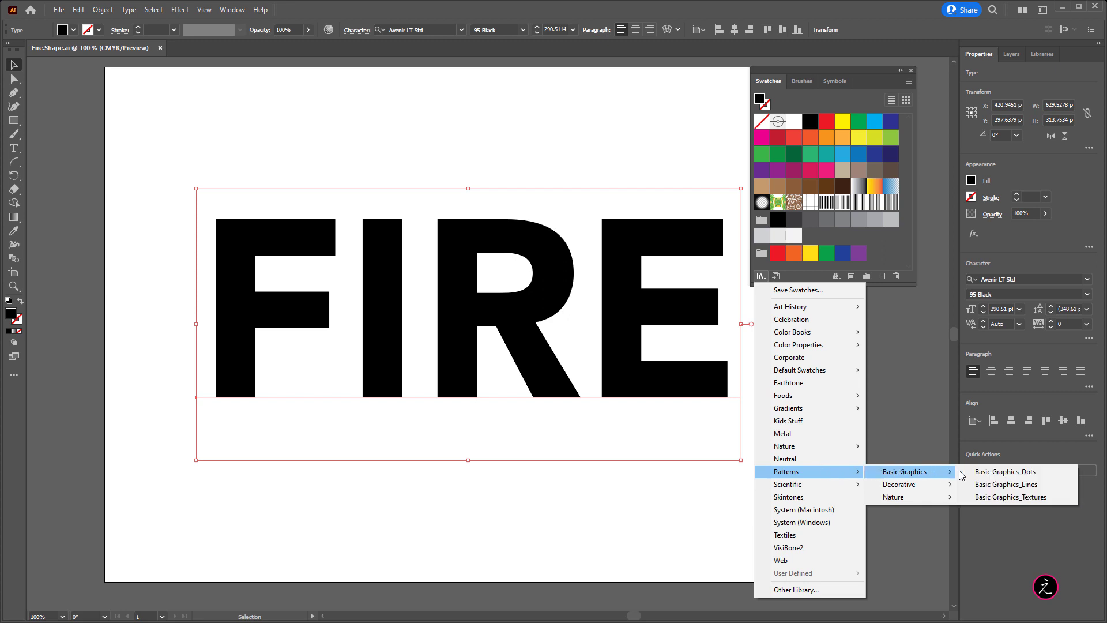
mouse_move(1018, 472)
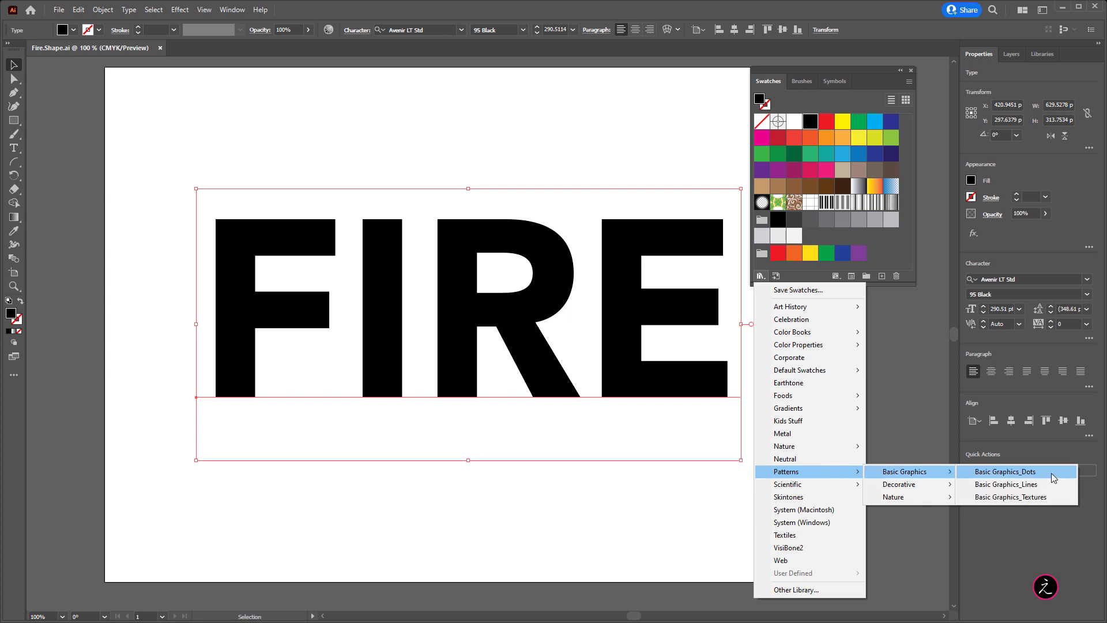
left_click(1005, 470)
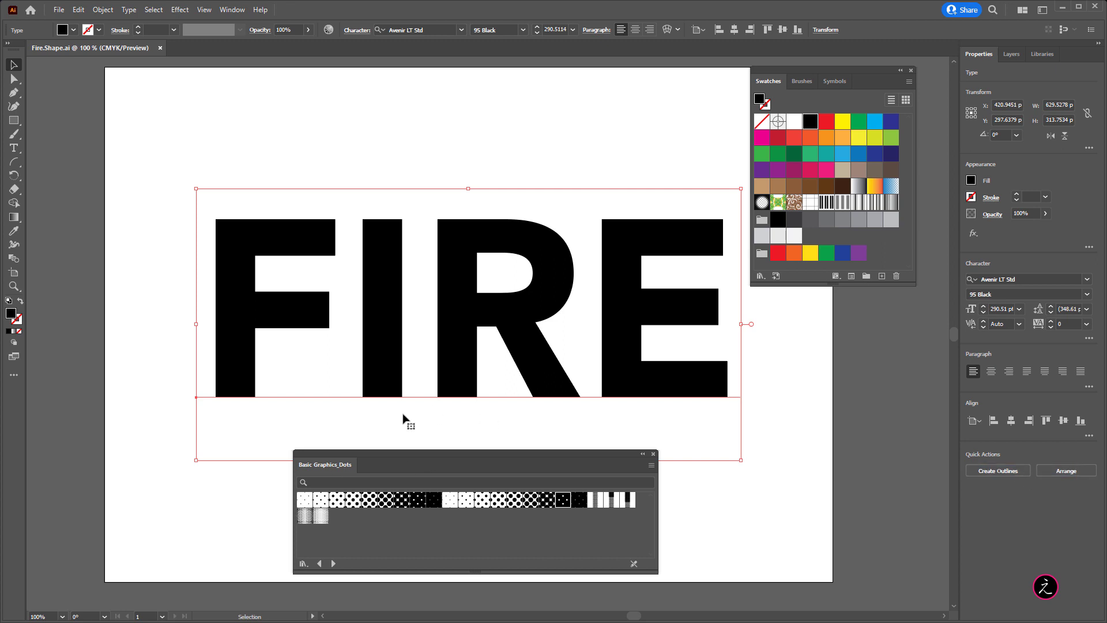
mouse_move(408, 247)
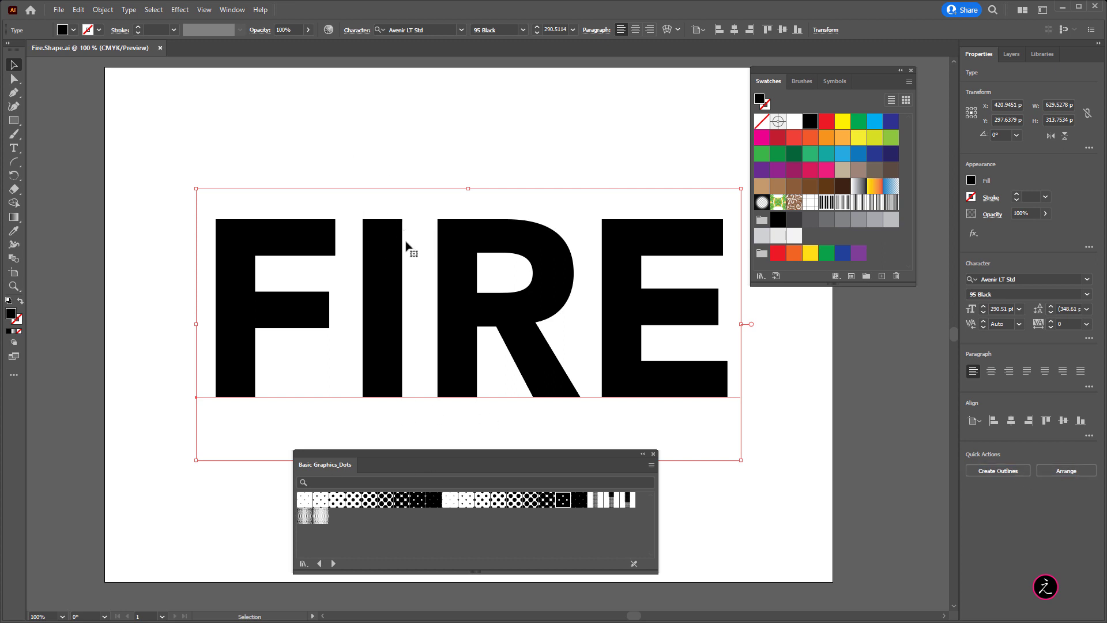
mouse_move(408, 539)
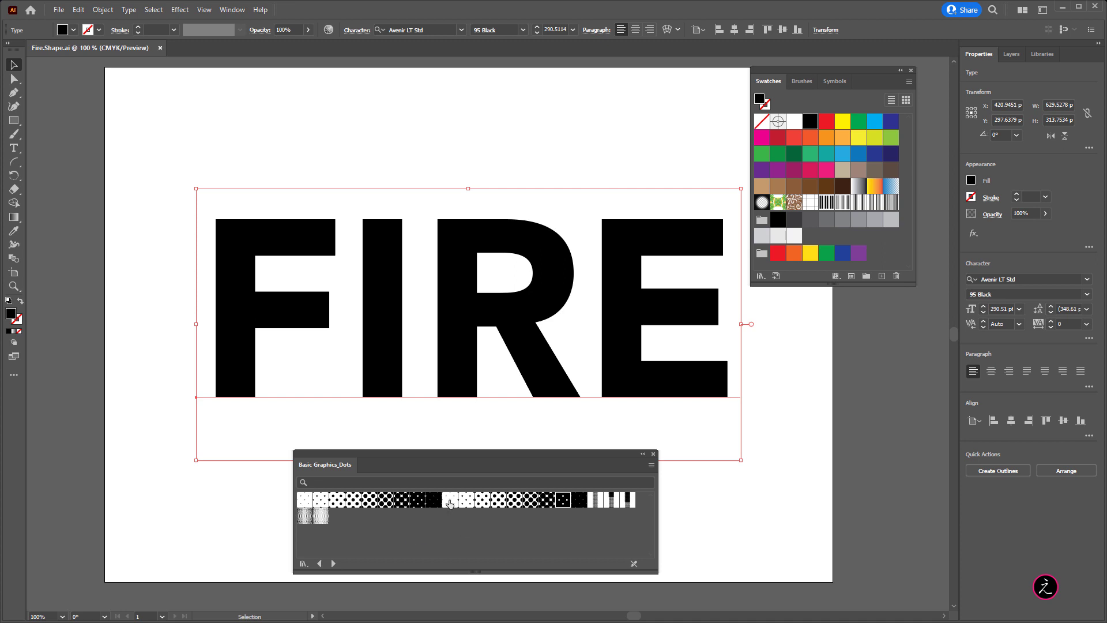
left_click(450, 500)
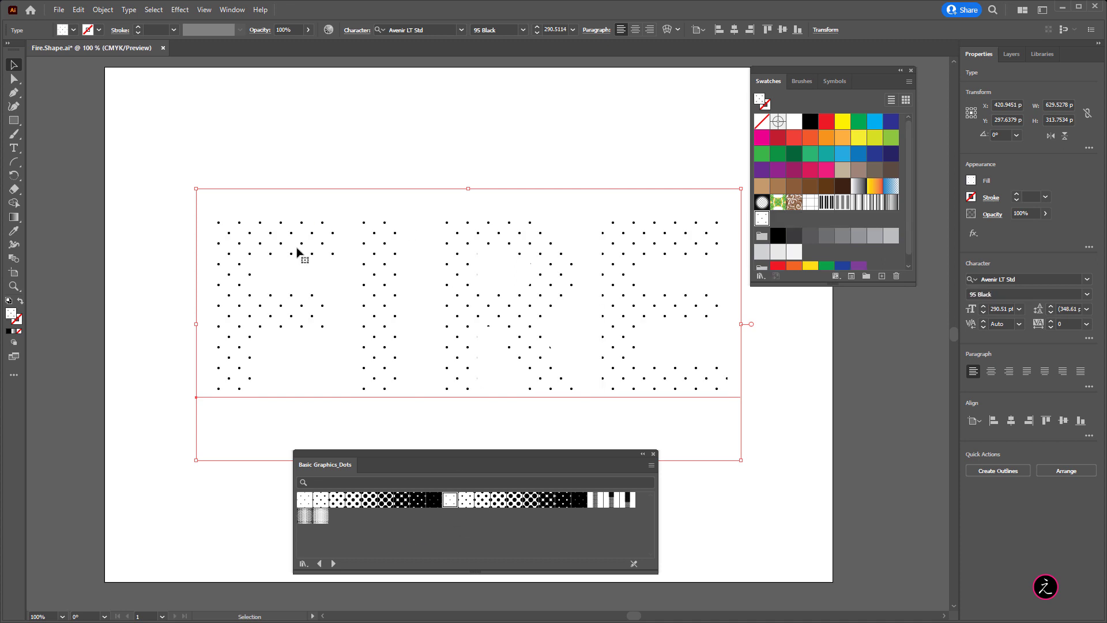
mouse_move(436, 249)
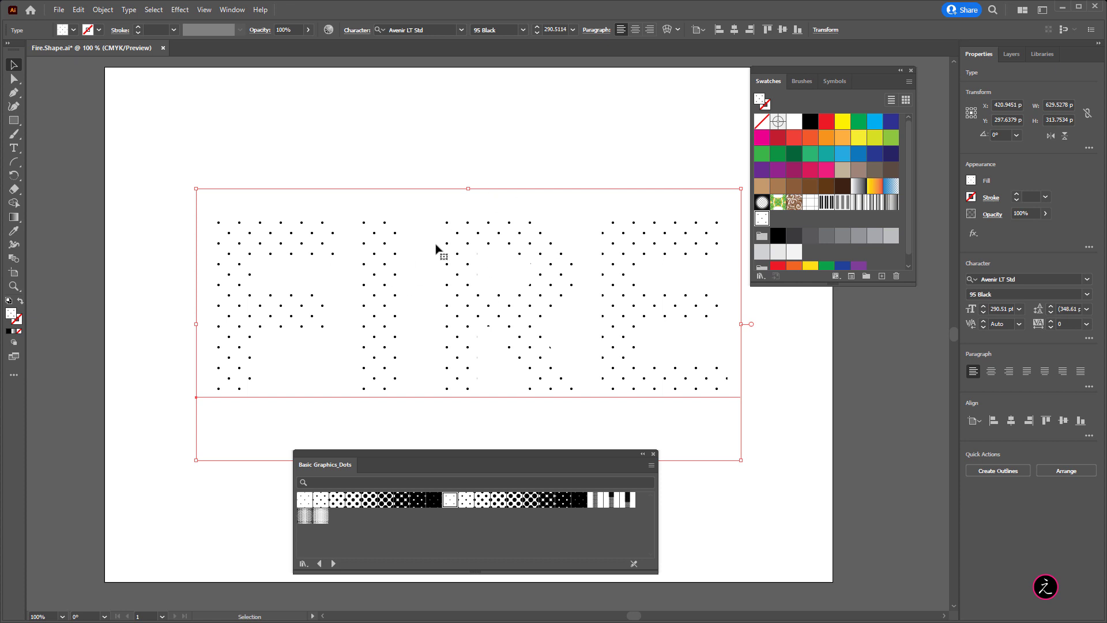
mouse_move(597, 275)
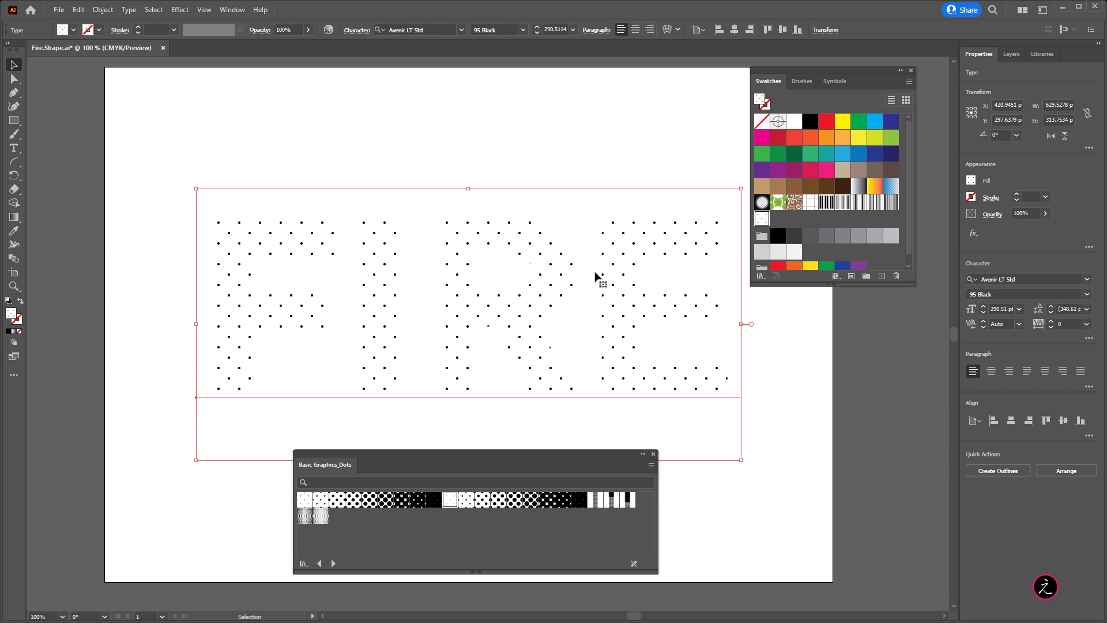
mouse_move(776, 175)
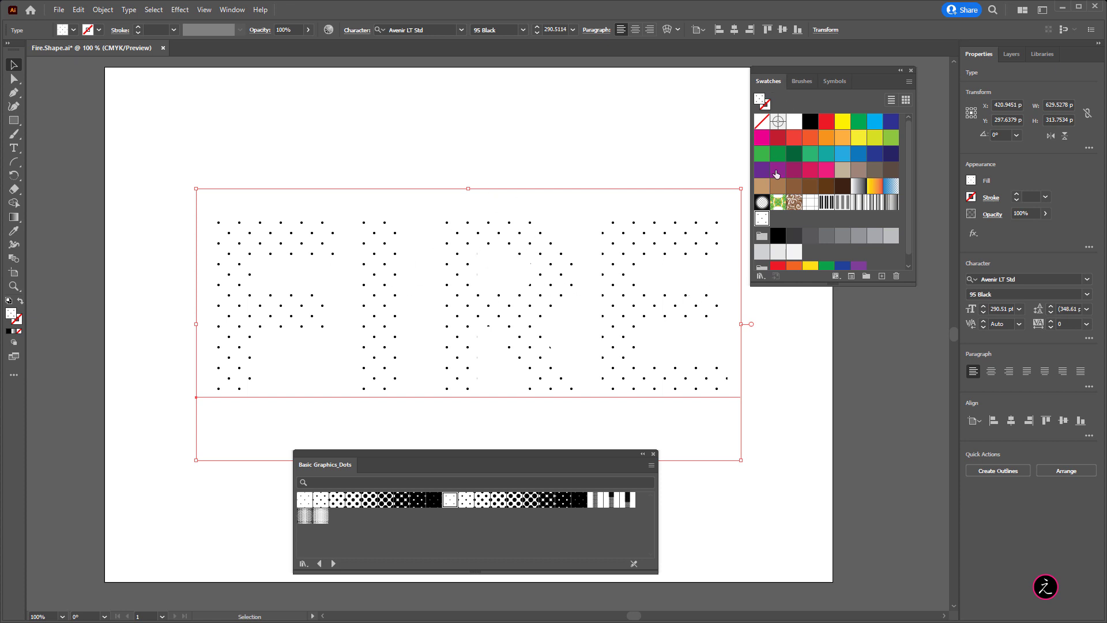
mouse_move(762, 219)
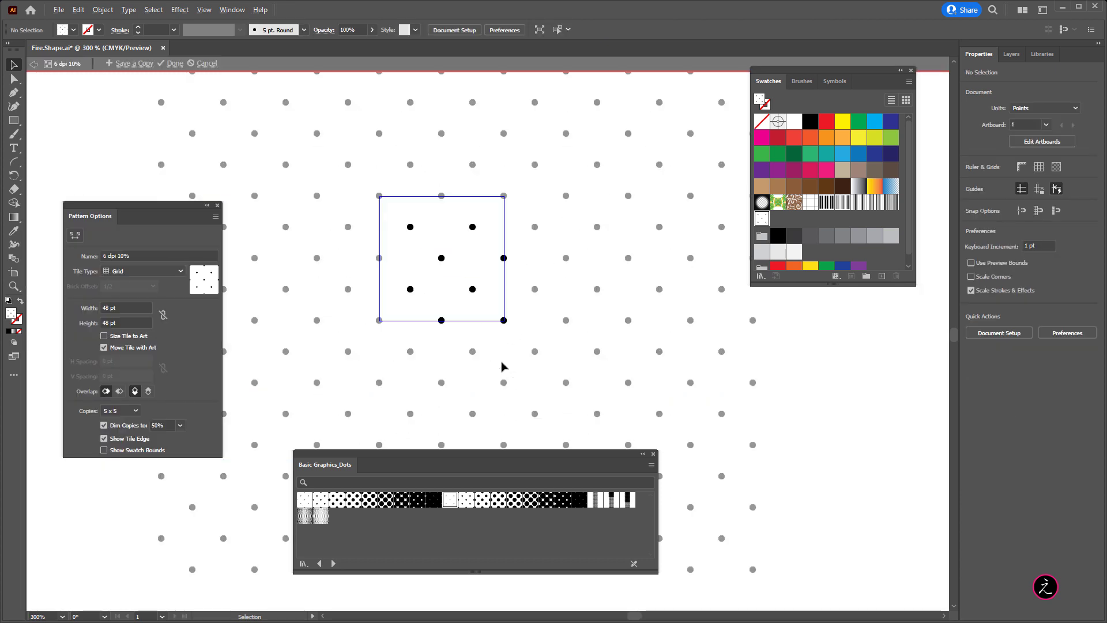
mouse_move(359, 190)
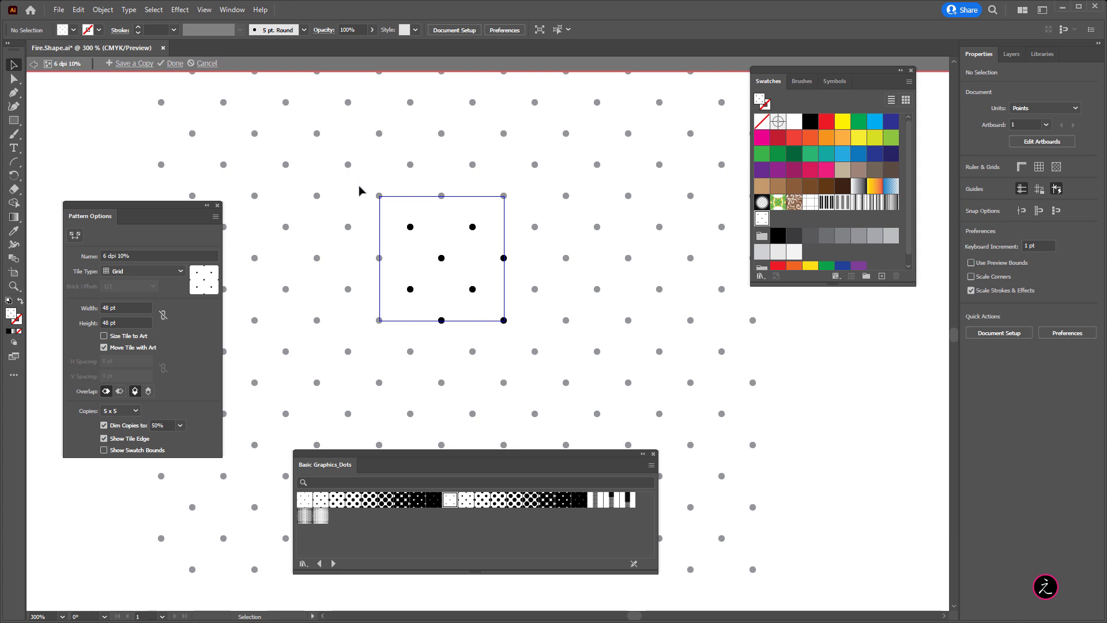
mouse_move(364, 200)
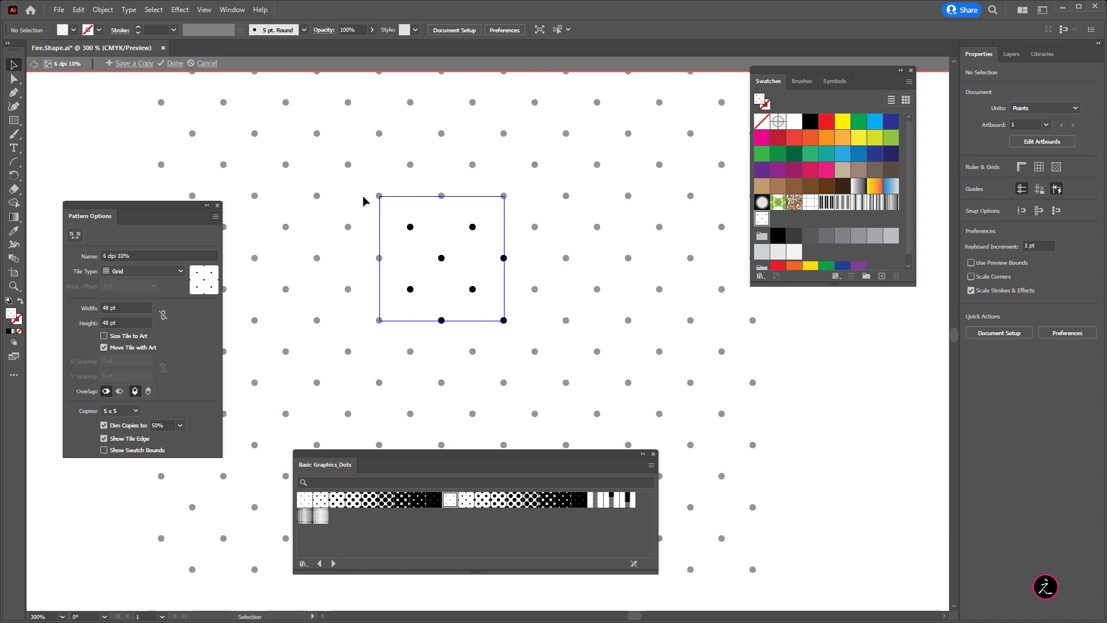
mouse_move(391, 225)
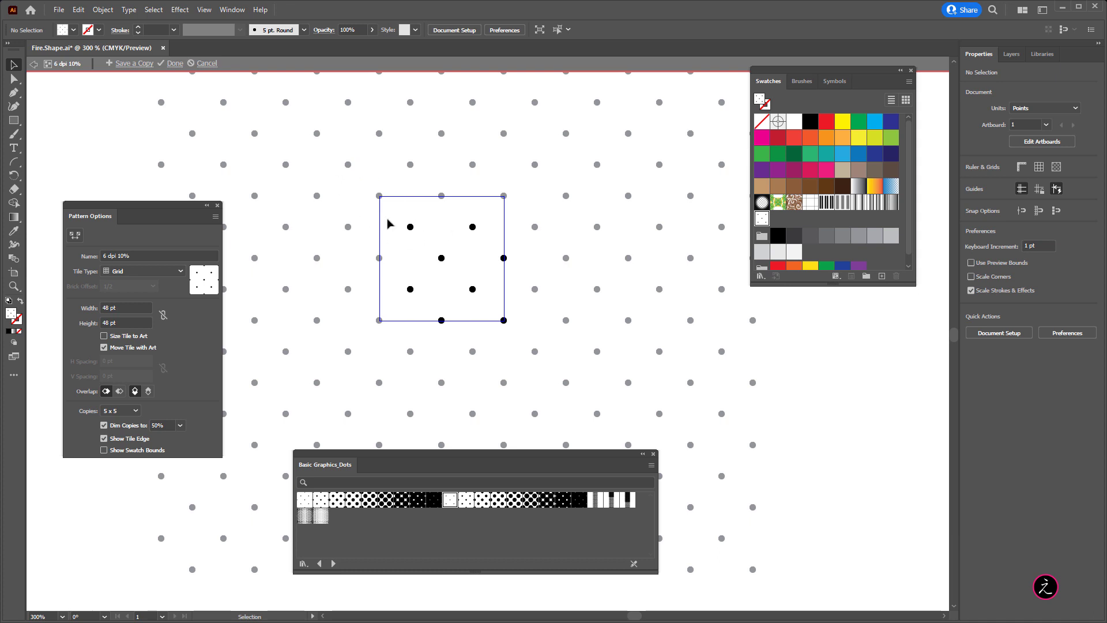
mouse_move(355, 177)
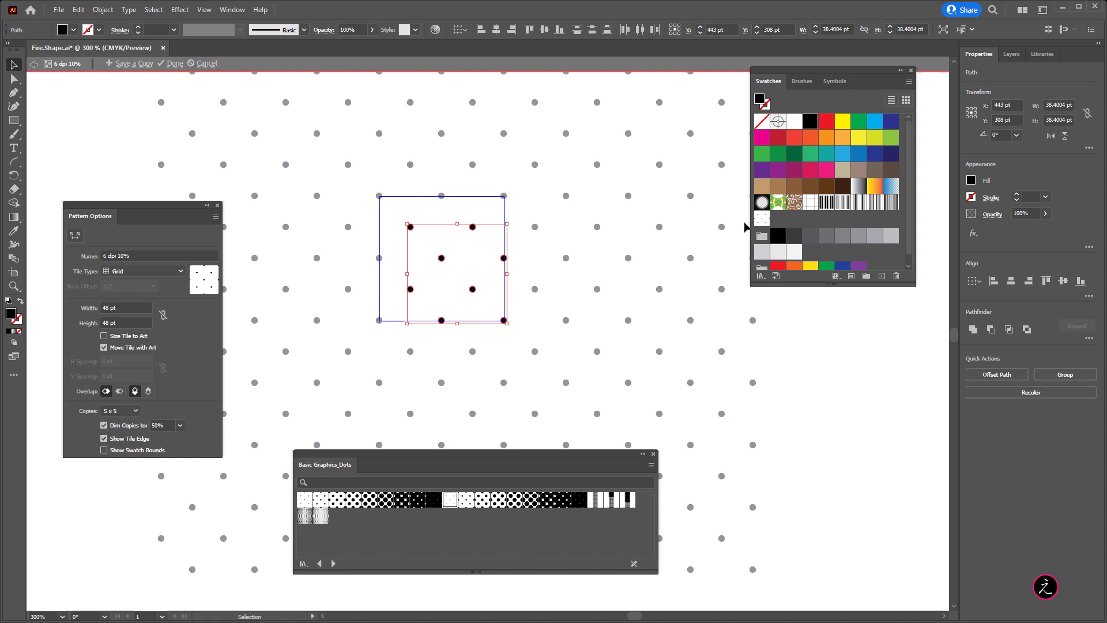
mouse_move(793, 121)
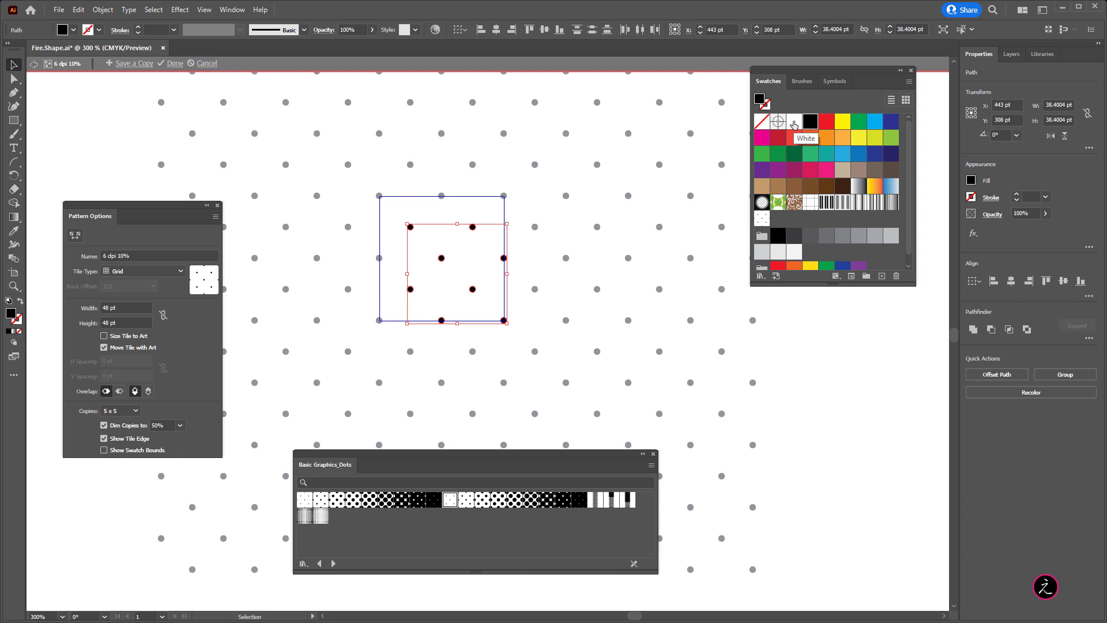
Step: Apply the White swatch to the selected dots of the 6 dpi 10% pattern
left_click(175, 62)
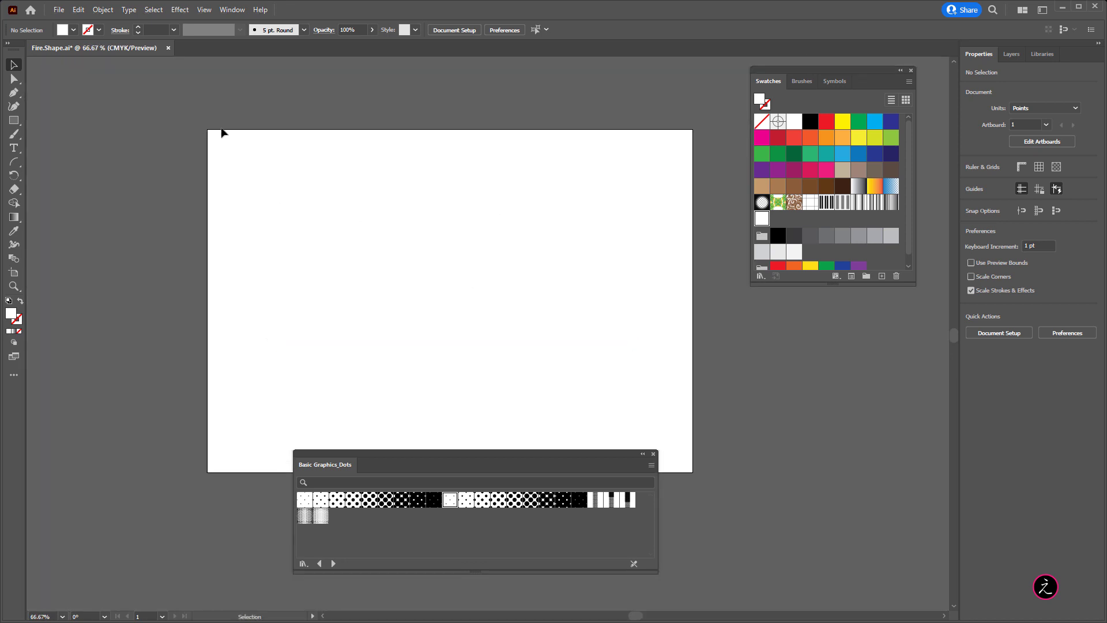
mouse_move(202, 144)
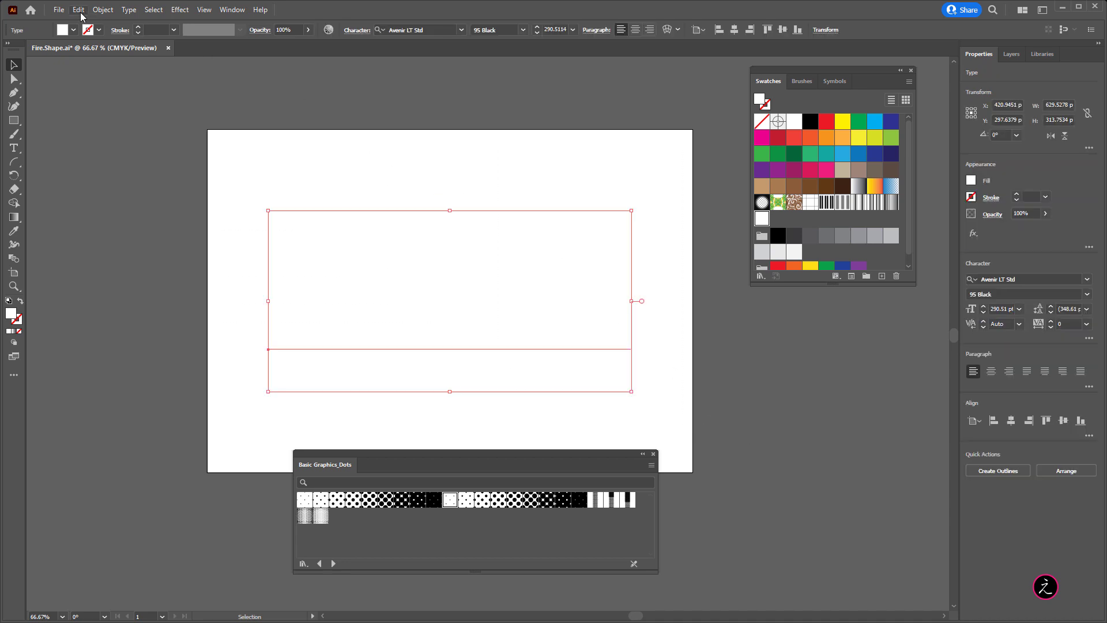
Step: Copy the selected white dotted FIRE text object via Edit > Copy
left_click(77, 9)
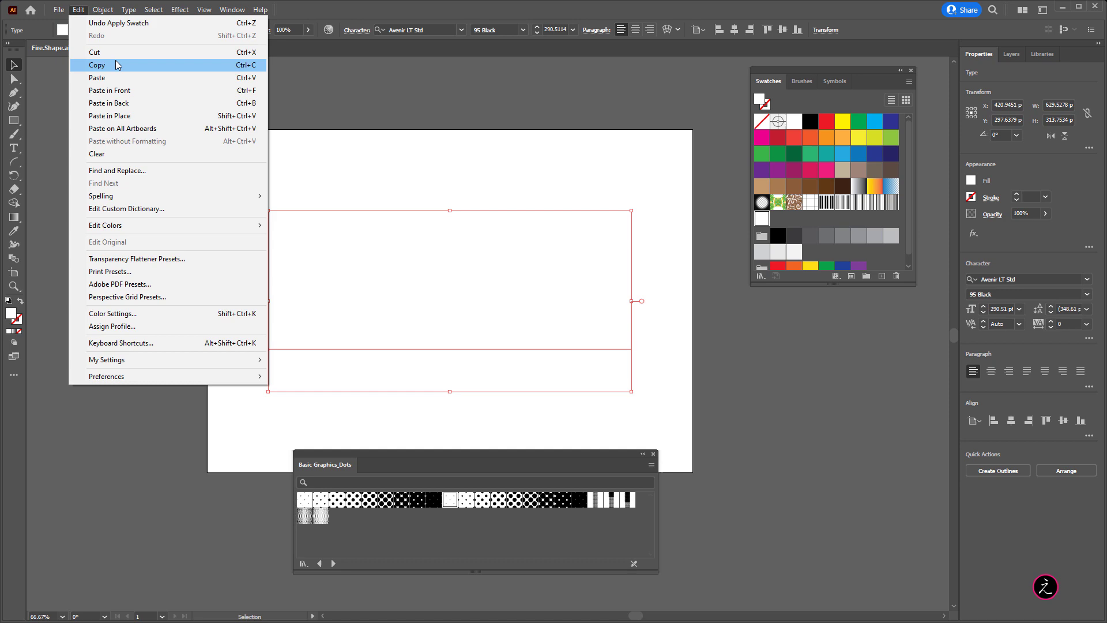
left_click(96, 64)
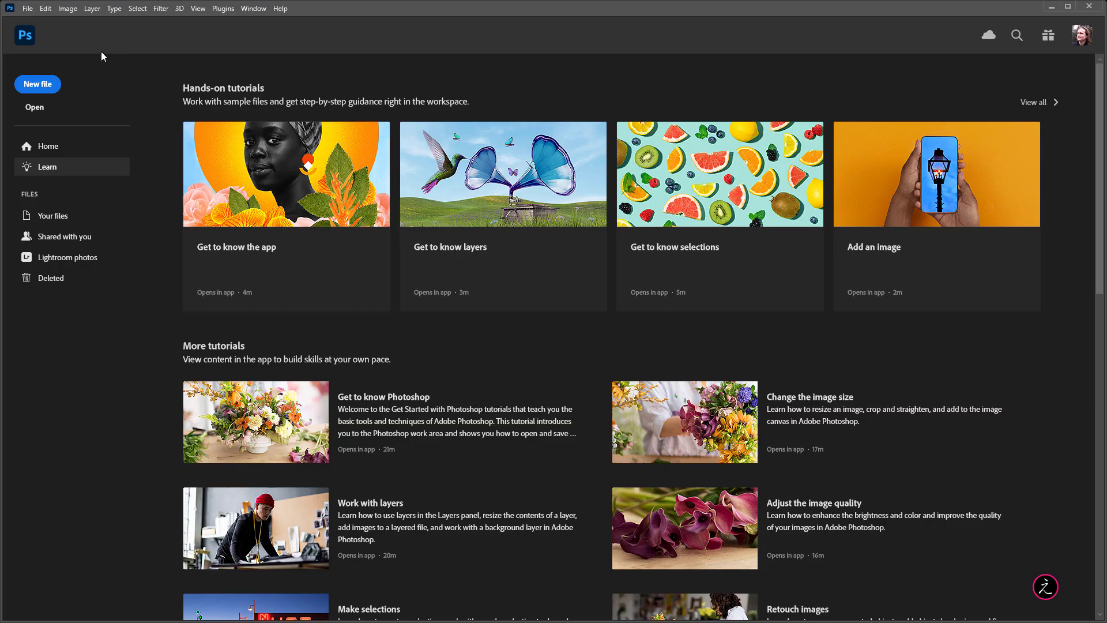
Step: Create a new document from the Film & Video HDTV 1080p preset (1920×1080, white background)
left_click(37, 84)
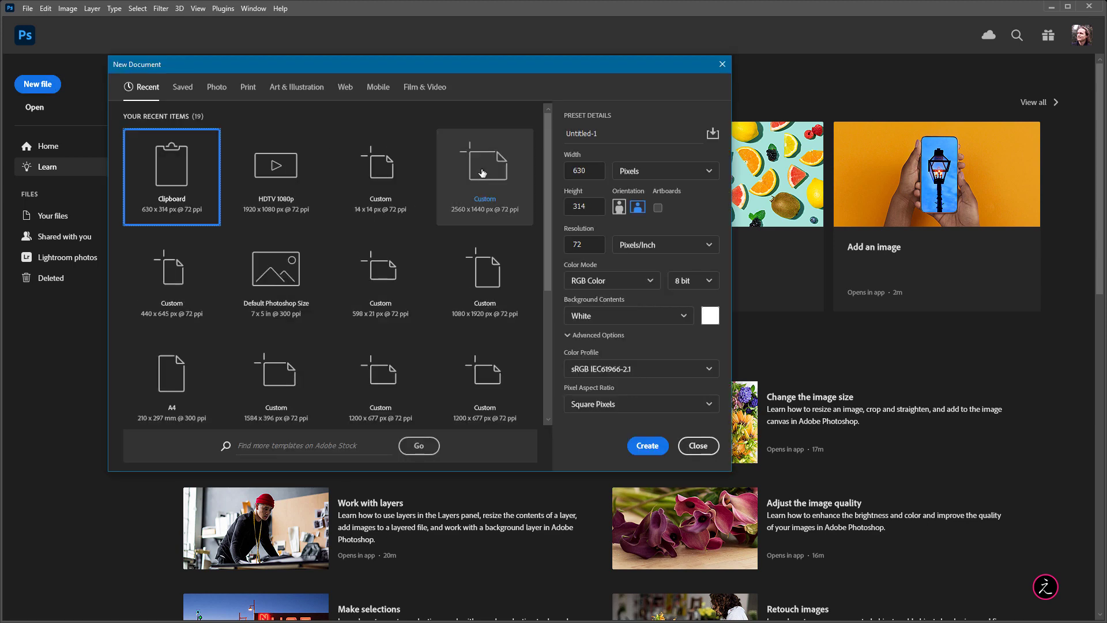
left_click(425, 86)
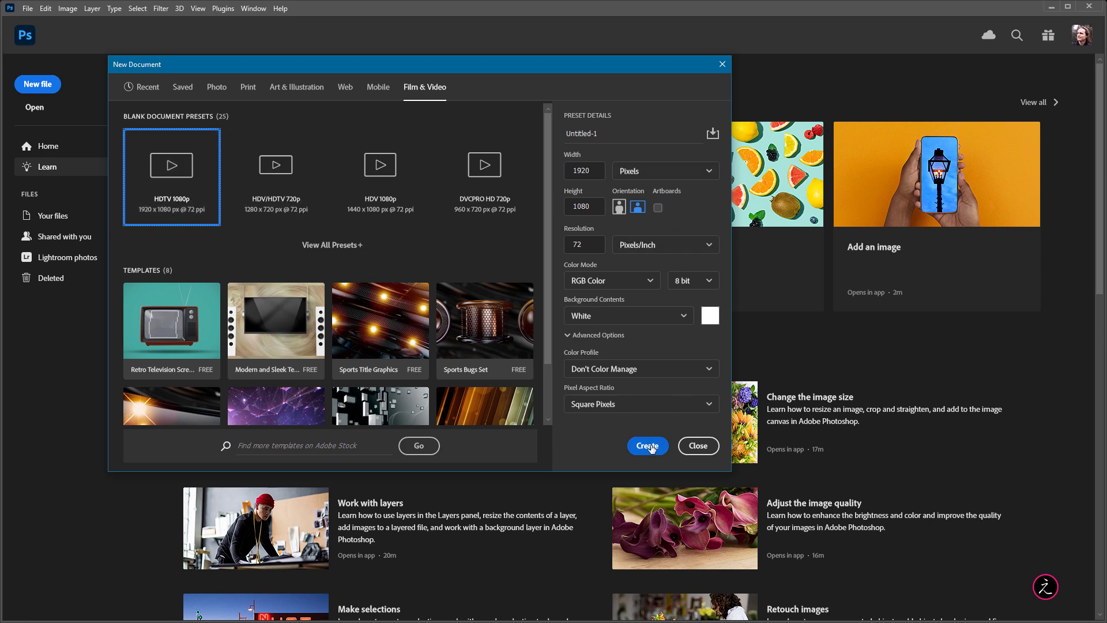
left_click(647, 445)
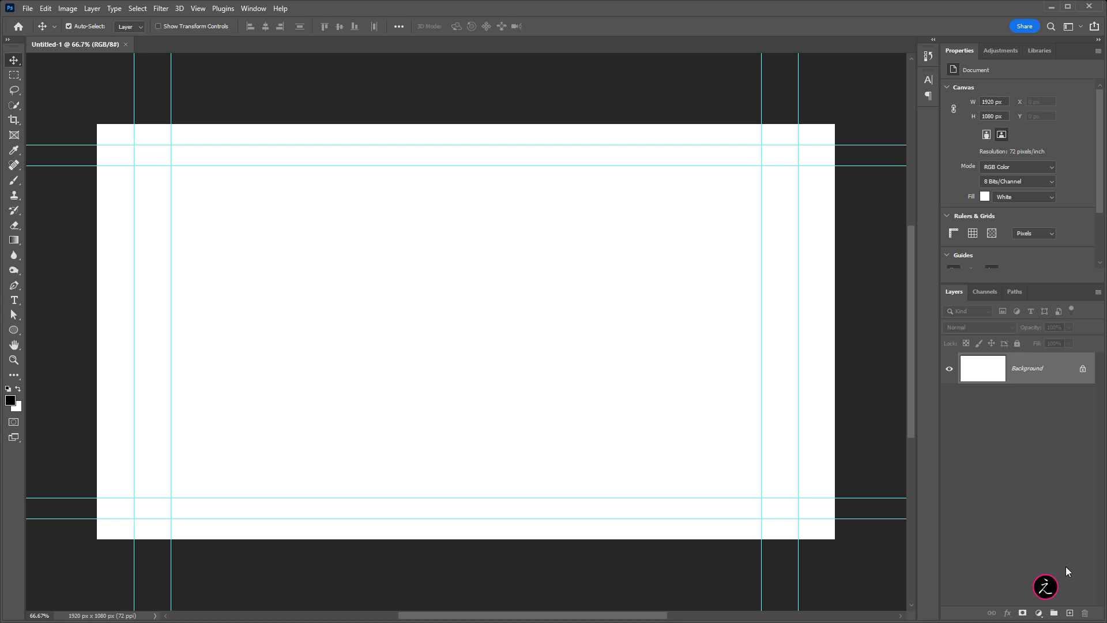
Step: Add a new empty Layer 1 and bring up the Fill dialog to fill it with black
left_click(1054, 611)
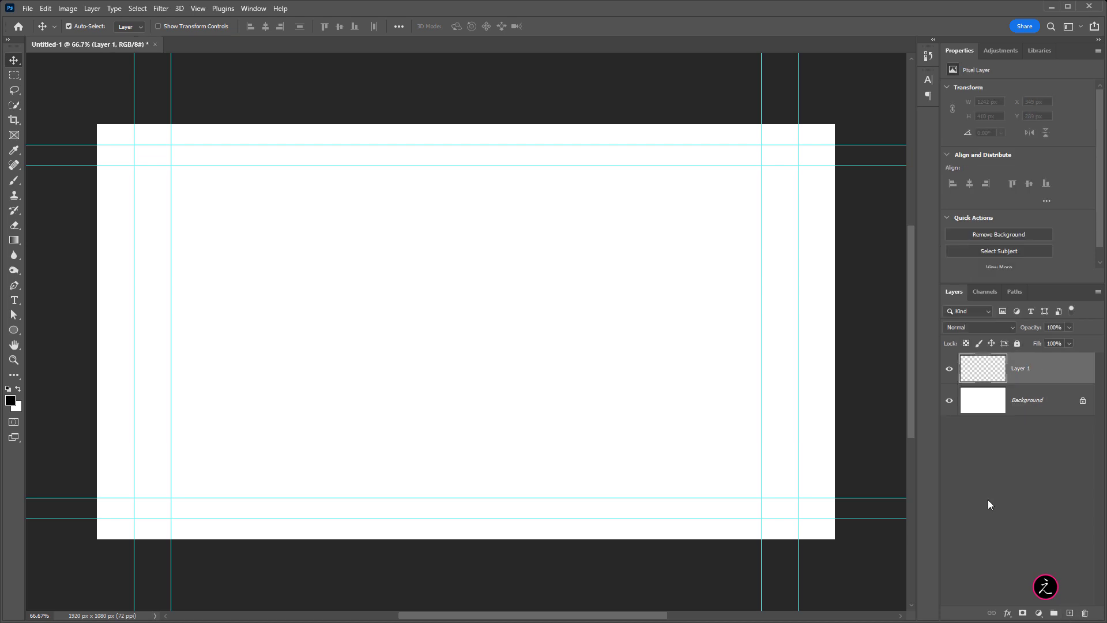
left_click(45, 8)
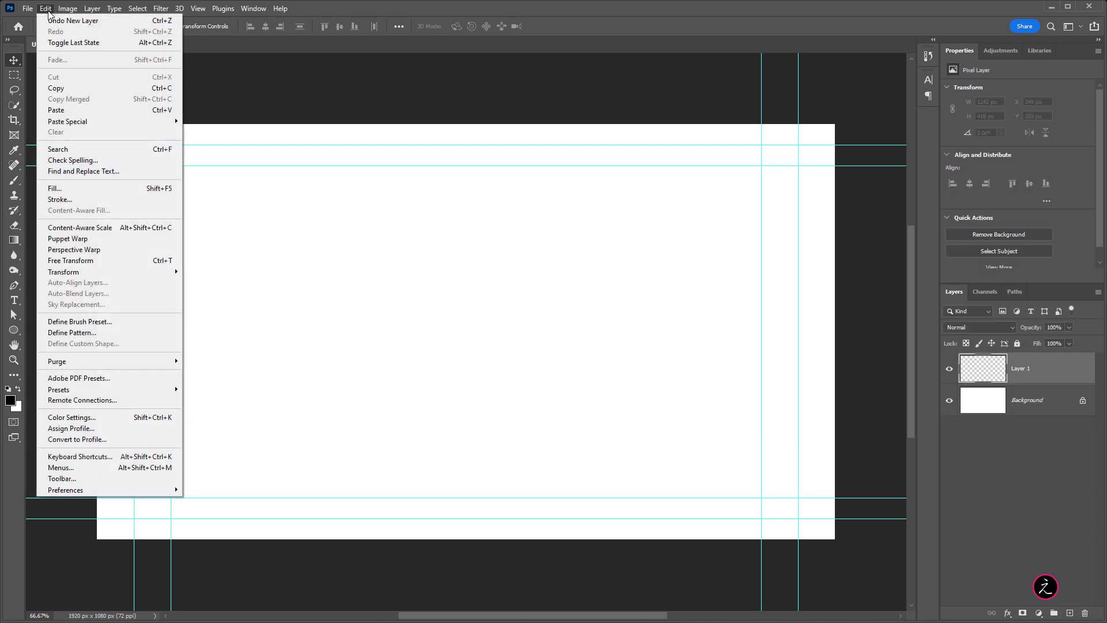
left_click(55, 188)
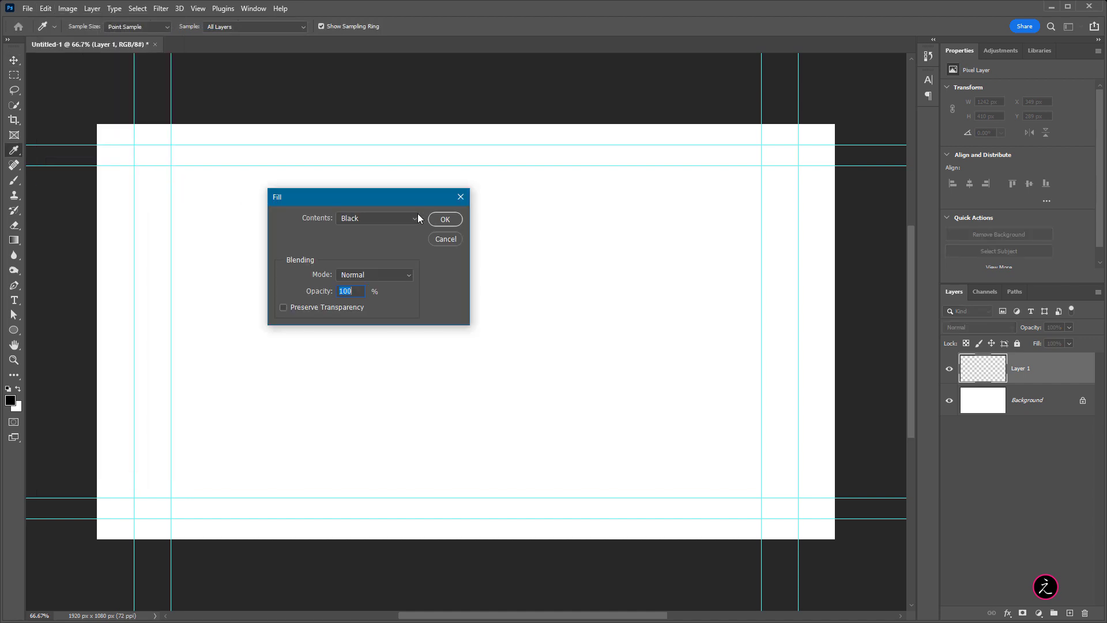
mouse_move(310, 242)
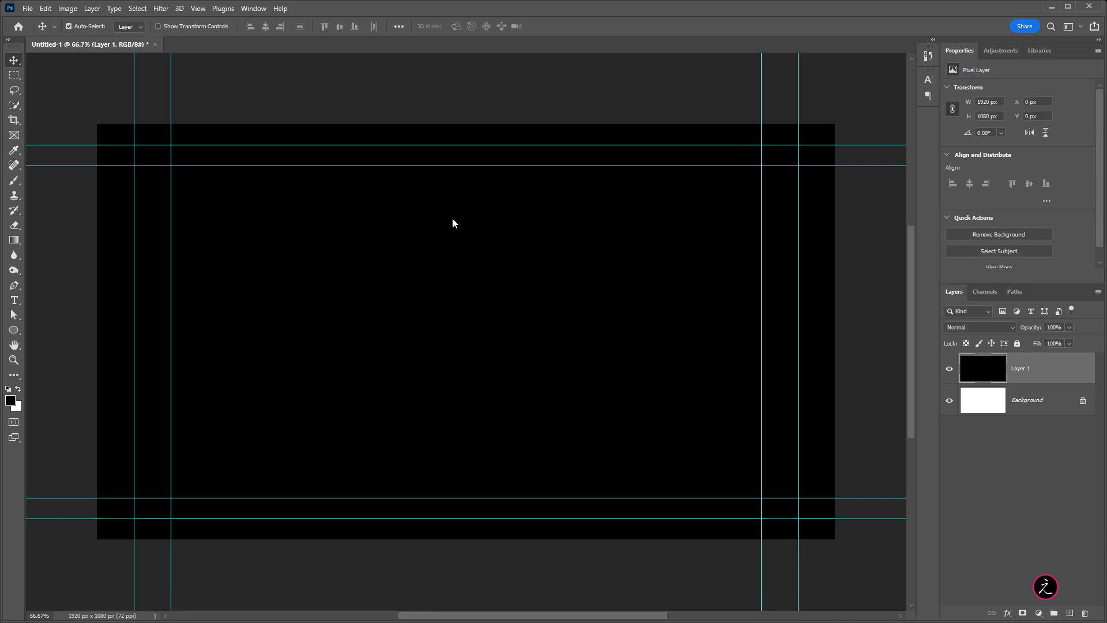
mouse_move(893, 375)
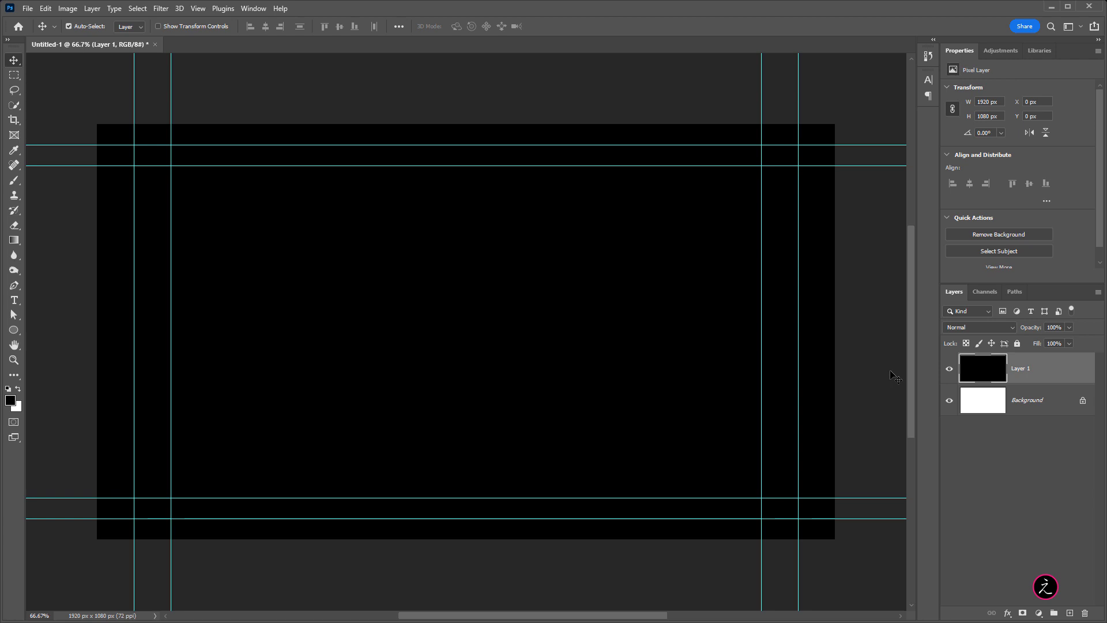
mouse_move(104, 37)
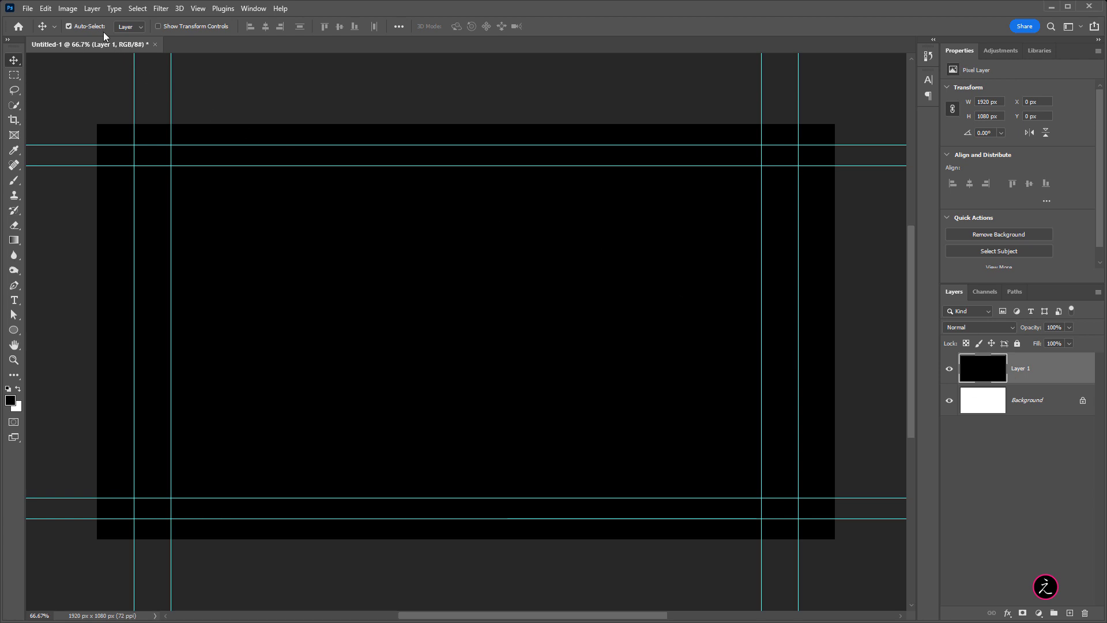
Step: Paste the dotted FIRE lettering as a Smart Object and commit its enlarged size on the black canvas
left_click(45, 8)
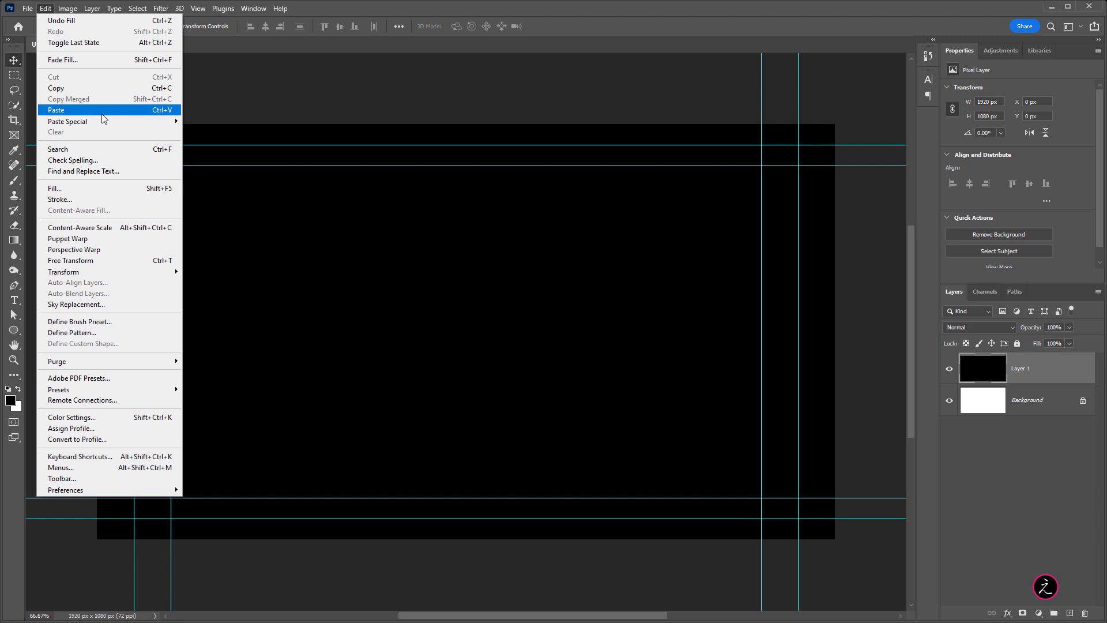
left_click(67, 121)
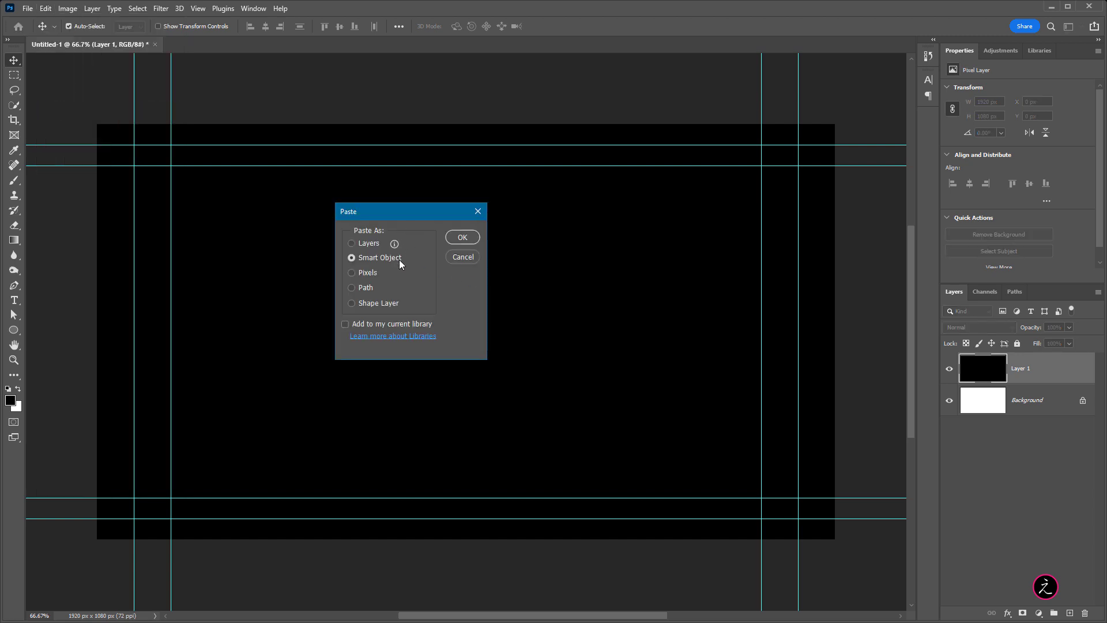
mouse_move(421, 263)
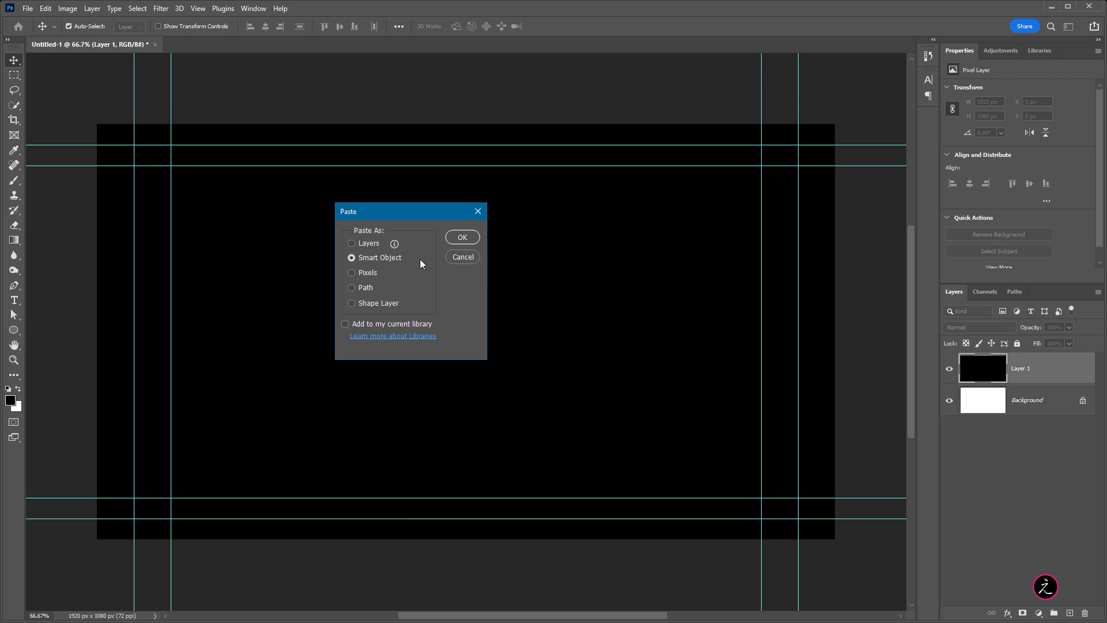
left_click(461, 237)
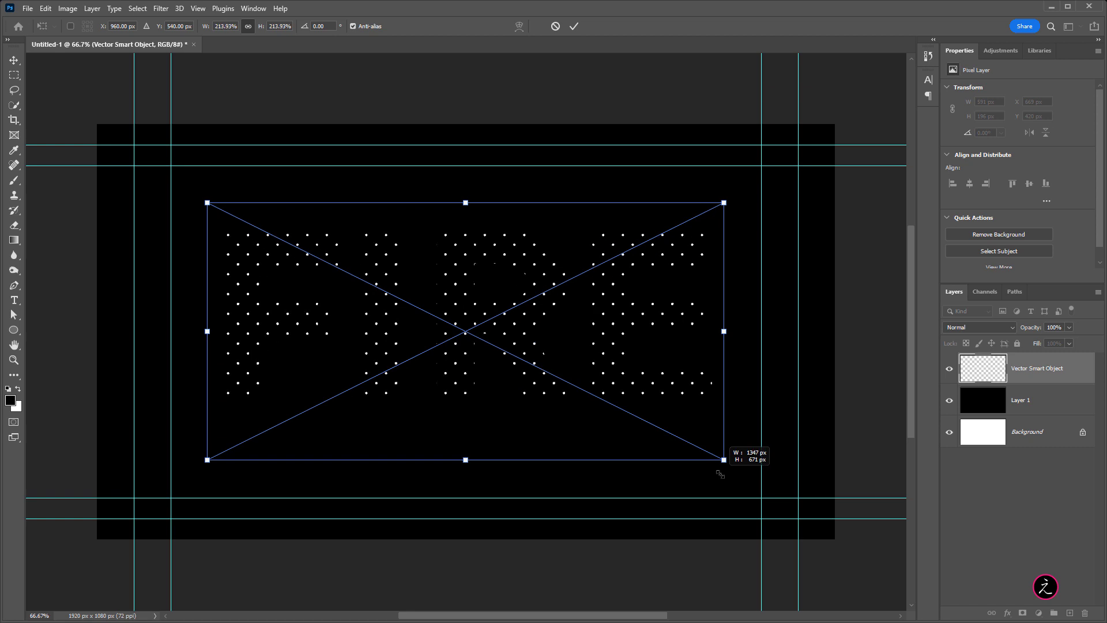
key("Return")
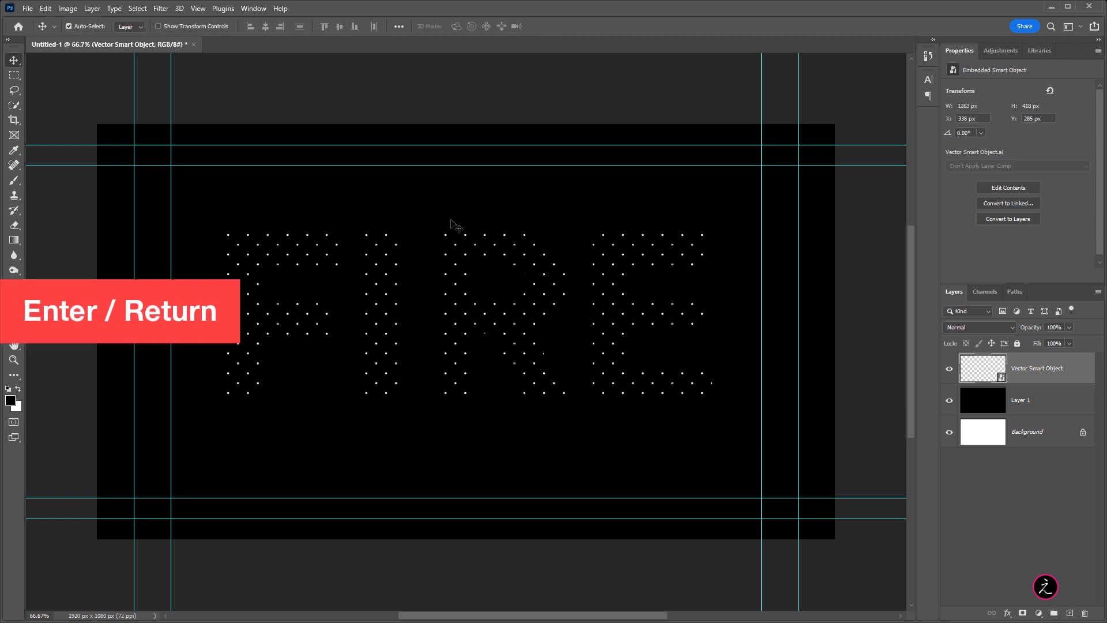
Step: Export the image as JPG, overwriting Saber.Shape.jpg in the Safer Fire Effect folder
left_click(28, 8)
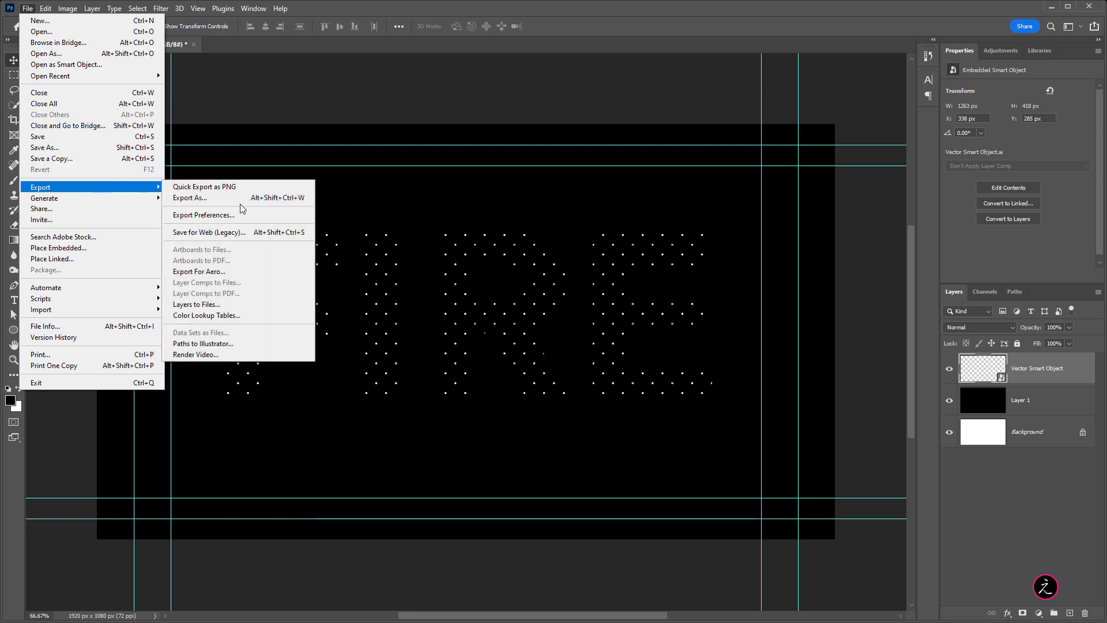
left_click(189, 197)
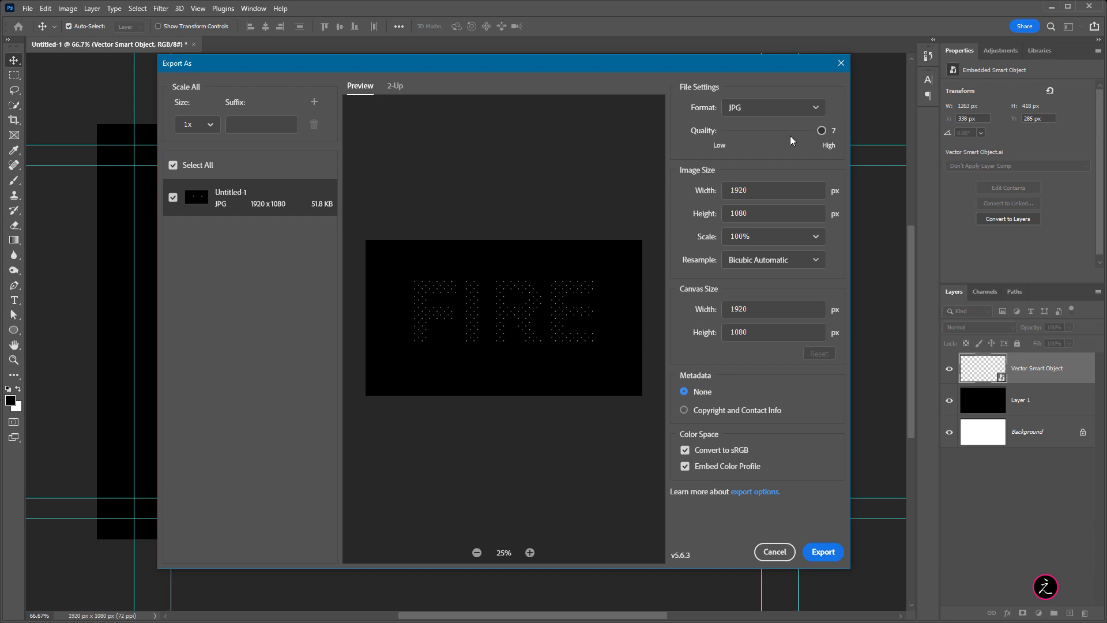
left_click(823, 552)
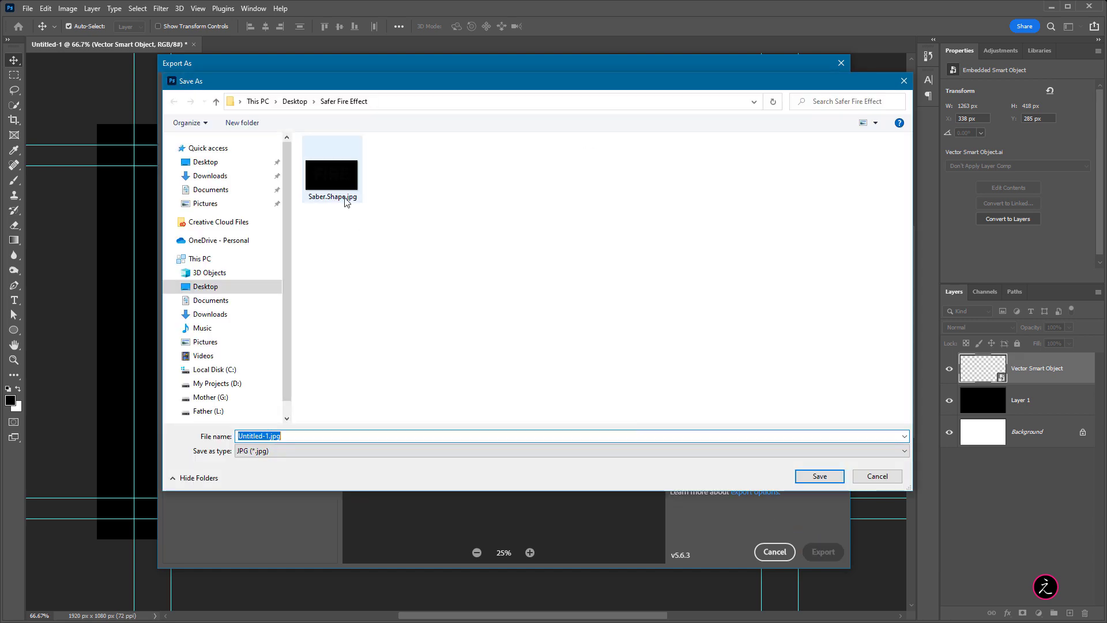
left_click(333, 170)
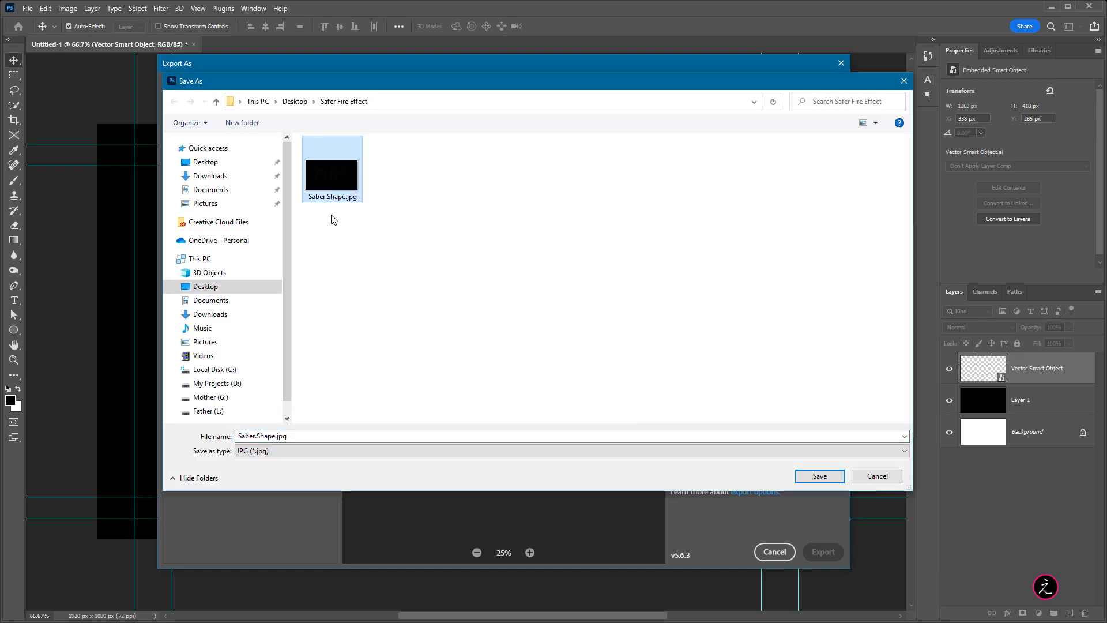
left_click(817, 475)
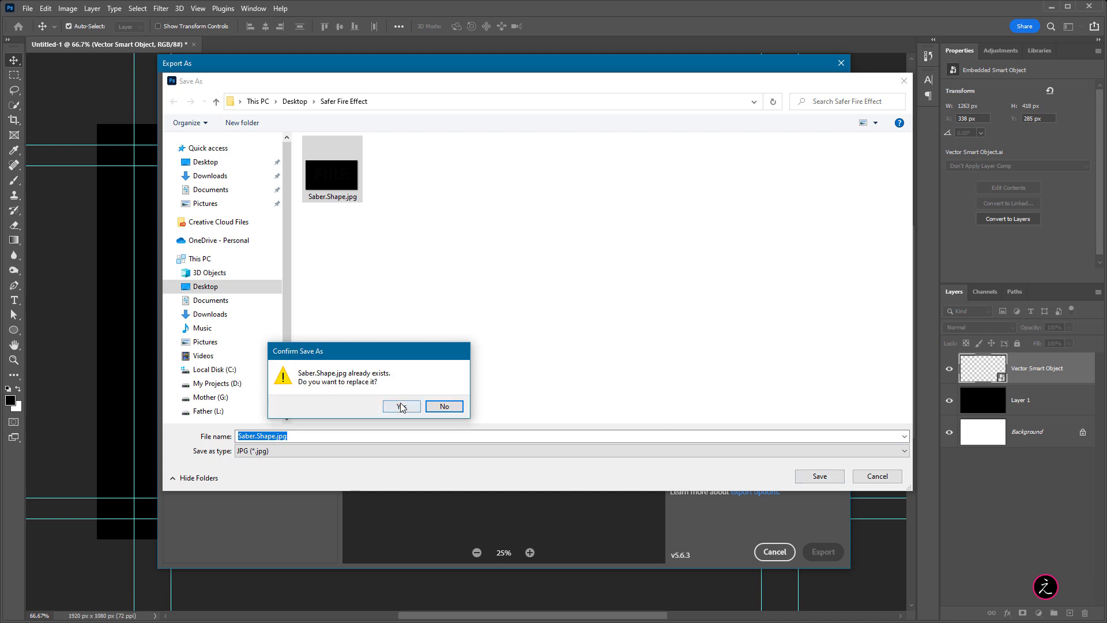
left_click(398, 406)
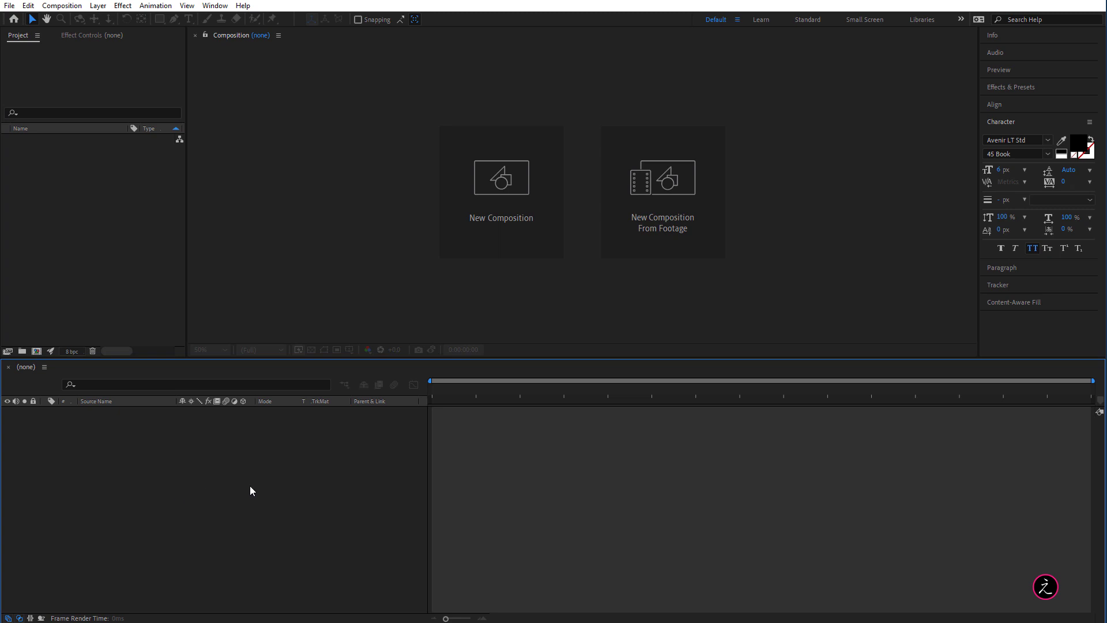
Step: Create a 1920×1080 HDTV composition named 'Saber Fire'
left_click(501, 178)
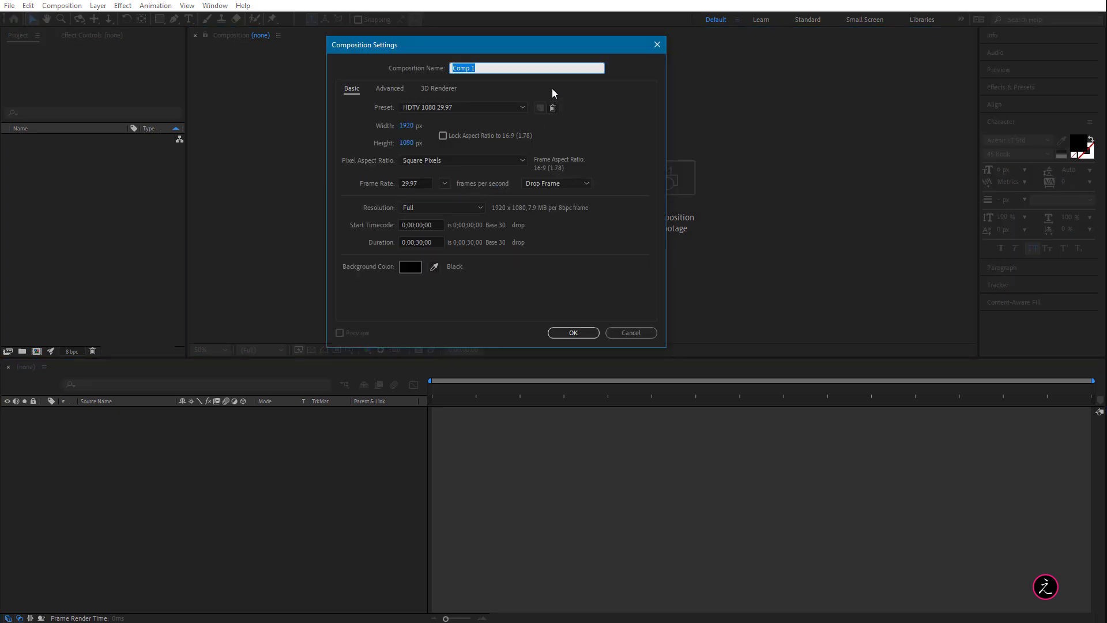
type("Saber")
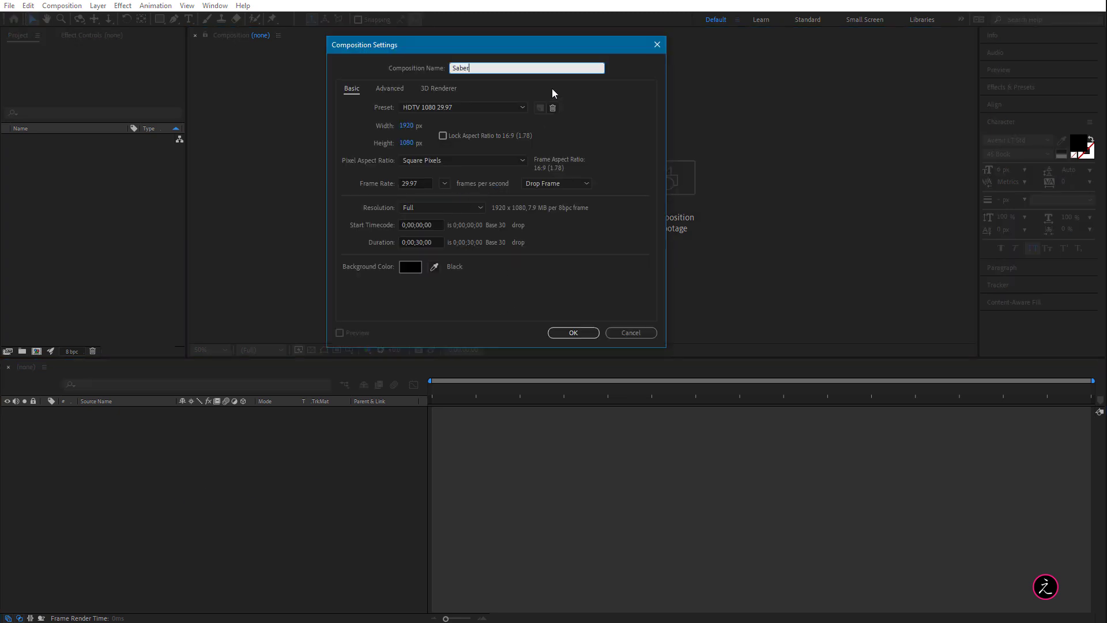
type("Fire")
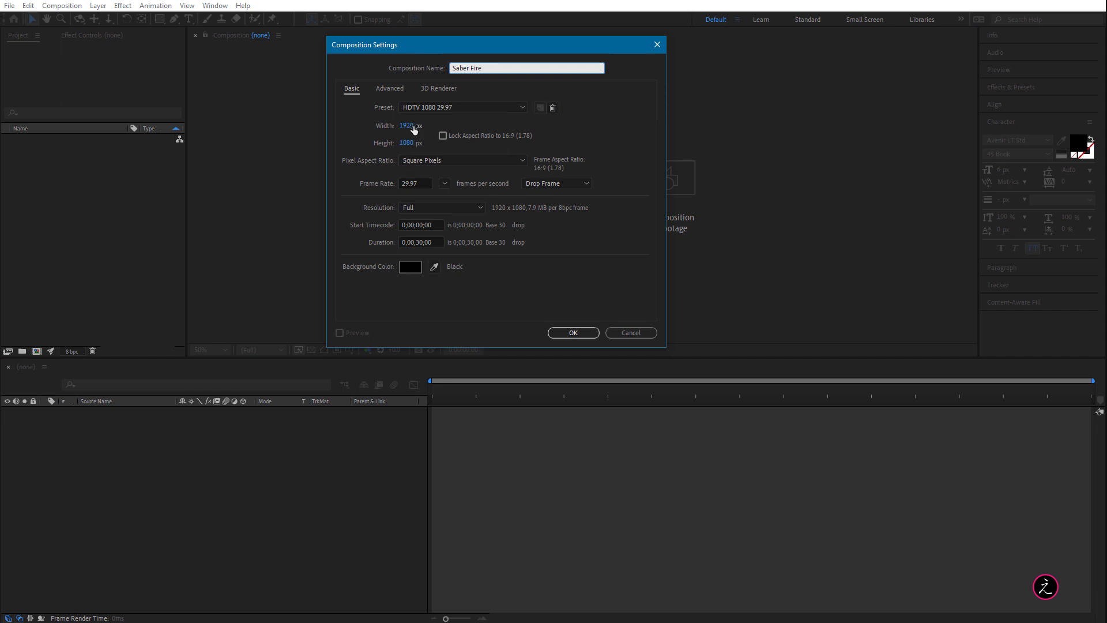
mouse_move(429, 241)
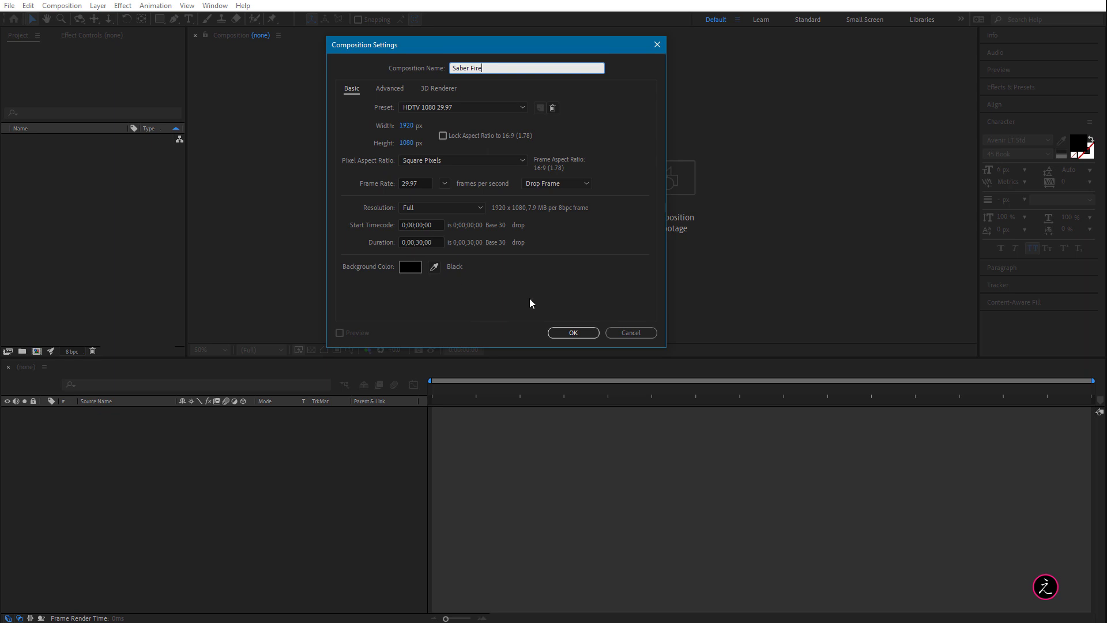
left_click(572, 332)
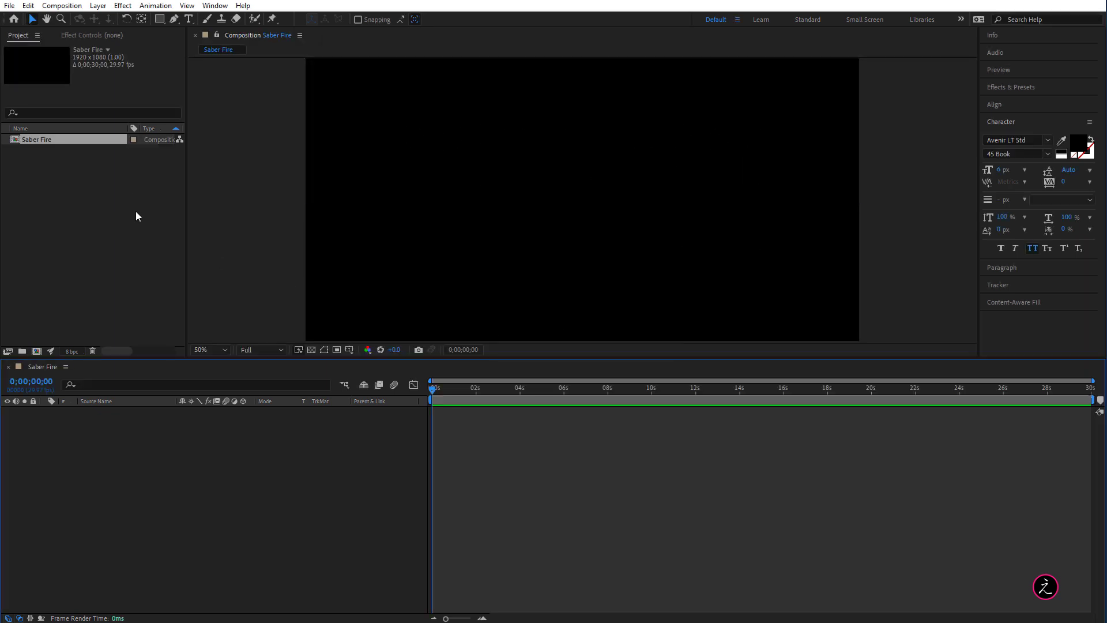
mouse_move(110, 198)
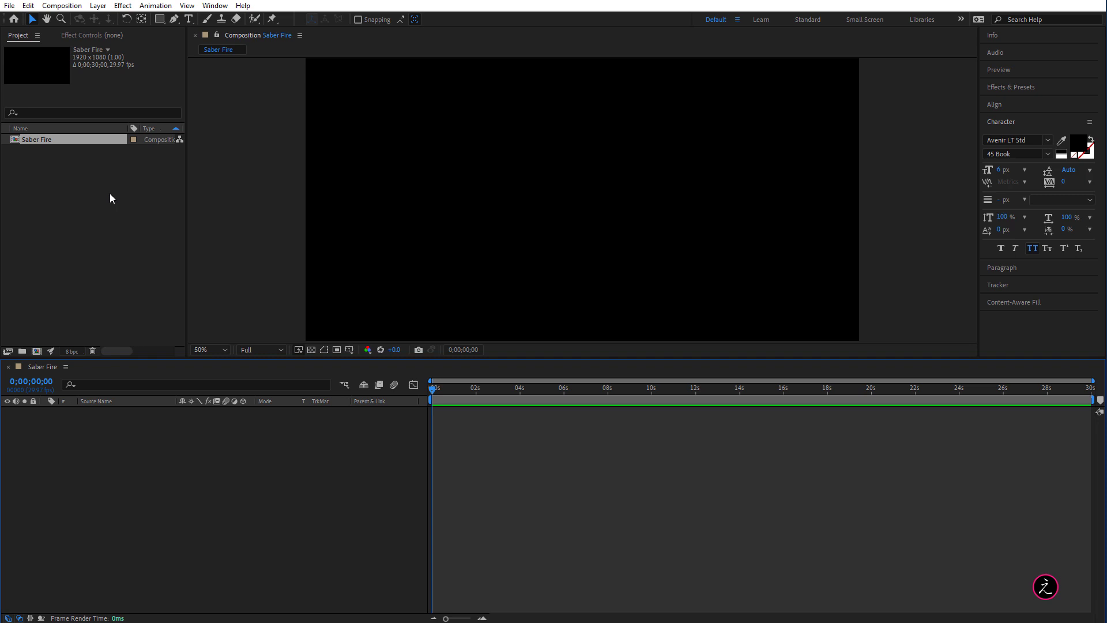
mouse_move(118, 213)
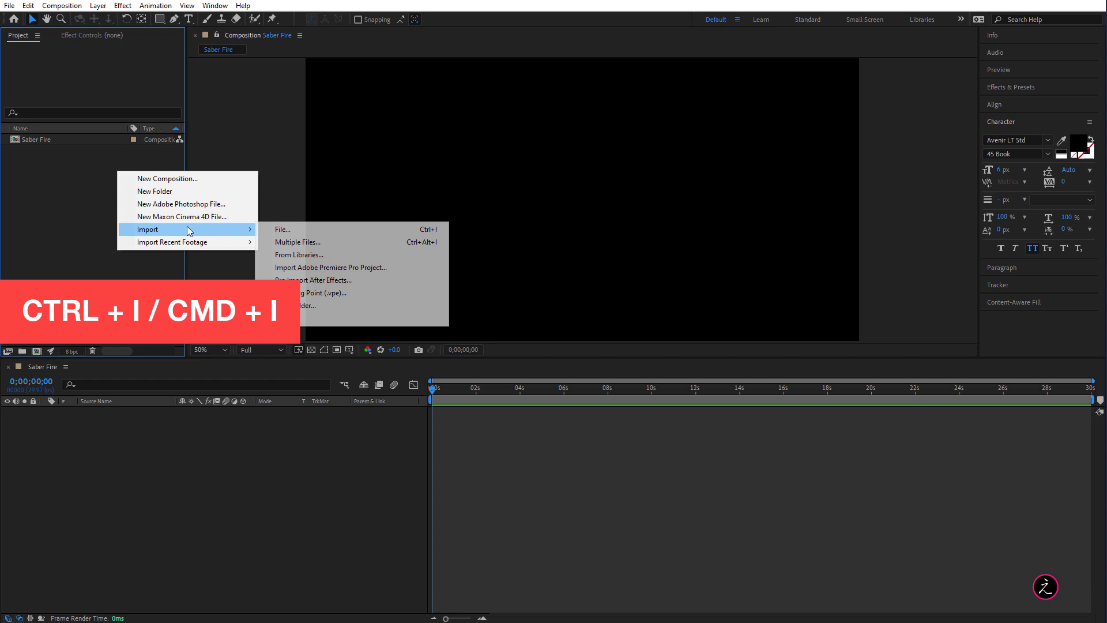
Step: Import Saber.Shape.jpg into the project as the dotted FIRE source
left_click(282, 229)
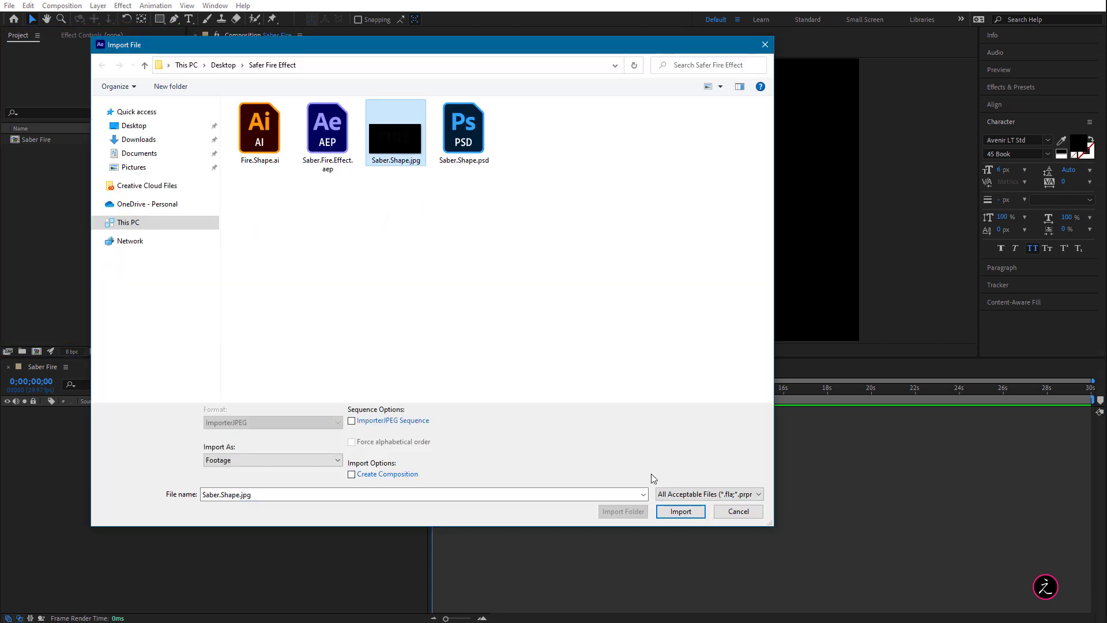
left_click(679, 511)
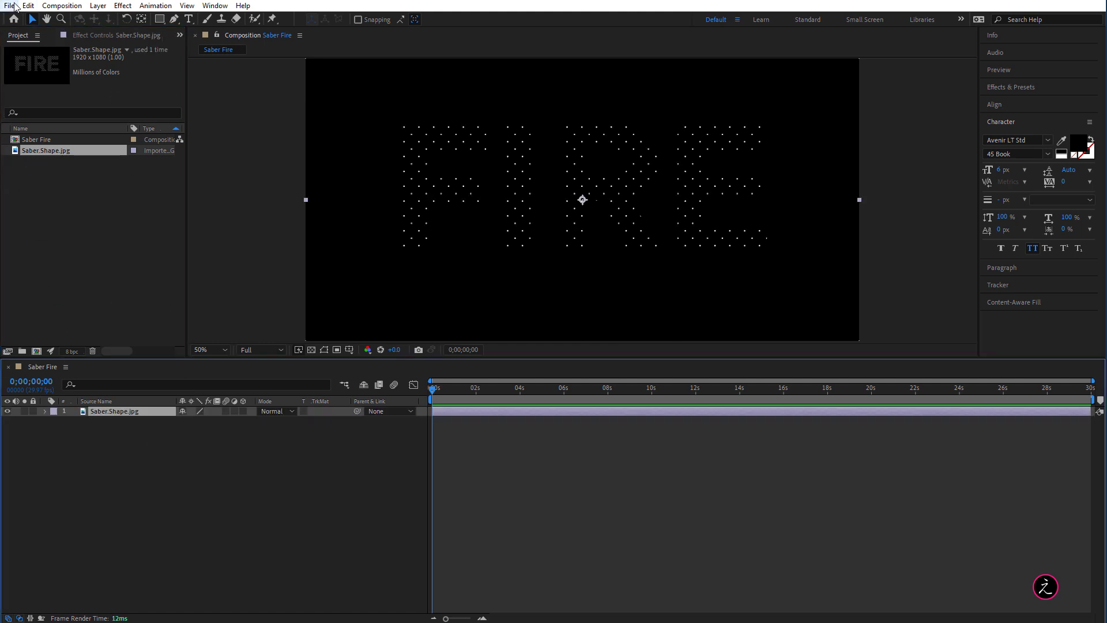
Step: Save the project as Saber.Fire.Effect.aep, replacing the existing file
left_click(9, 5)
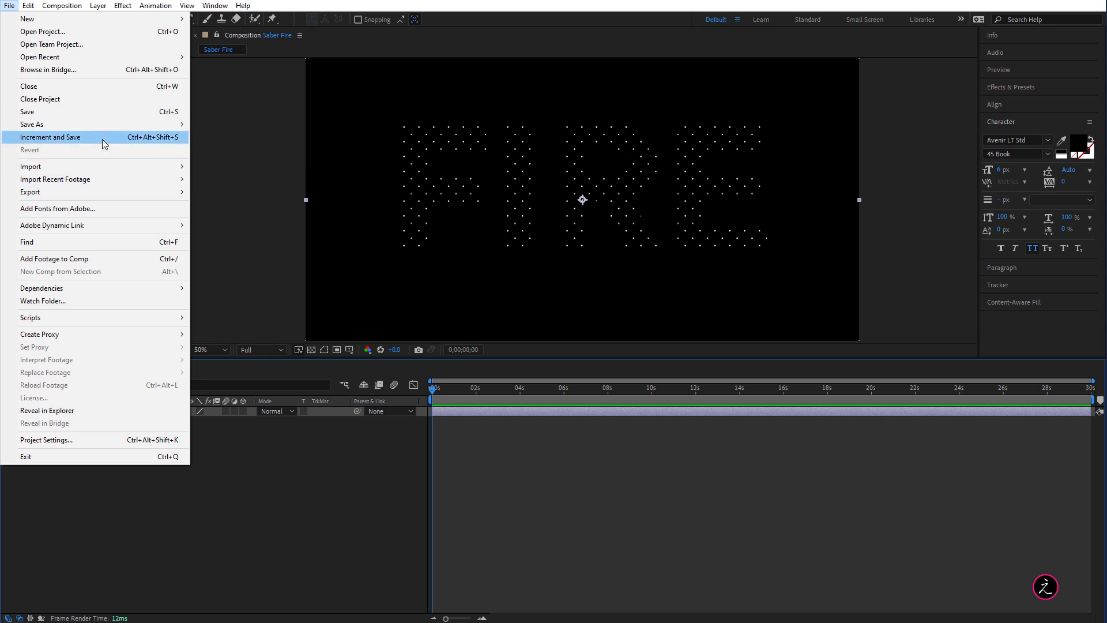
left_click(32, 124)
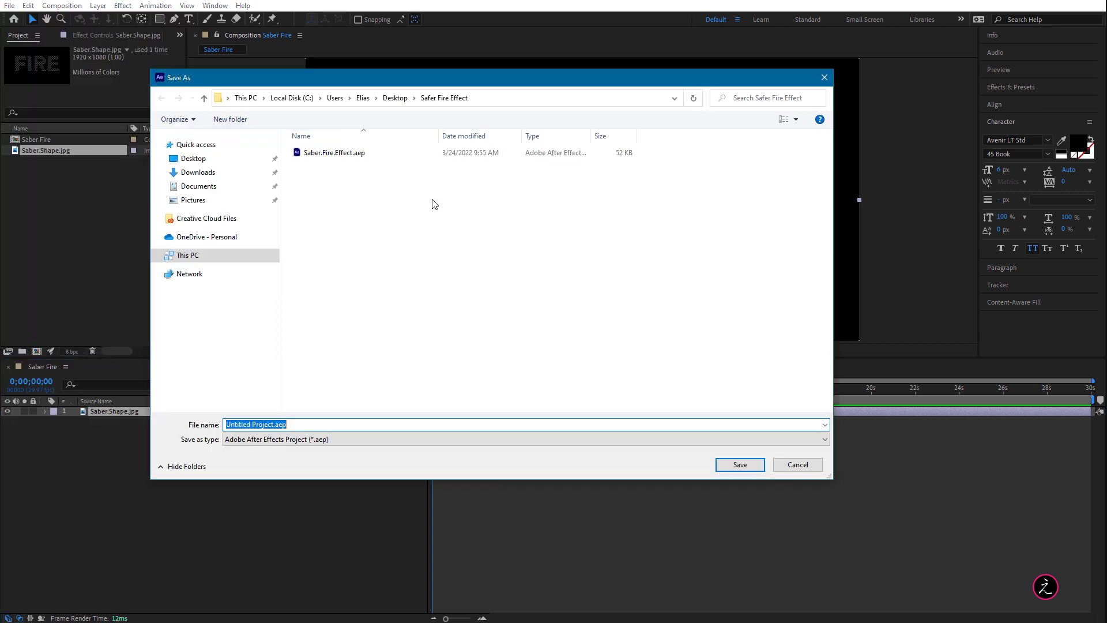
left_click(738, 465)
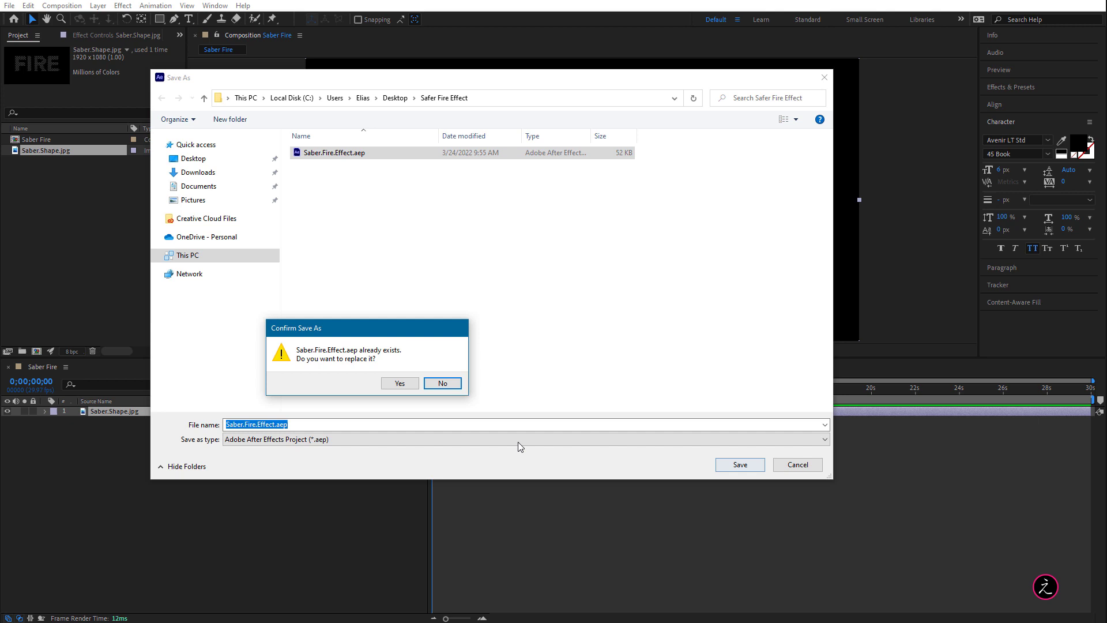
left_click(399, 383)
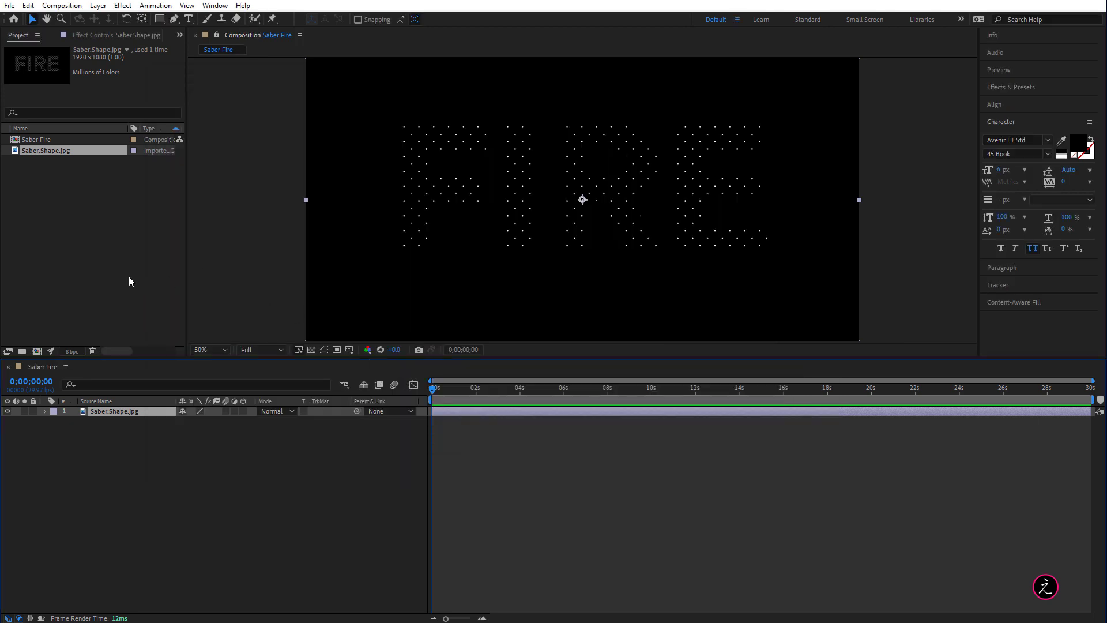
mouse_move(248, 210)
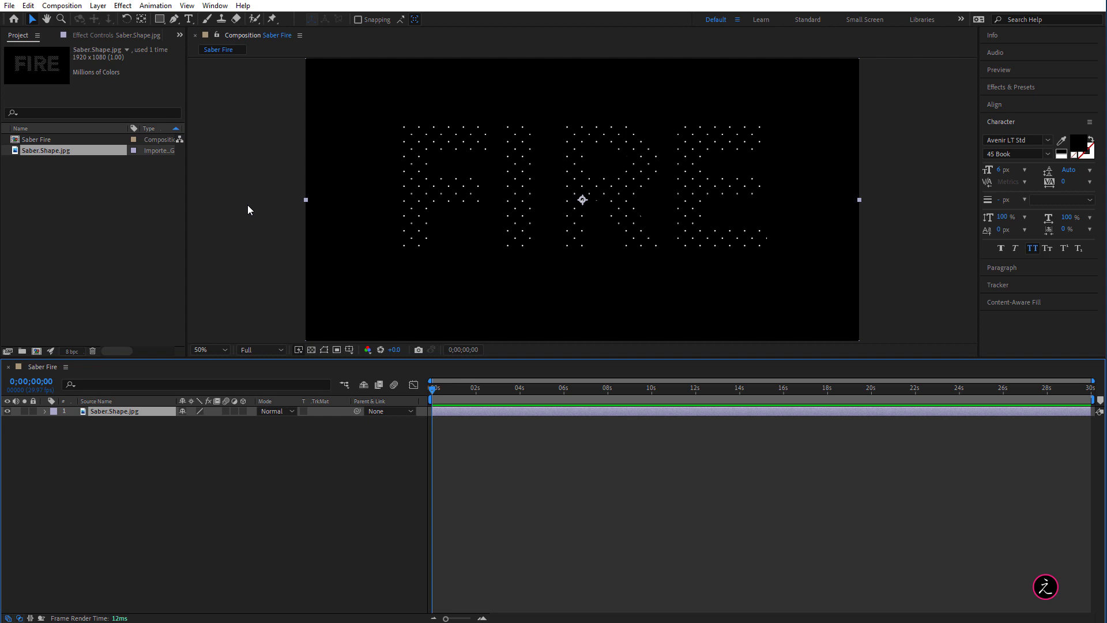
mouse_move(212, 180)
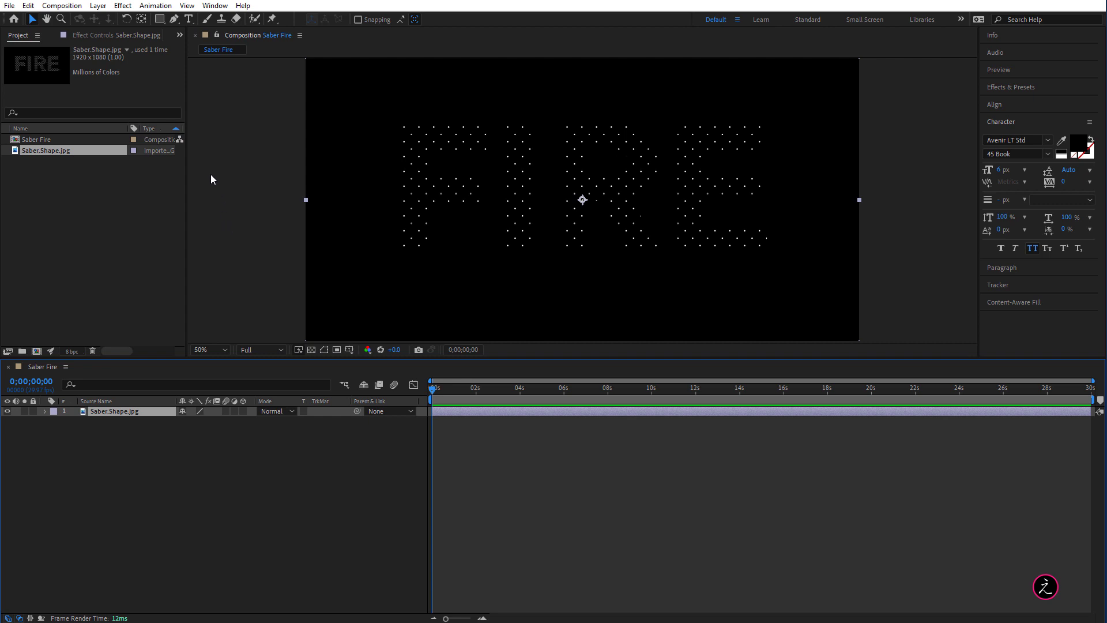
Step: Auto-trace the Saber.Shape.jpg FIRE layer into masks using the Luminance channel with default tolerance
left_click(98, 6)
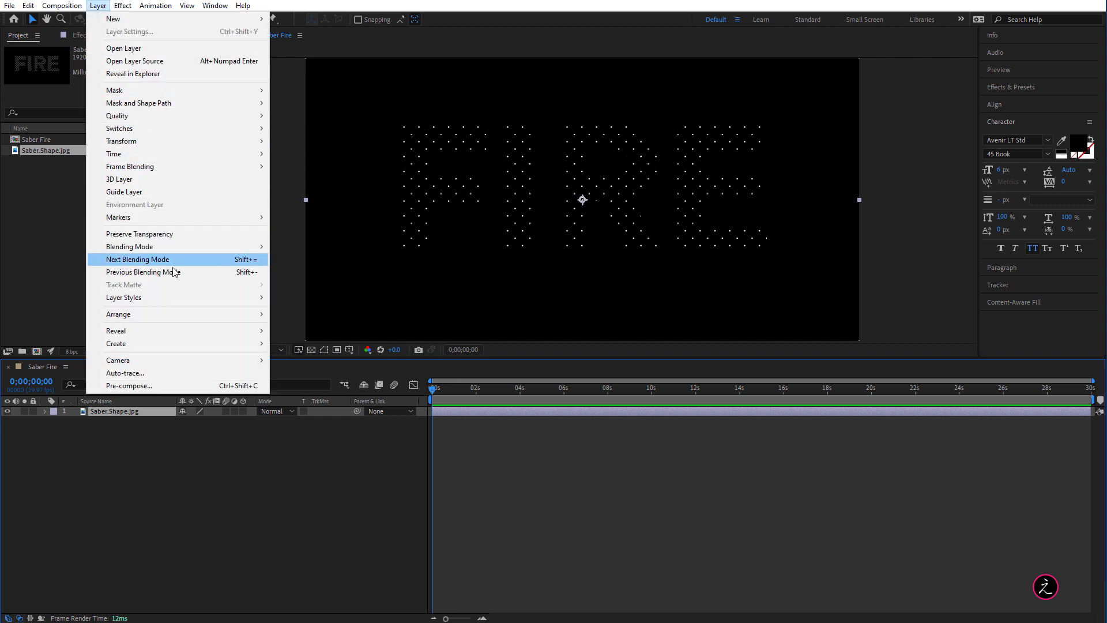
left_click(124, 372)
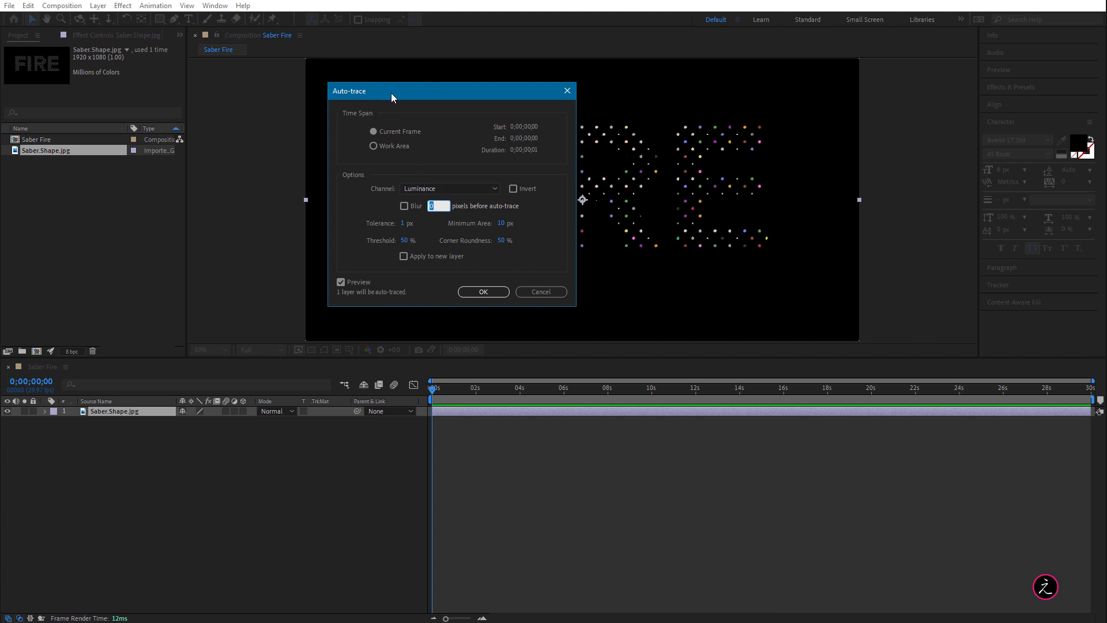
mouse_move(448, 156)
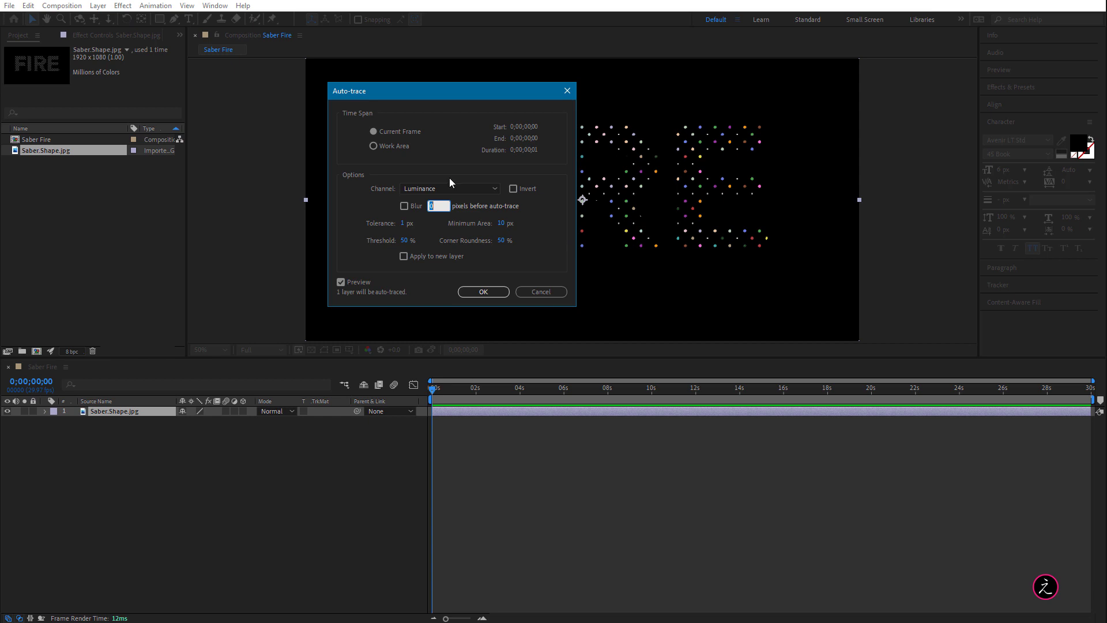
mouse_move(358, 191)
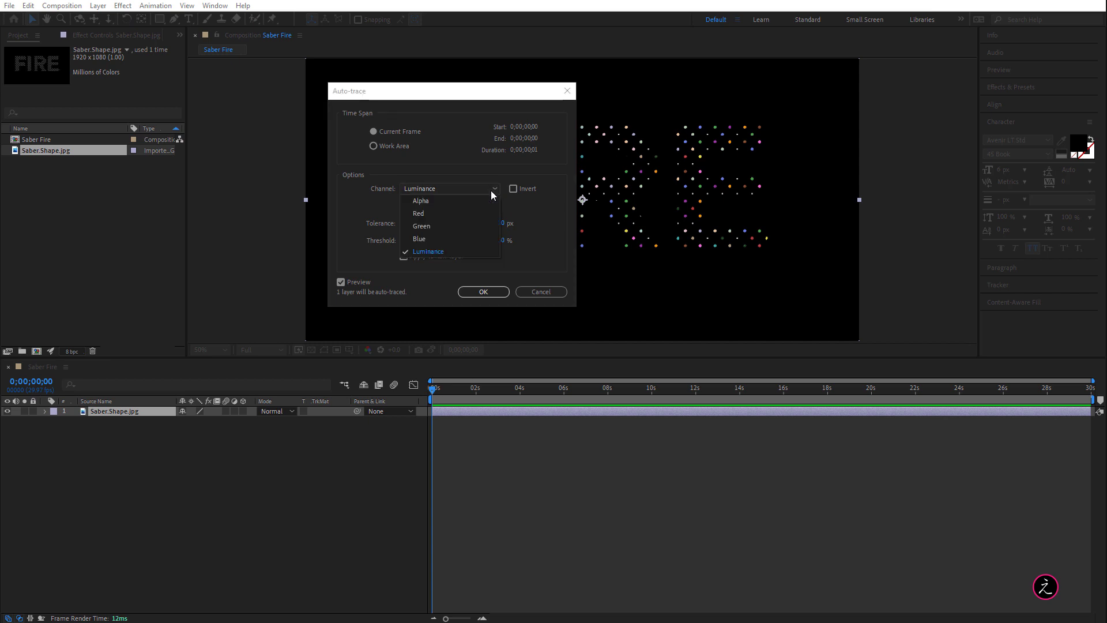
mouse_move(484, 239)
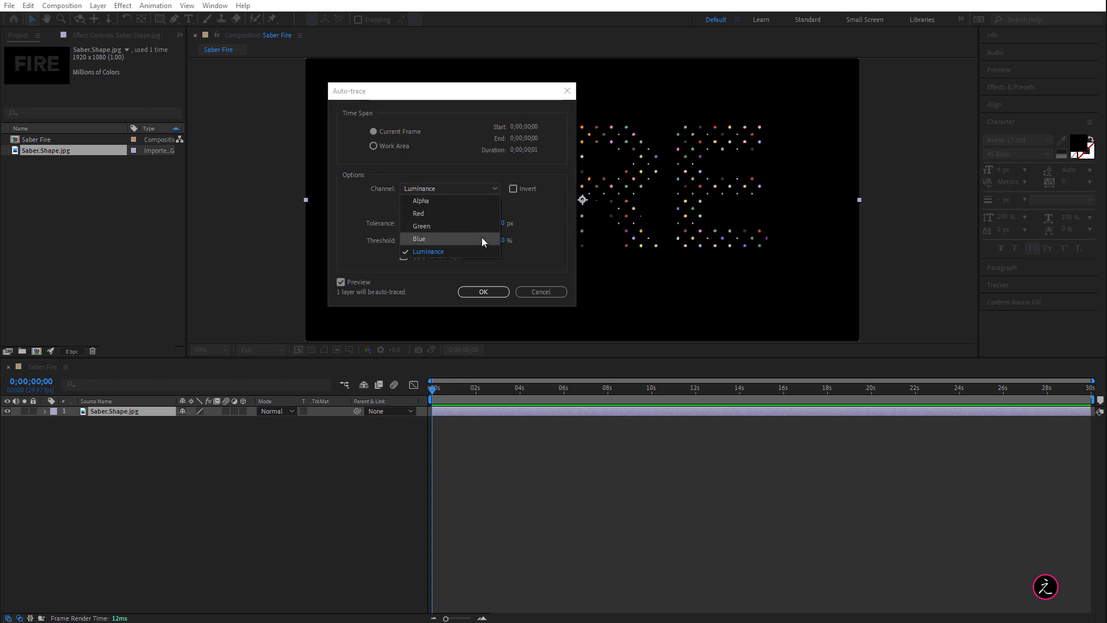
left_click(428, 251)
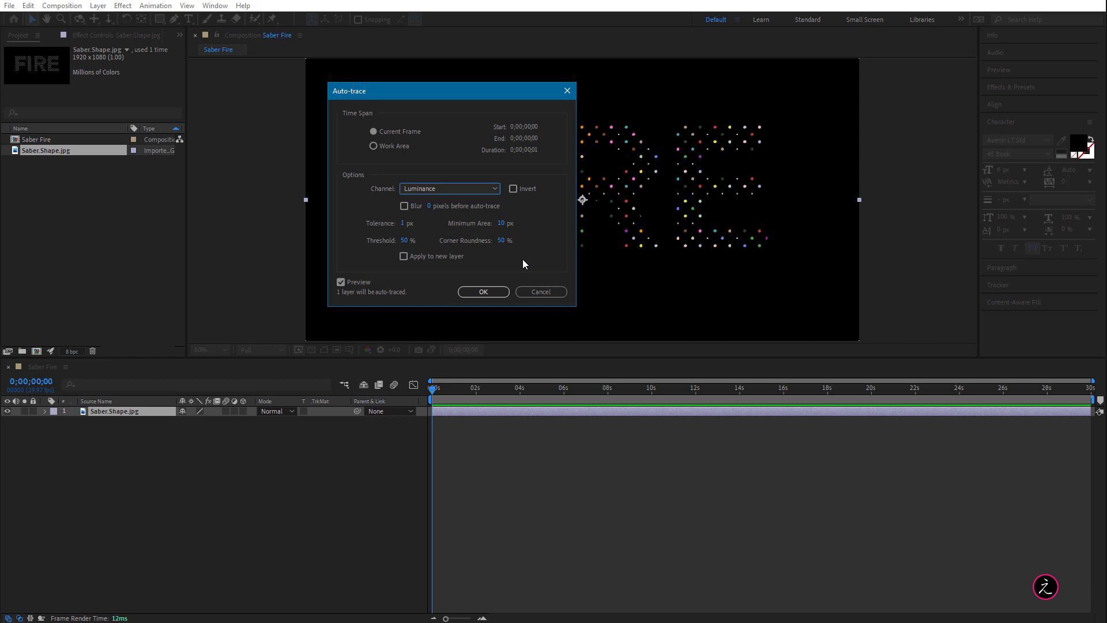
mouse_move(568, 239)
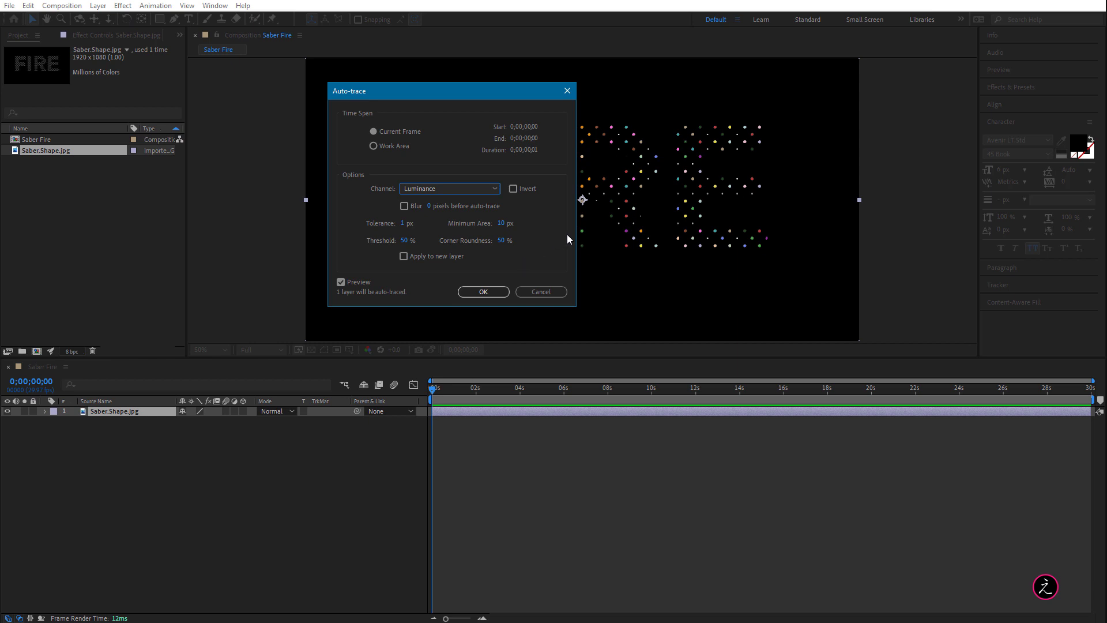
mouse_move(395, 272)
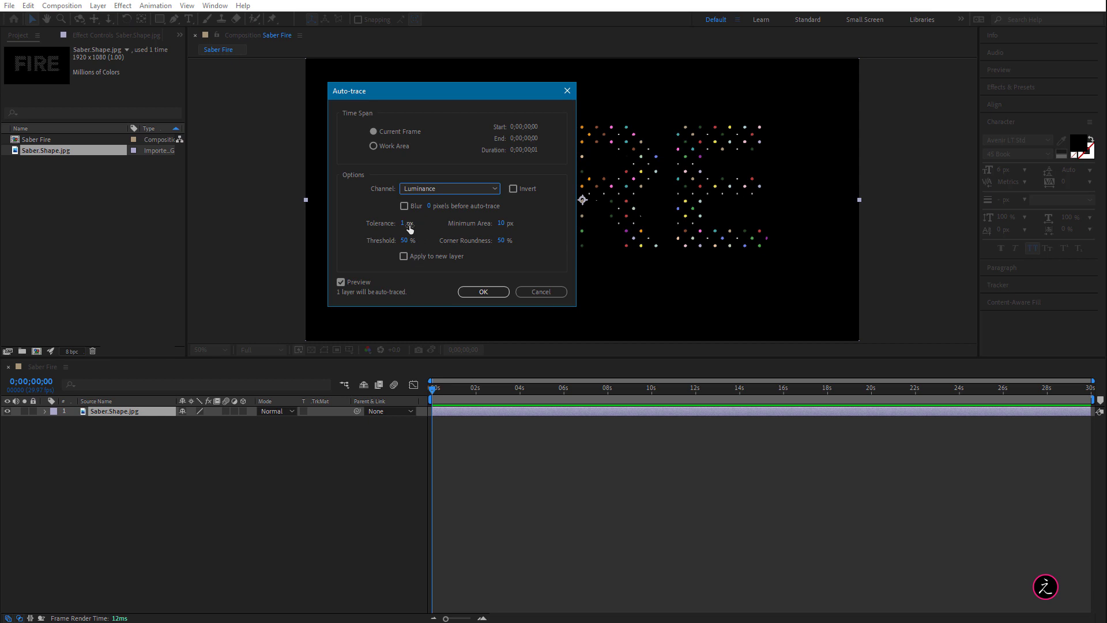
mouse_move(539, 227)
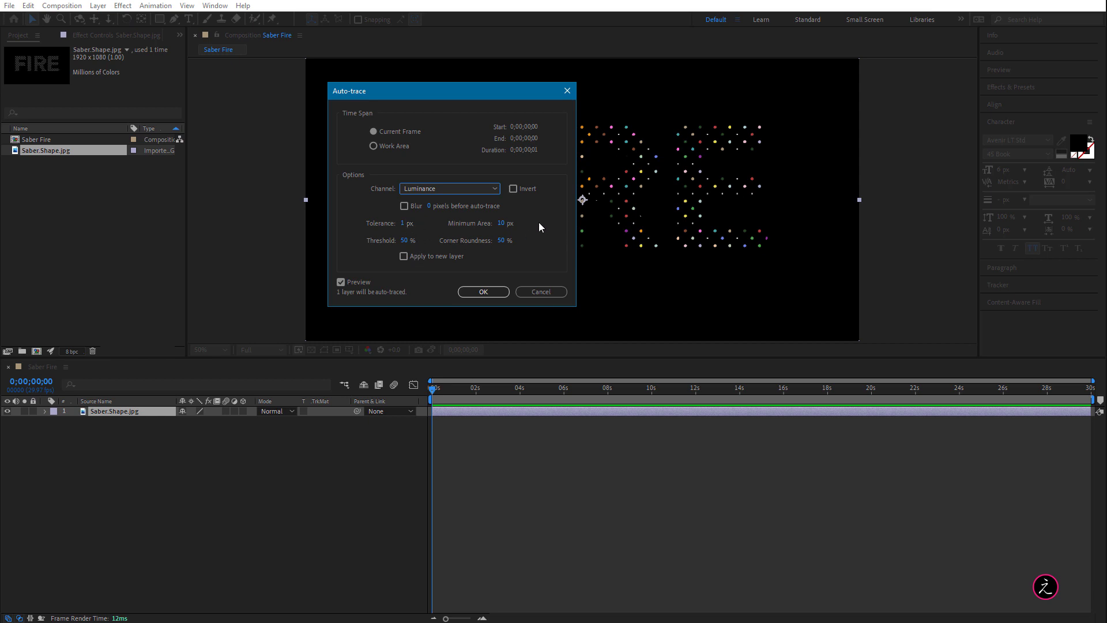
left_click(483, 292)
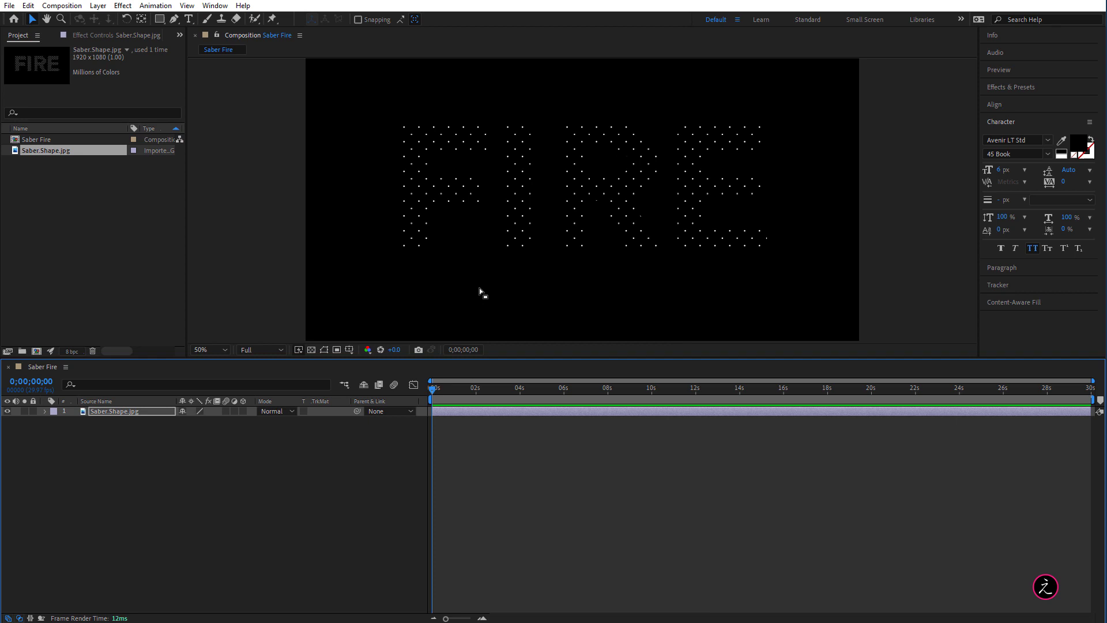
Step: Review the traced masks on the FIRE layer, then add Video Copilot's Saber effect to it
left_click(116, 411)
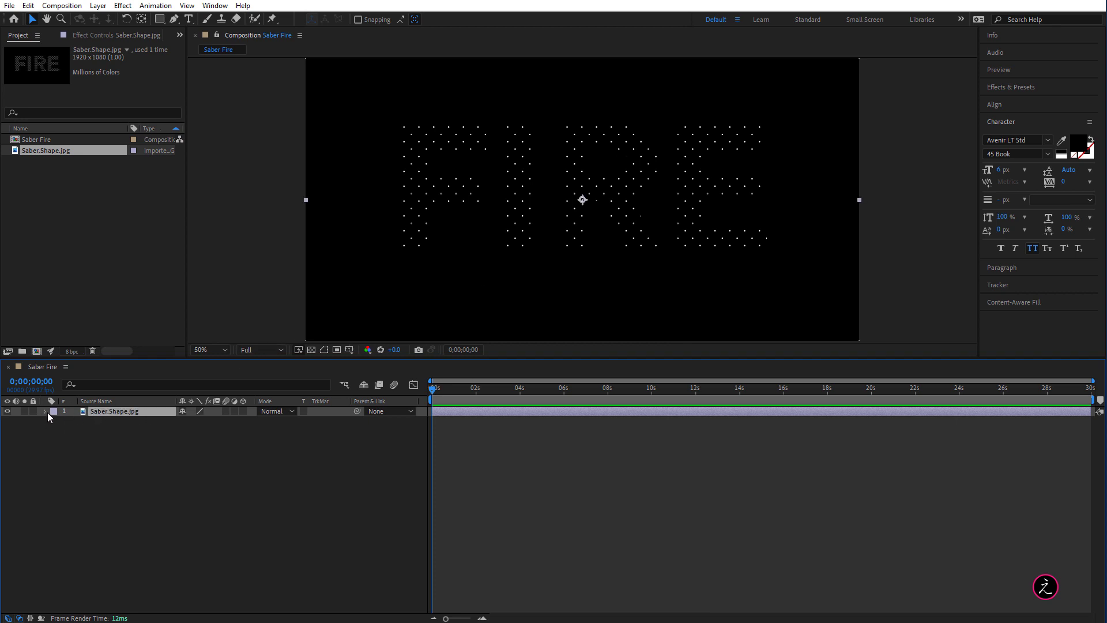
left_click(45, 412)
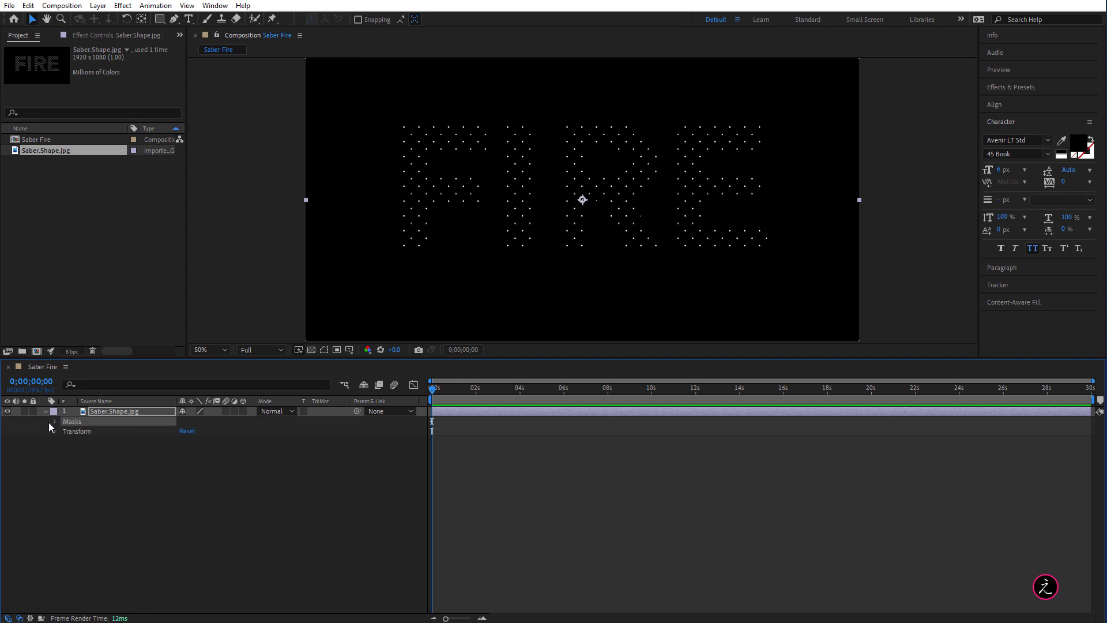
left_click(54, 422)
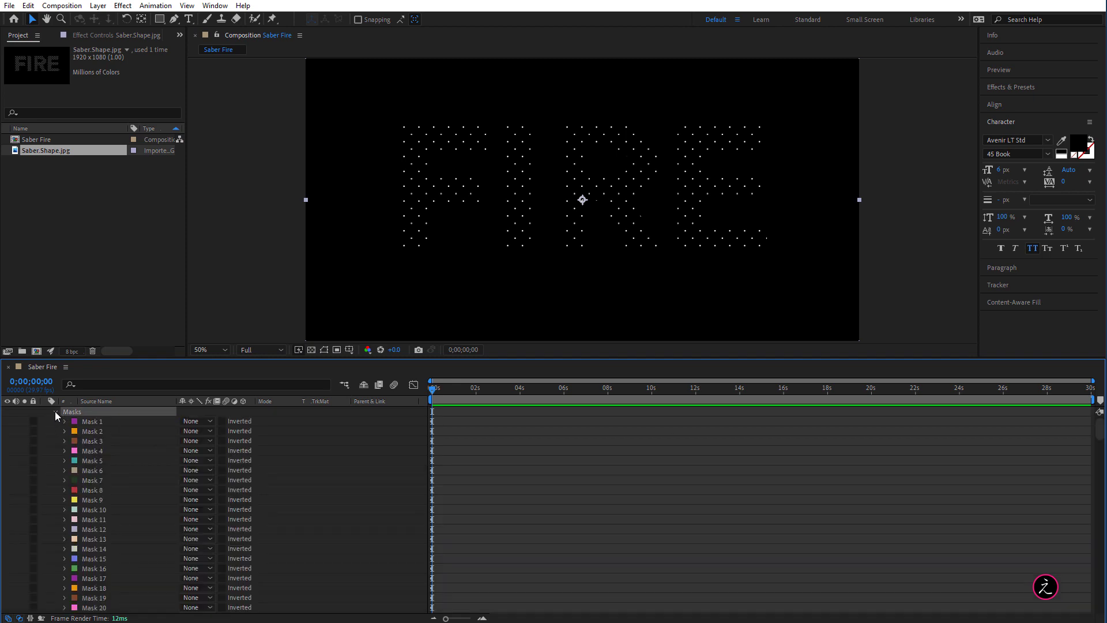
left_click(55, 412)
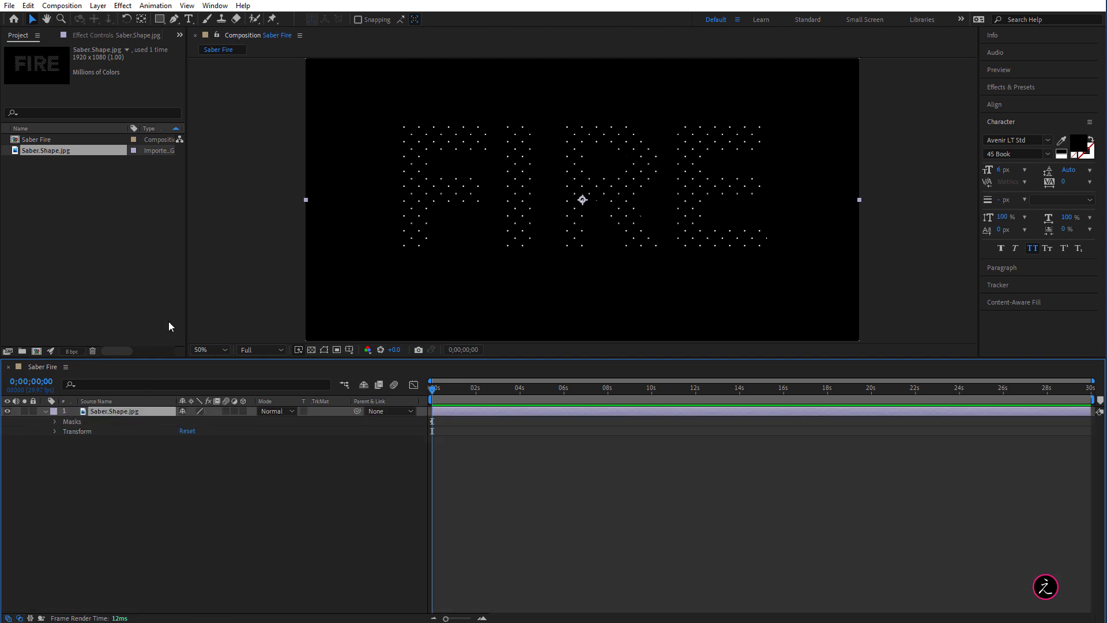
mouse_move(151, 269)
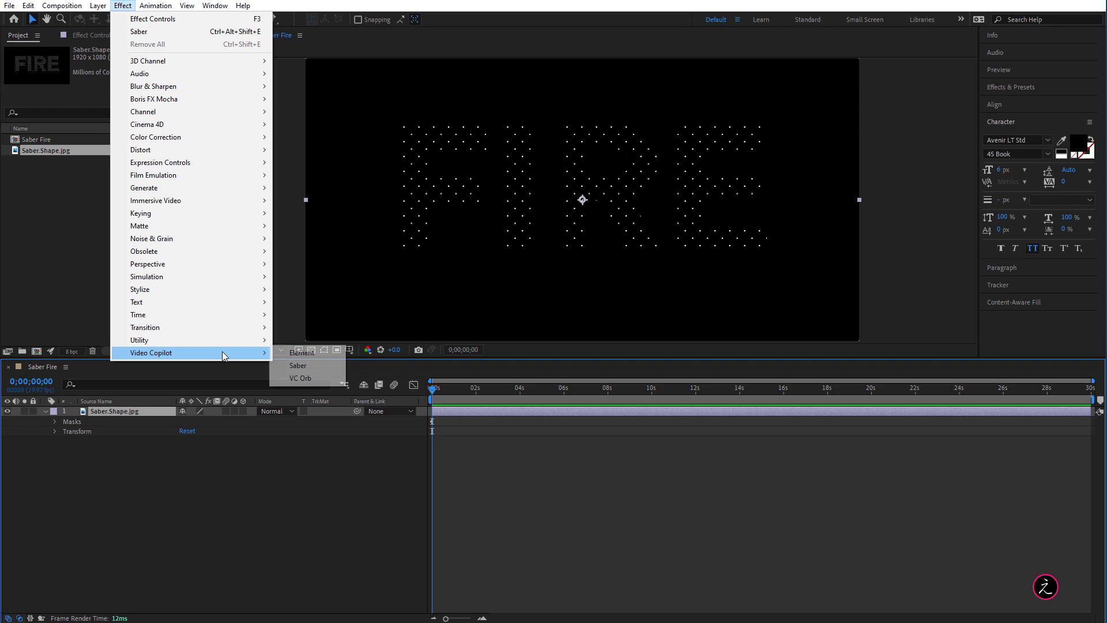
mouse_move(298, 366)
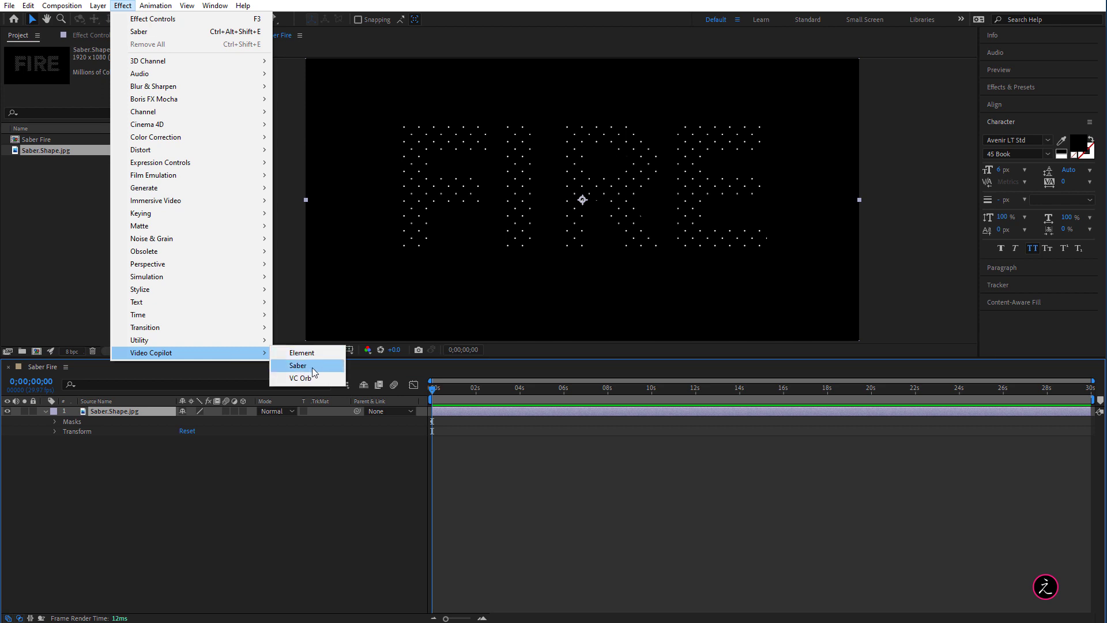
left_click(297, 366)
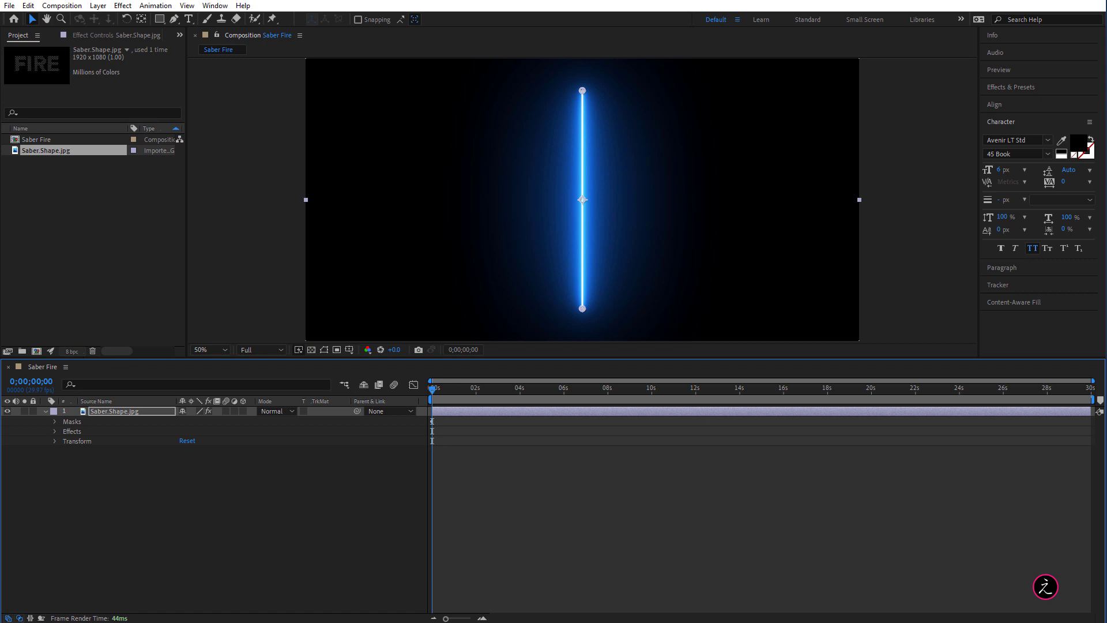
mouse_move(452, 199)
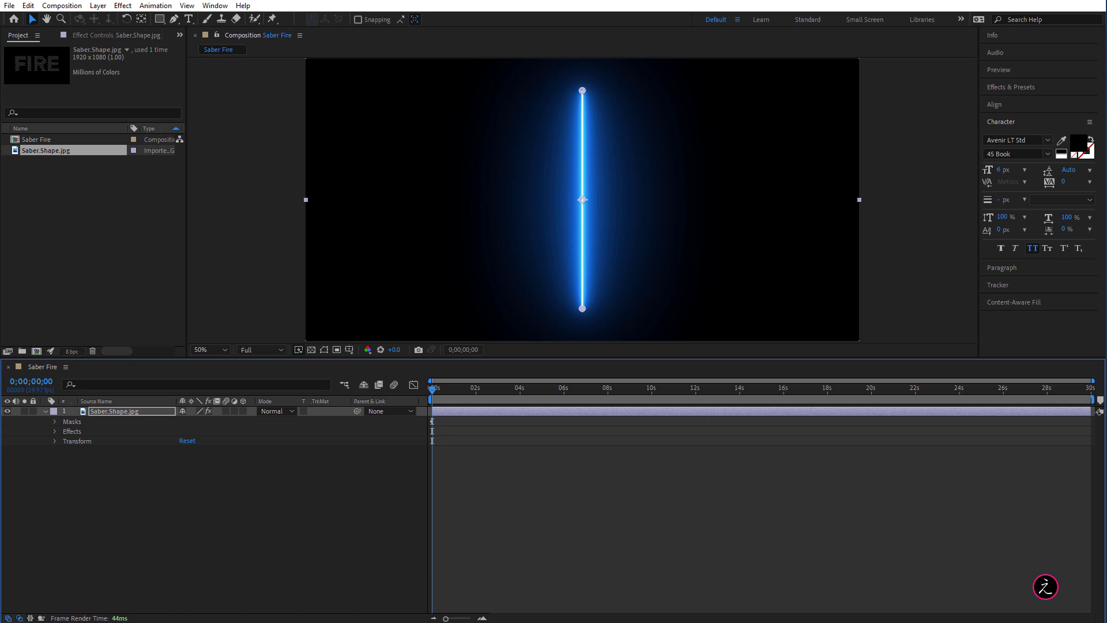
mouse_move(264, 224)
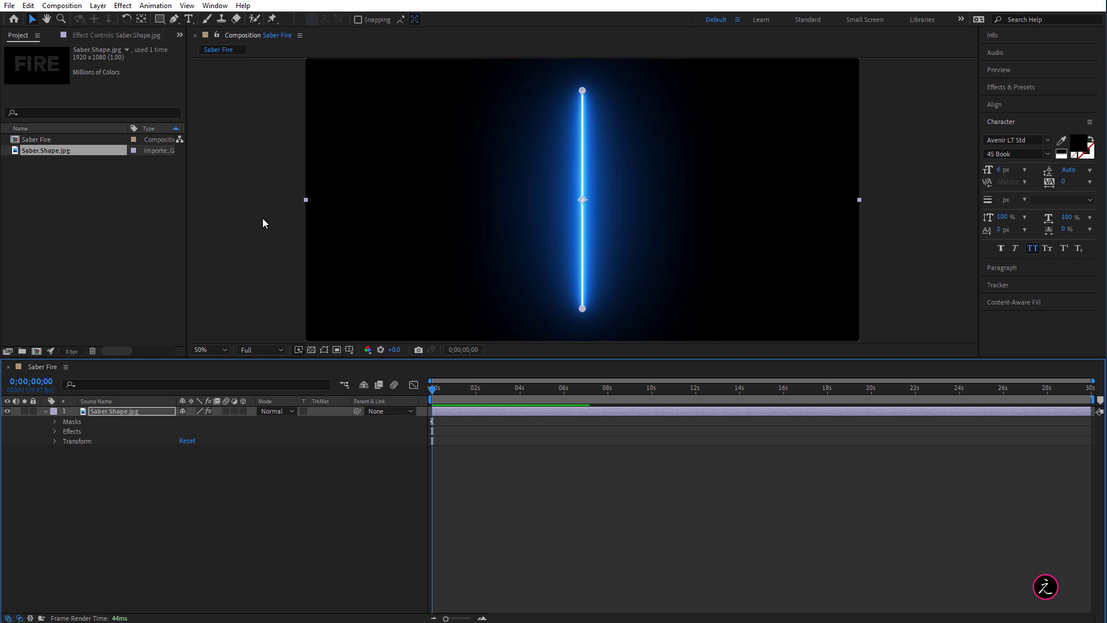
mouse_move(339, 145)
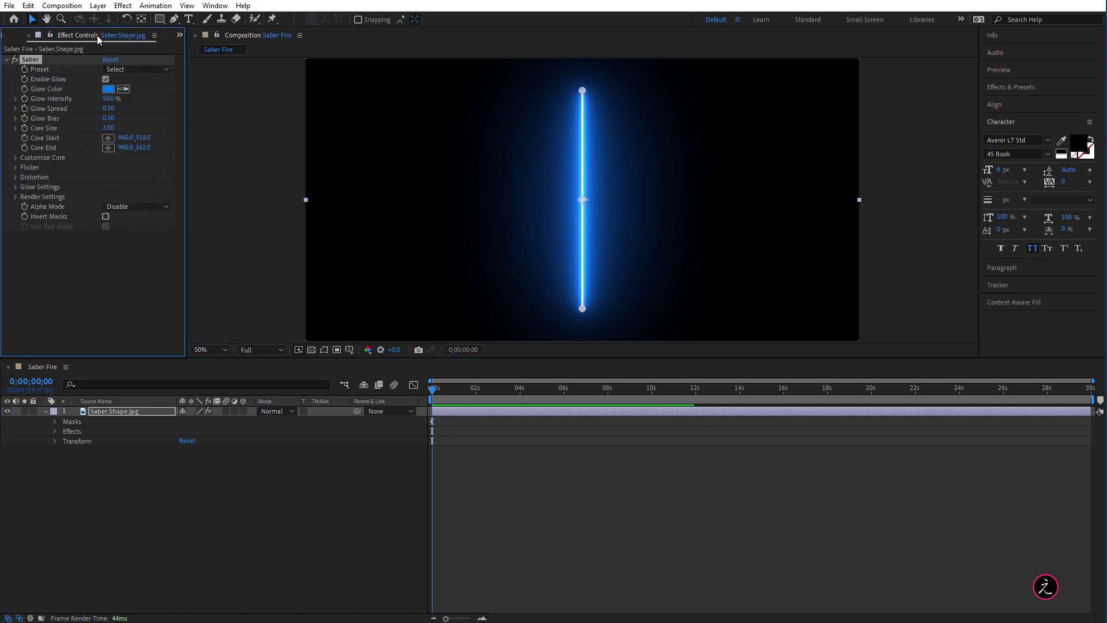
mouse_move(56, 163)
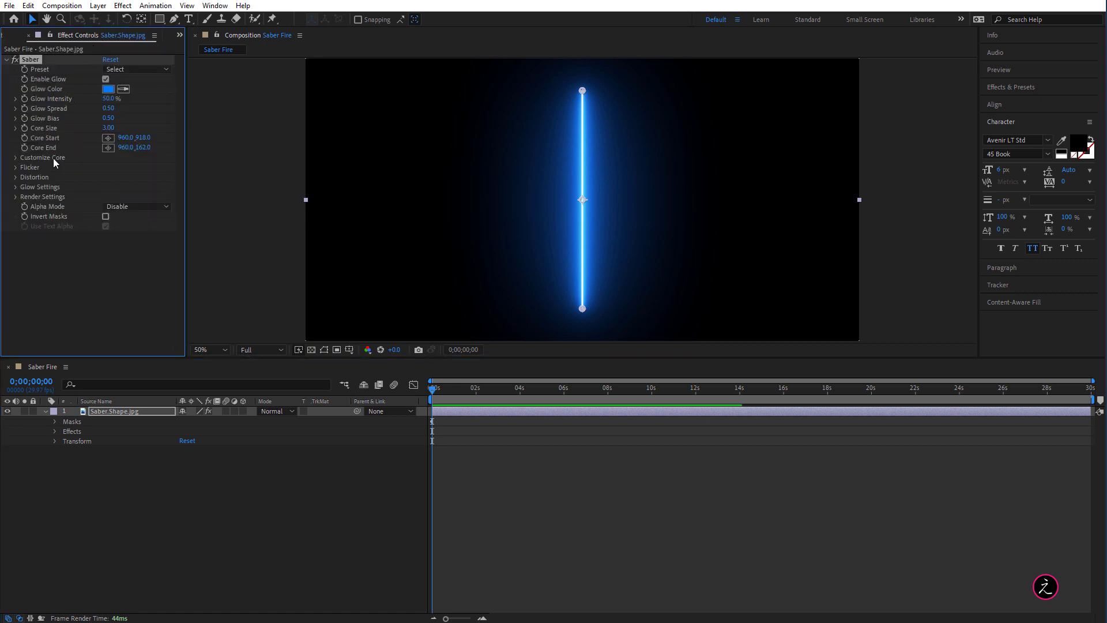
Step: Set Saber's Core Type to Layer Masks so the blue glow follows the dotted letters
left_click(15, 158)
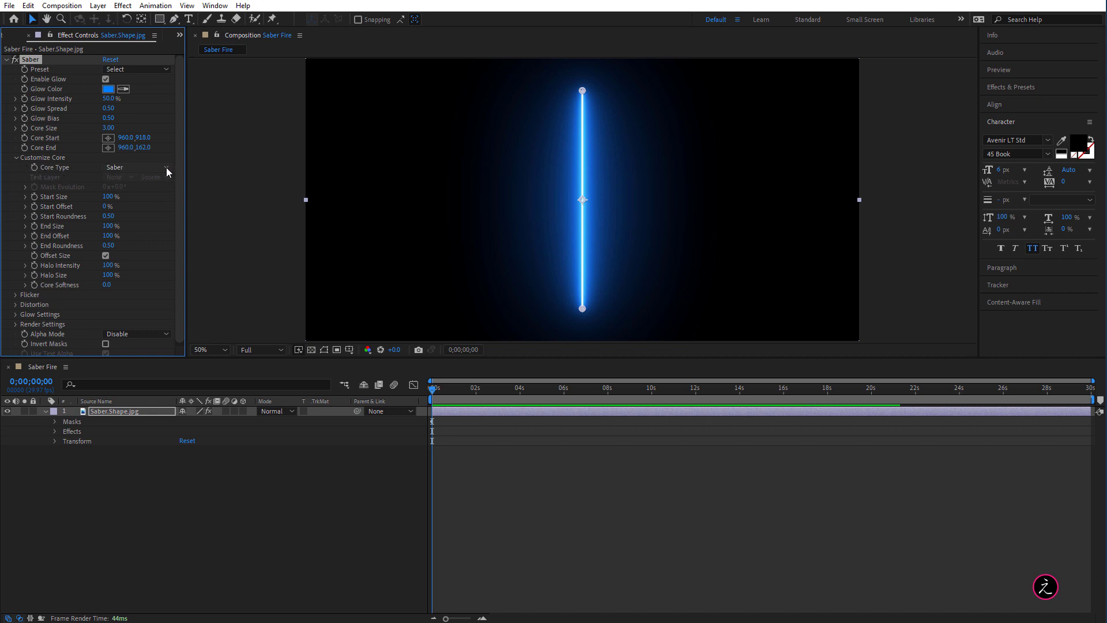
left_click(137, 167)
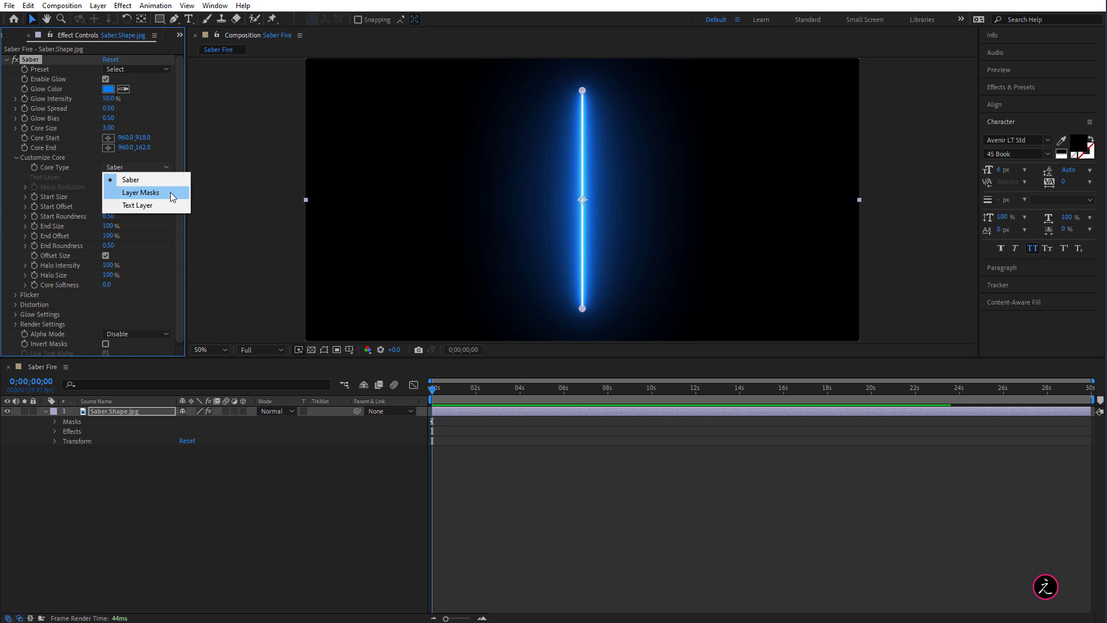
left_click(141, 193)
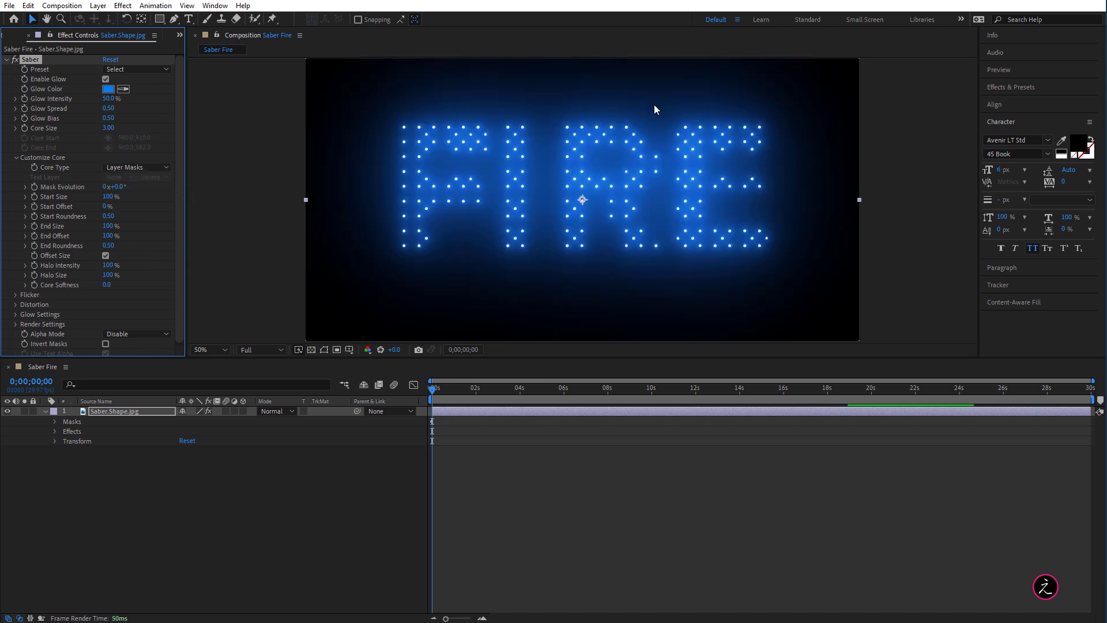
mouse_move(419, 207)
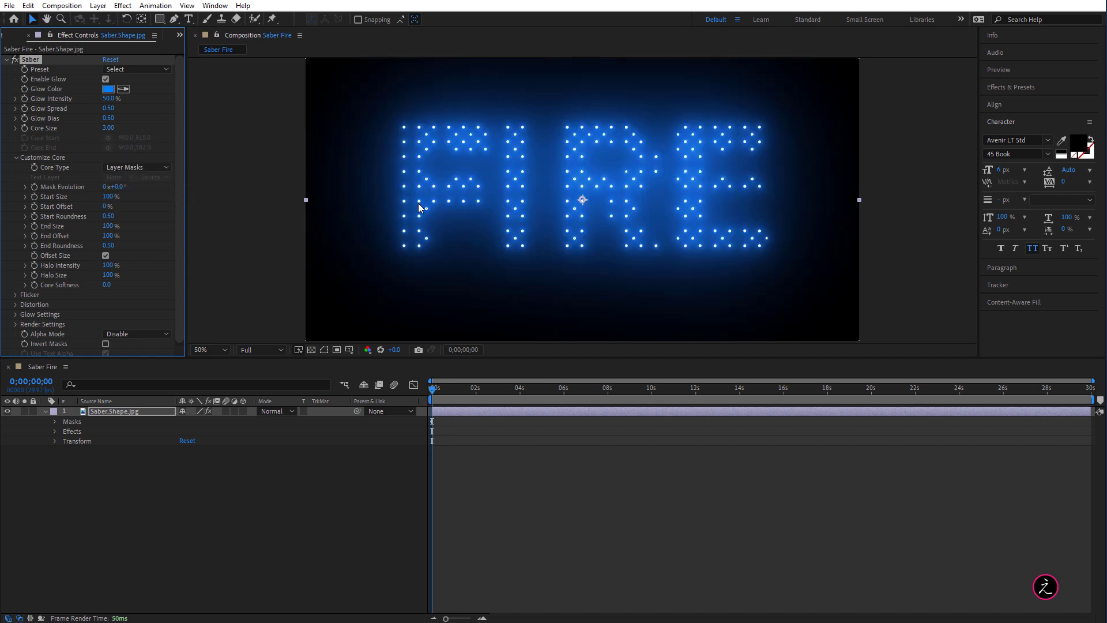
mouse_move(539, 310)
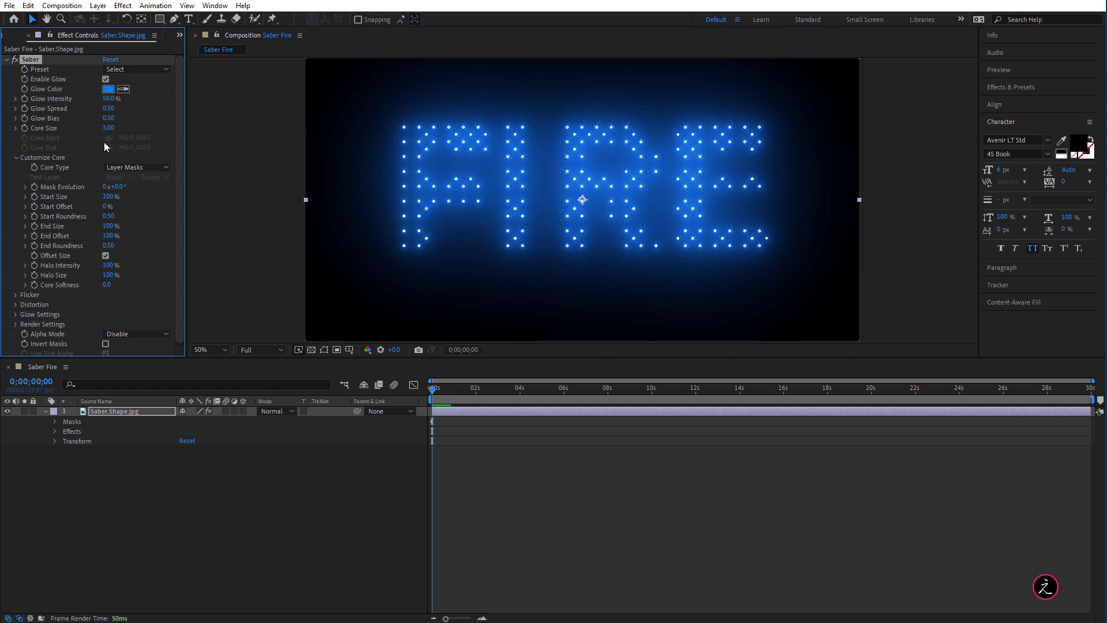
Step: Switch the Saber preset to Fire, turning the dotted letters into orange flames
left_click(15, 158)
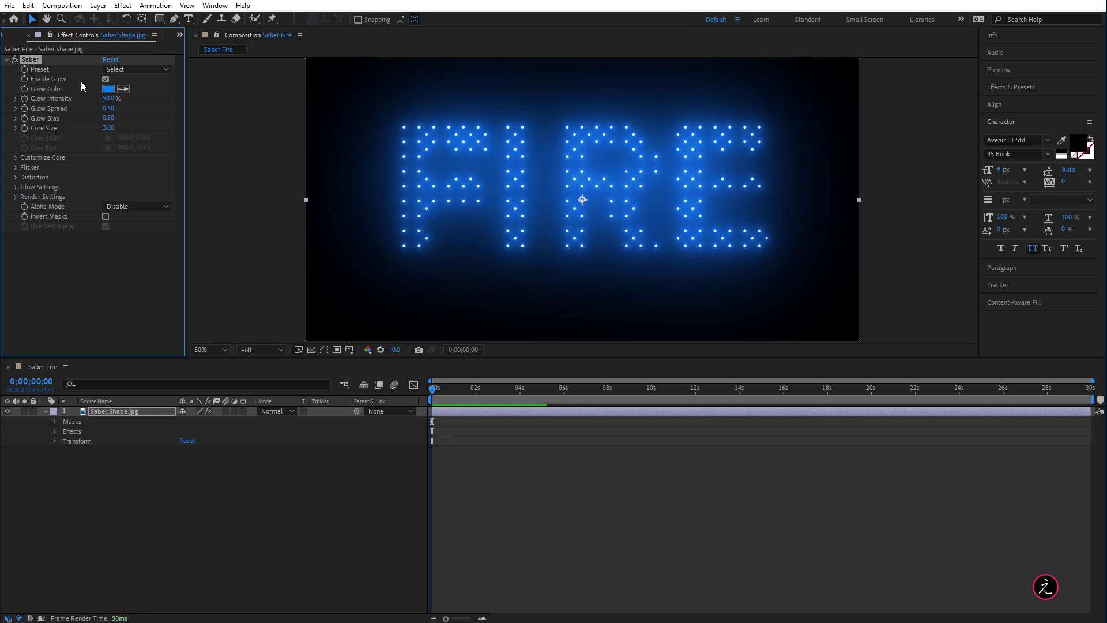
mouse_move(119, 140)
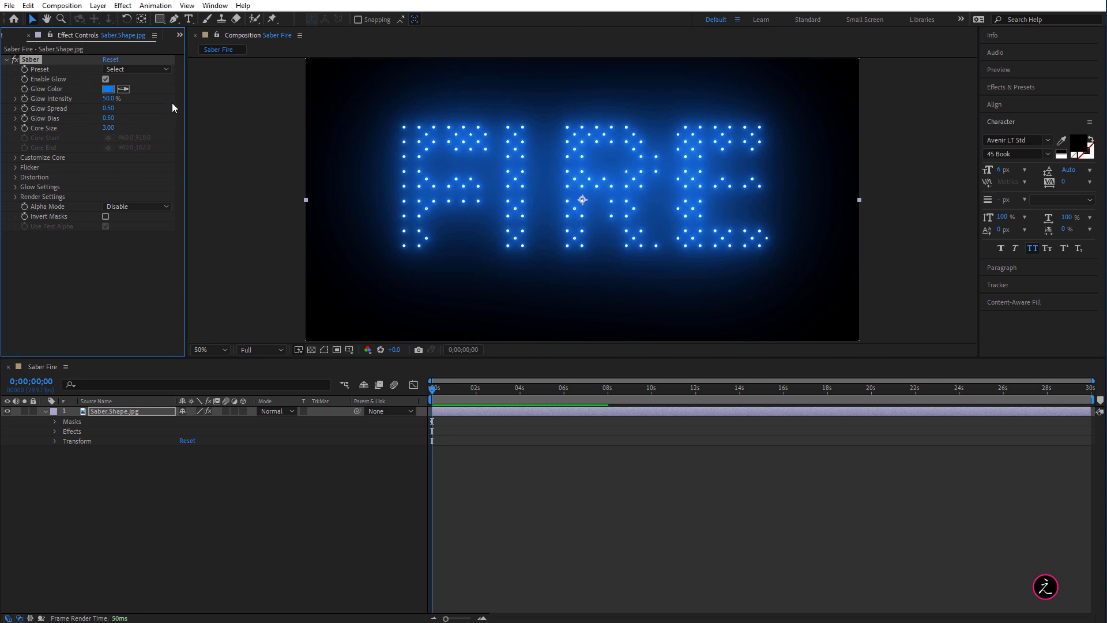
left_click(136, 68)
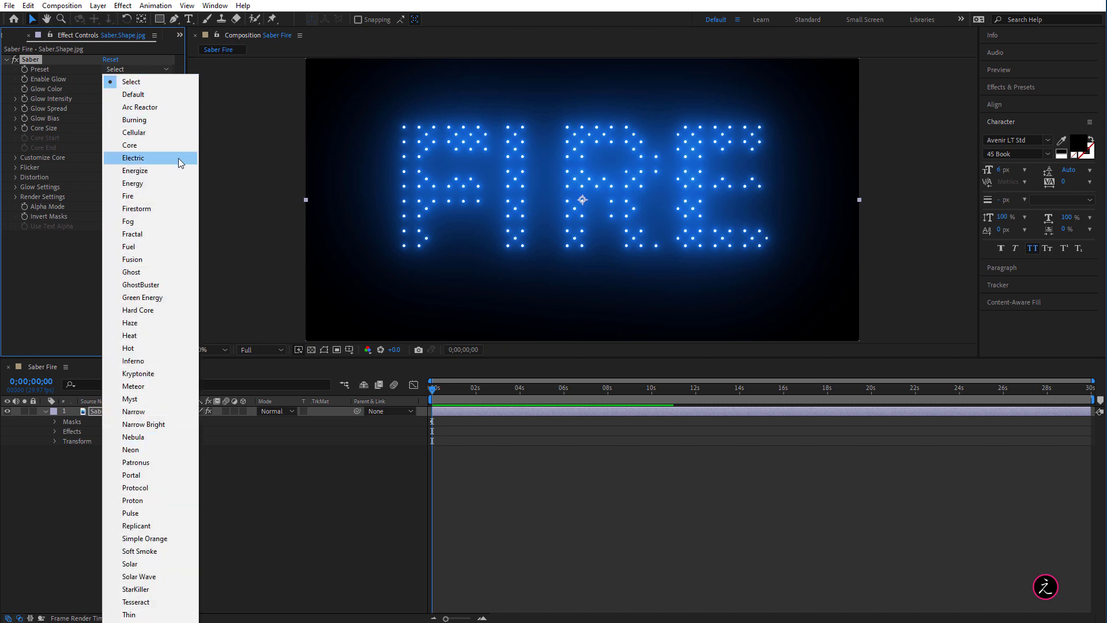
left_click(128, 196)
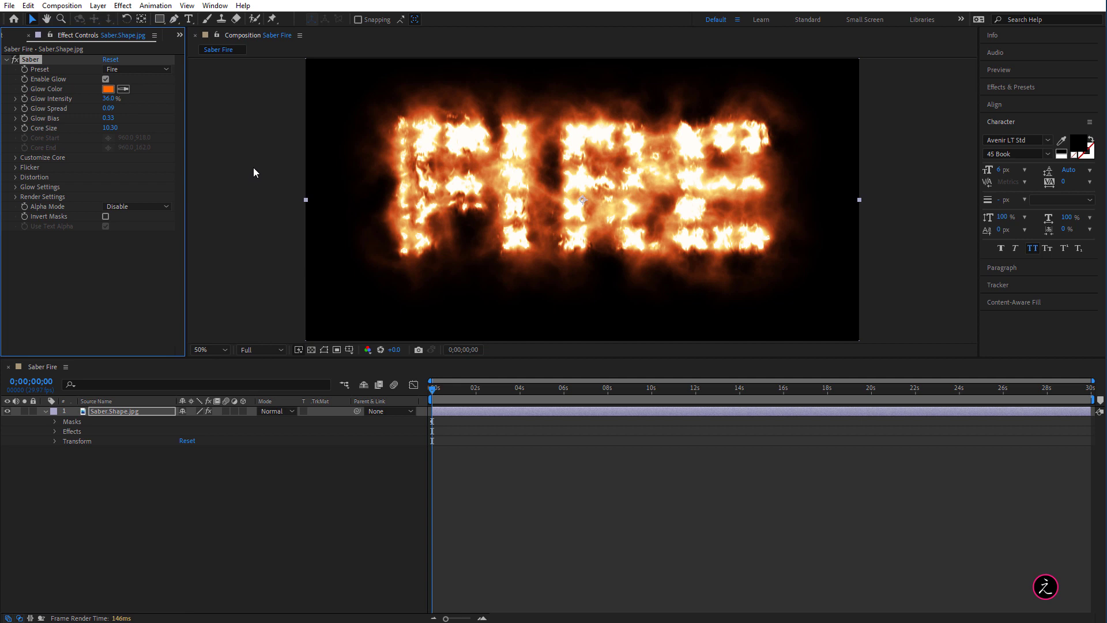
mouse_move(236, 244)
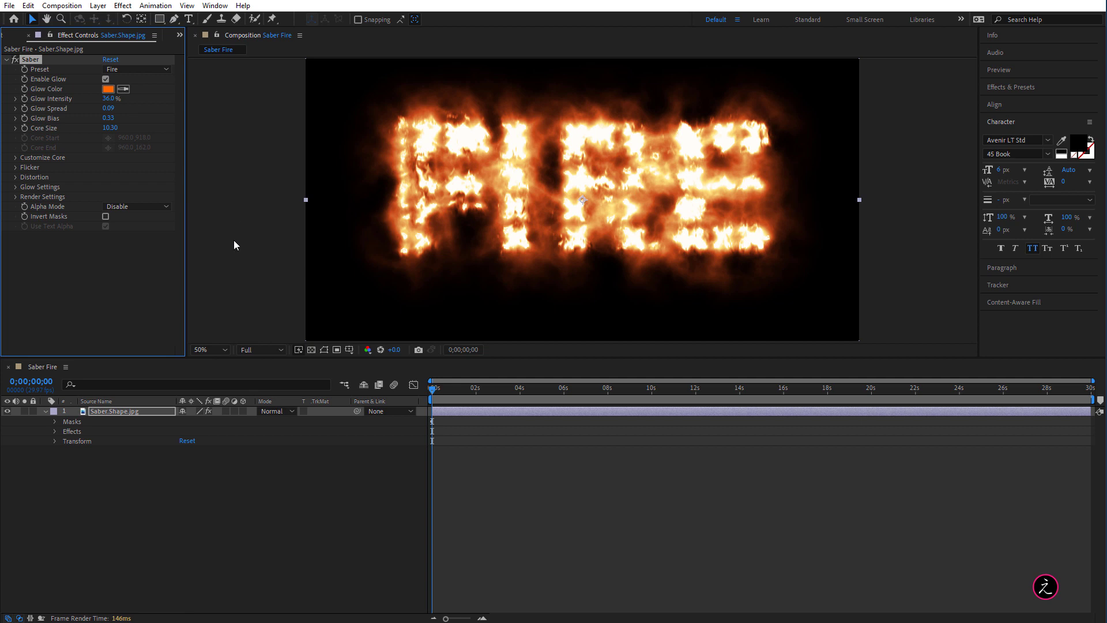
mouse_move(332, 471)
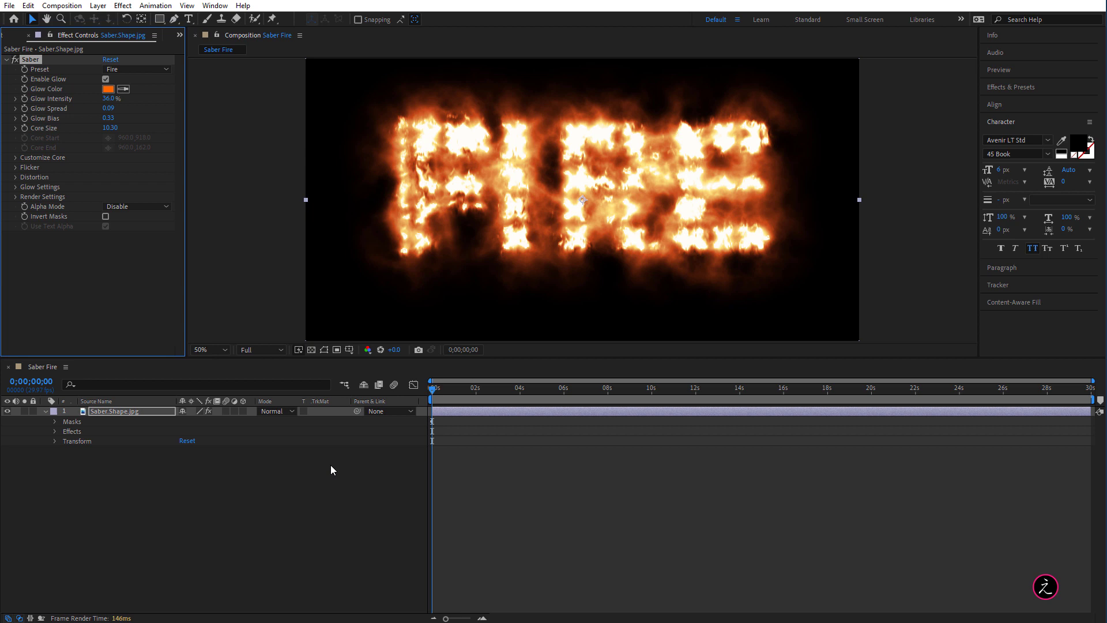
mouse_move(275, 415)
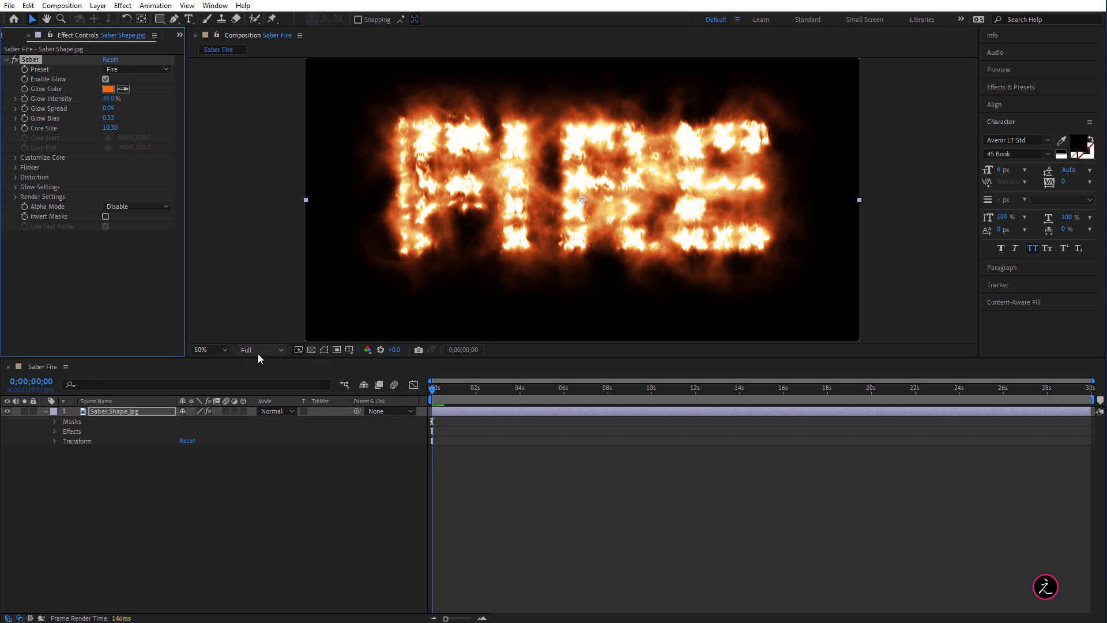
mouse_move(262, 350)
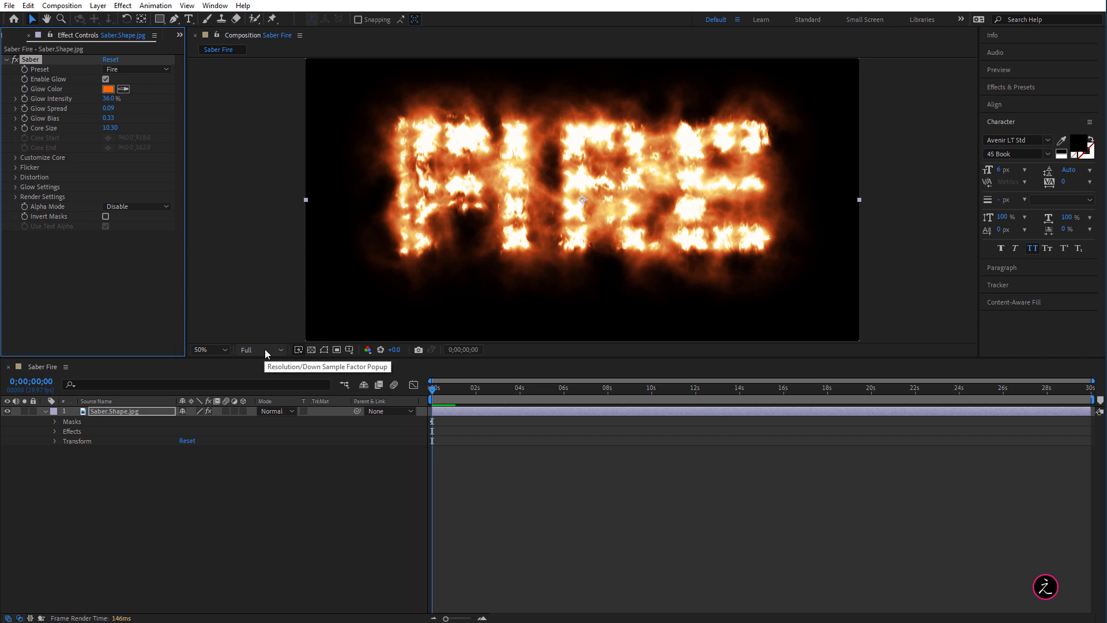
left_click(261, 350)
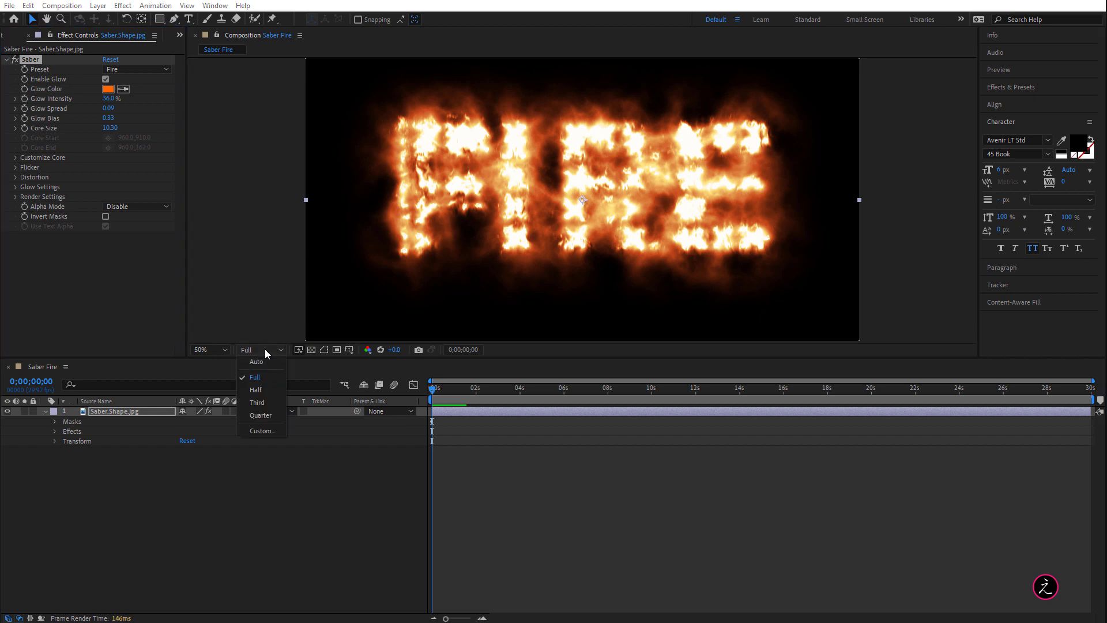
mouse_move(261, 403)
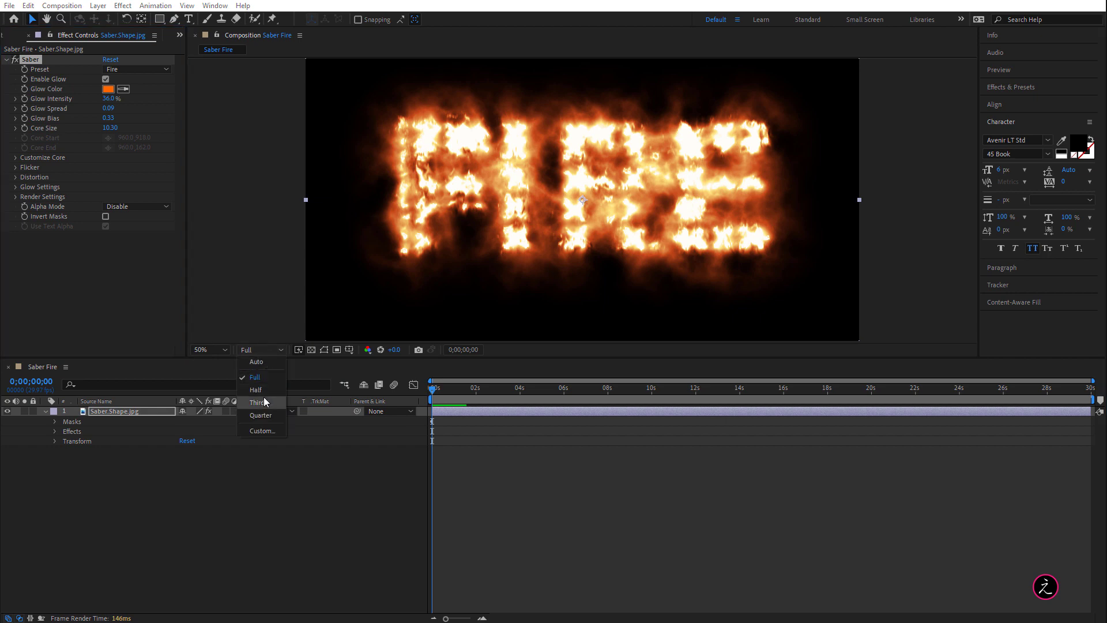
left_click(258, 402)
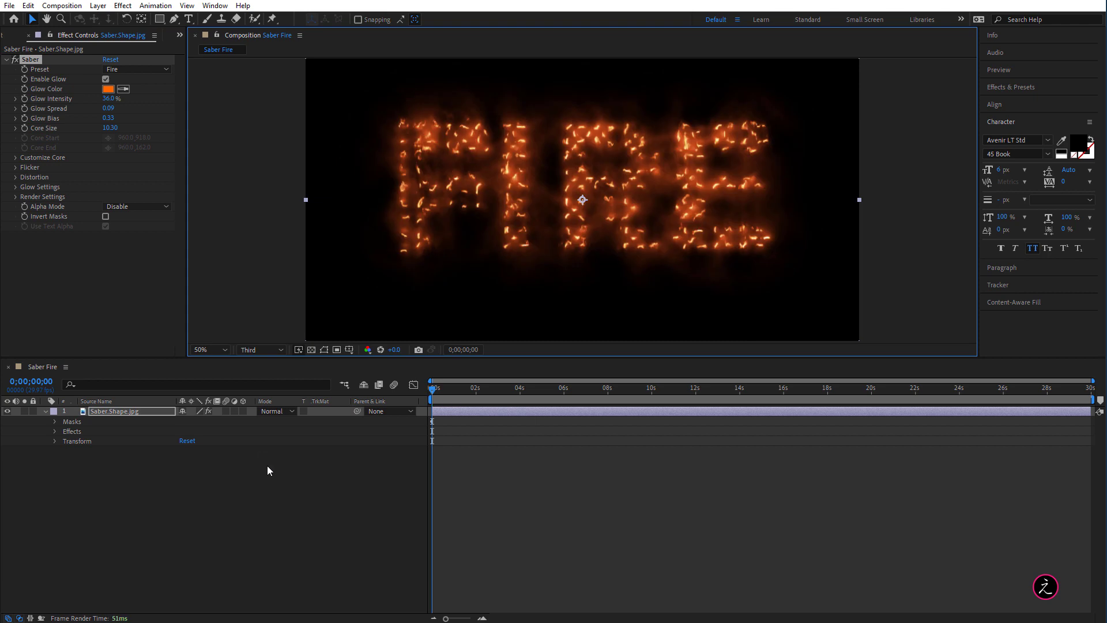
mouse_move(418, 201)
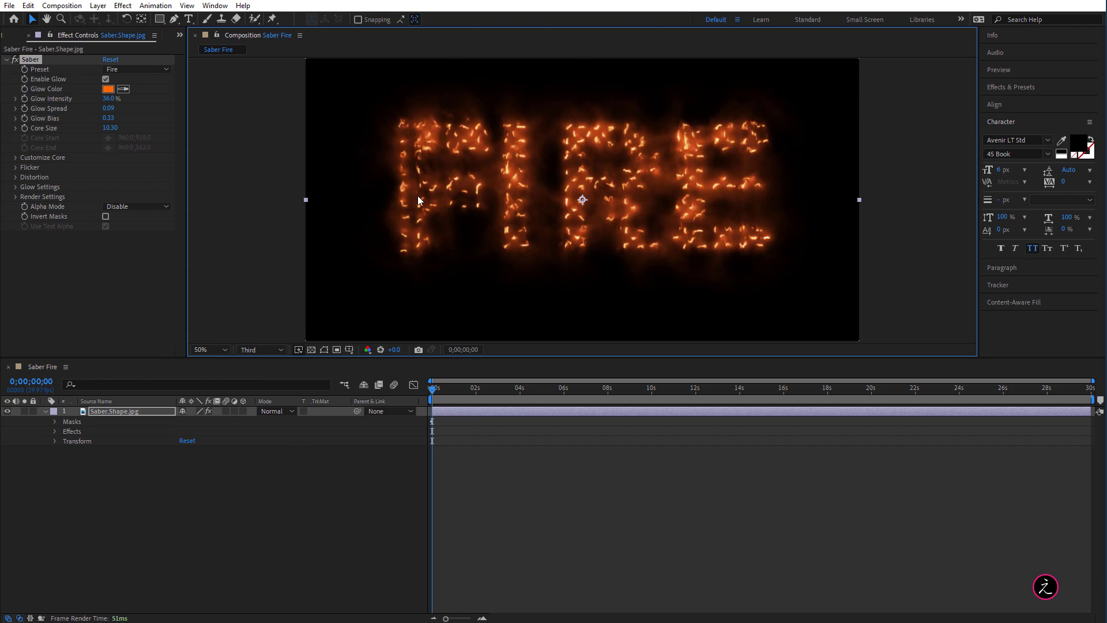
left_click(259, 348)
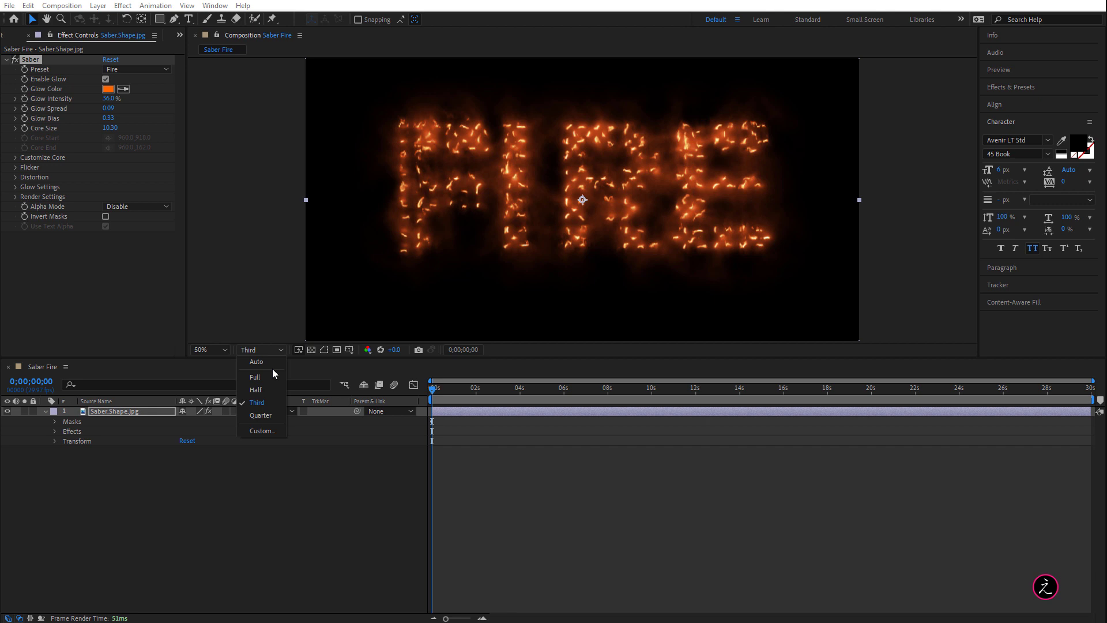
mouse_move(253, 376)
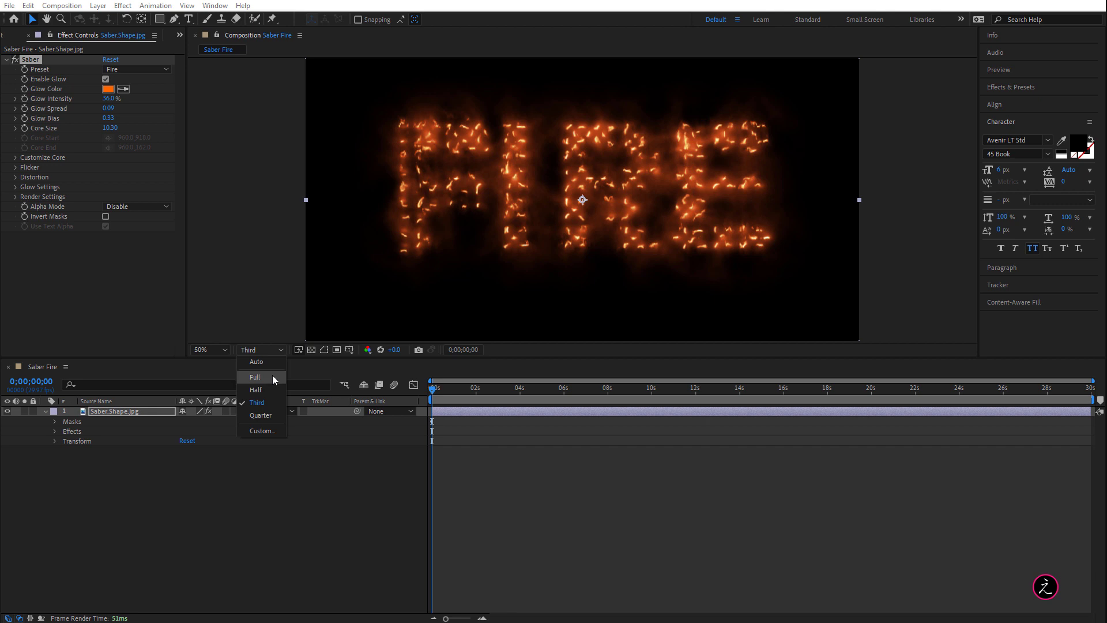
left_click(253, 376)
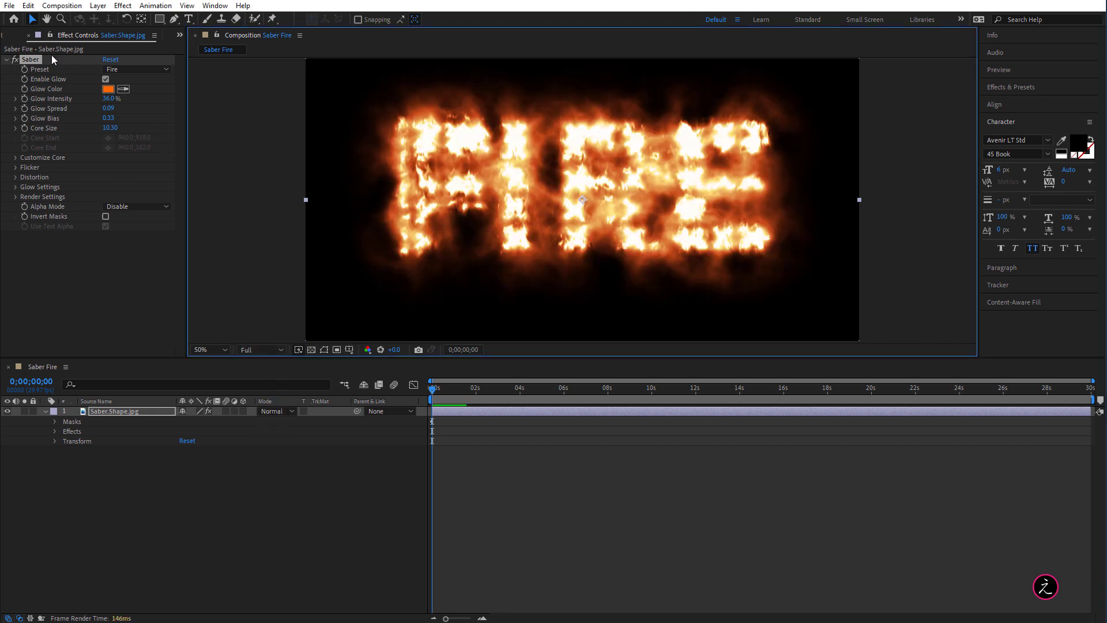
mouse_move(84, 113)
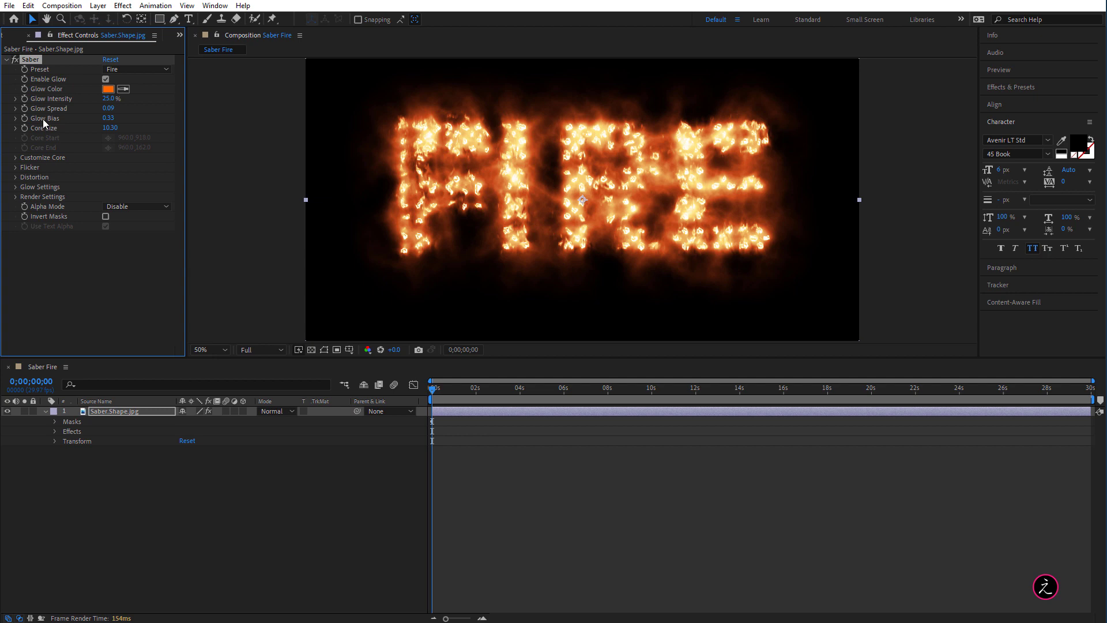
mouse_move(218, 143)
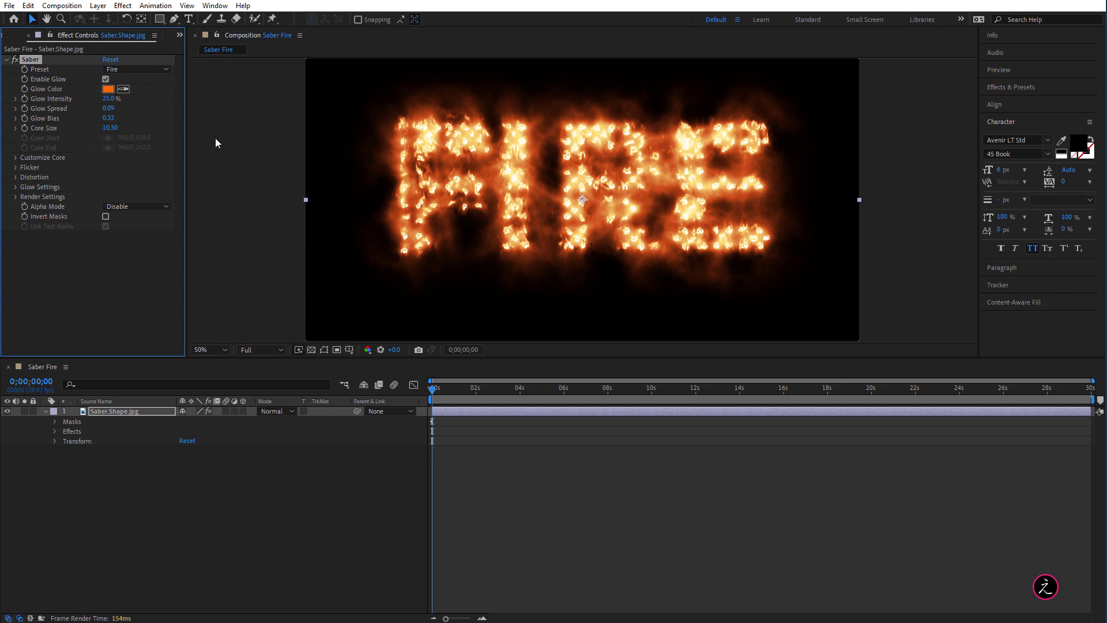
mouse_move(55, 129)
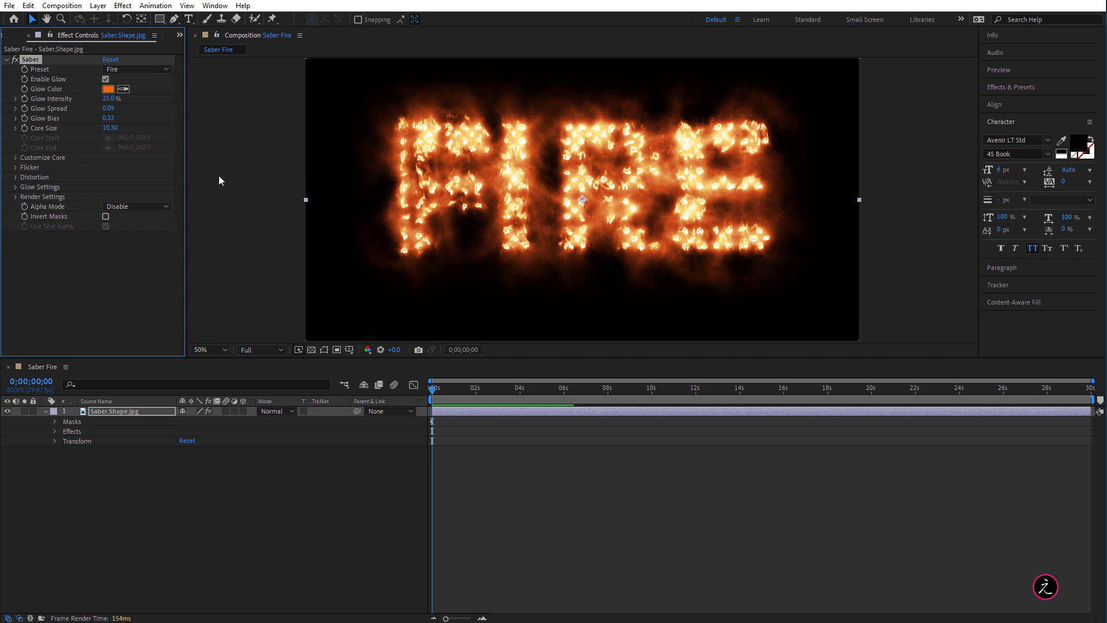
mouse_move(122, 121)
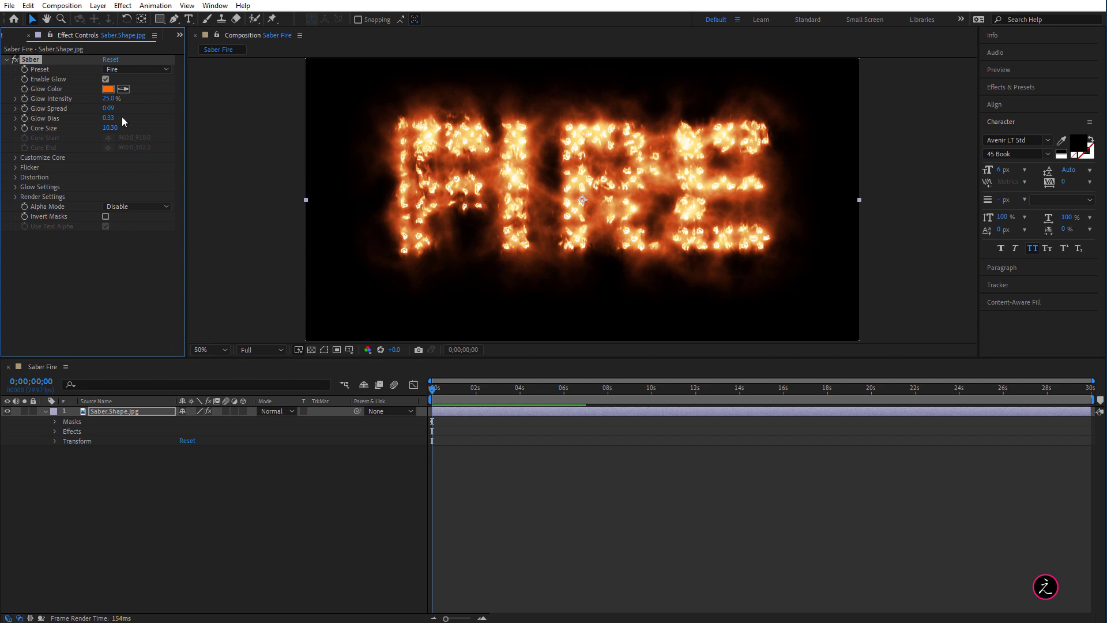
Step: Set Saber's Glow Bias to 0.20 for tighter flames
double_click(109, 118)
type("0.1")
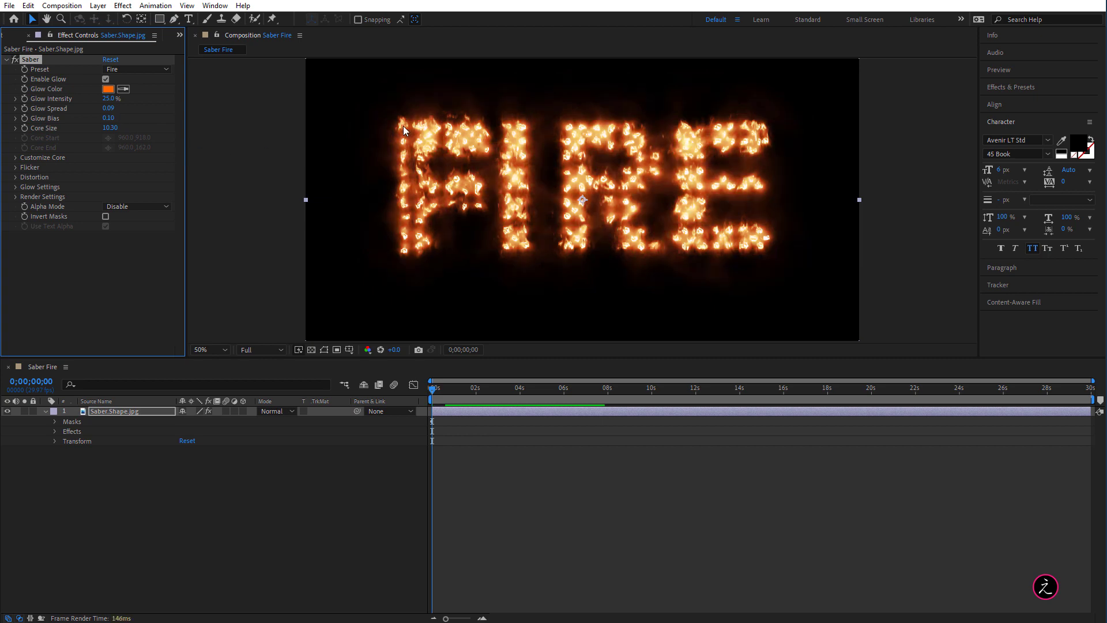
double_click(109, 128)
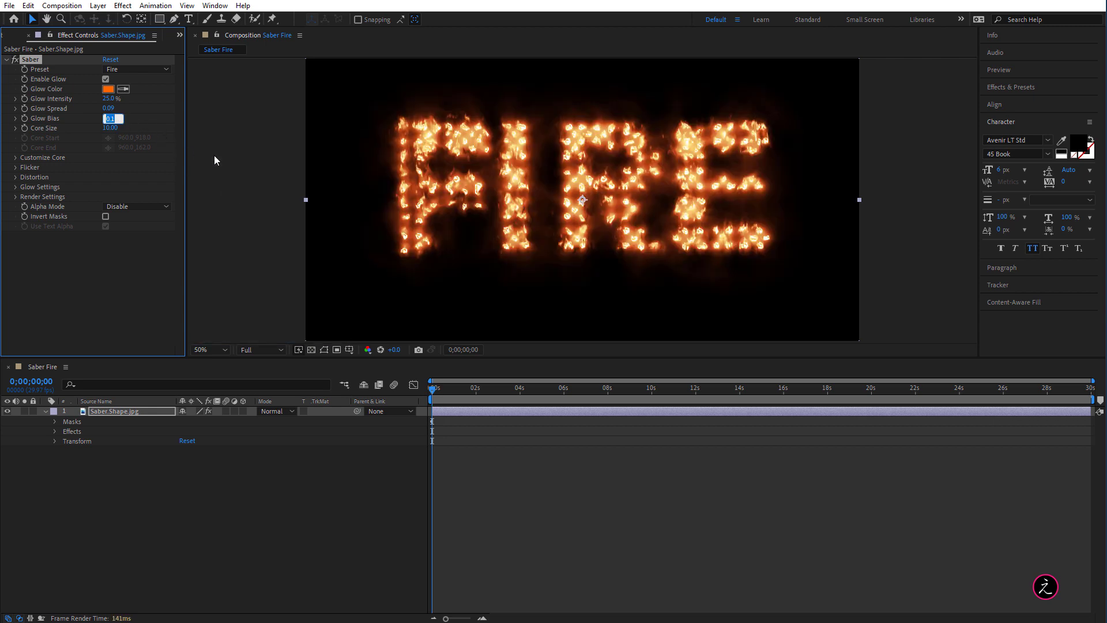
type("0.20")
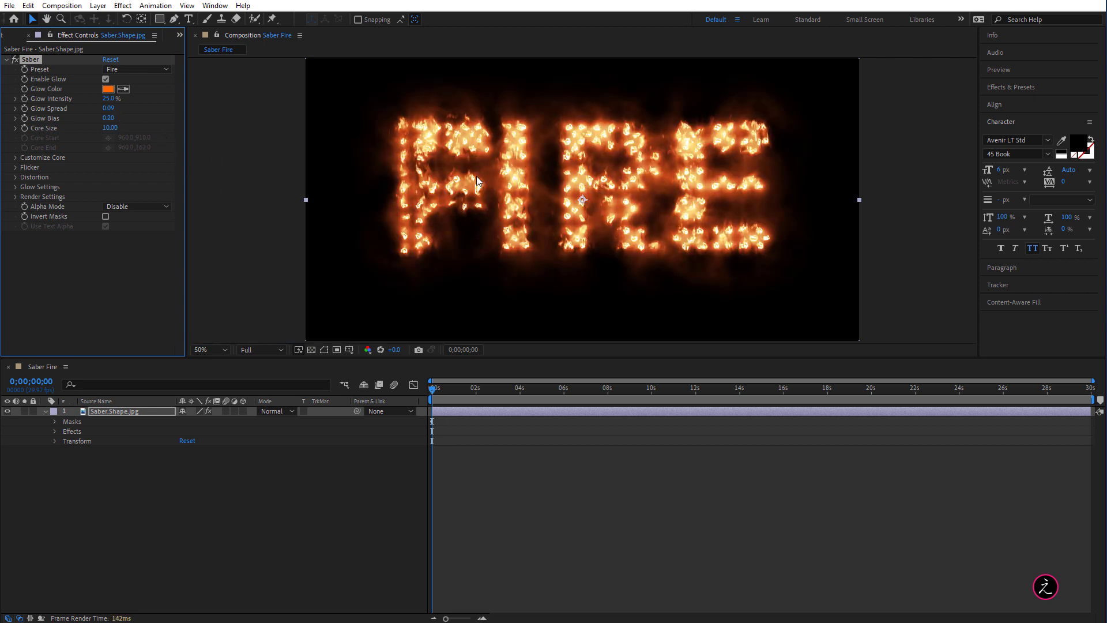
key("space")
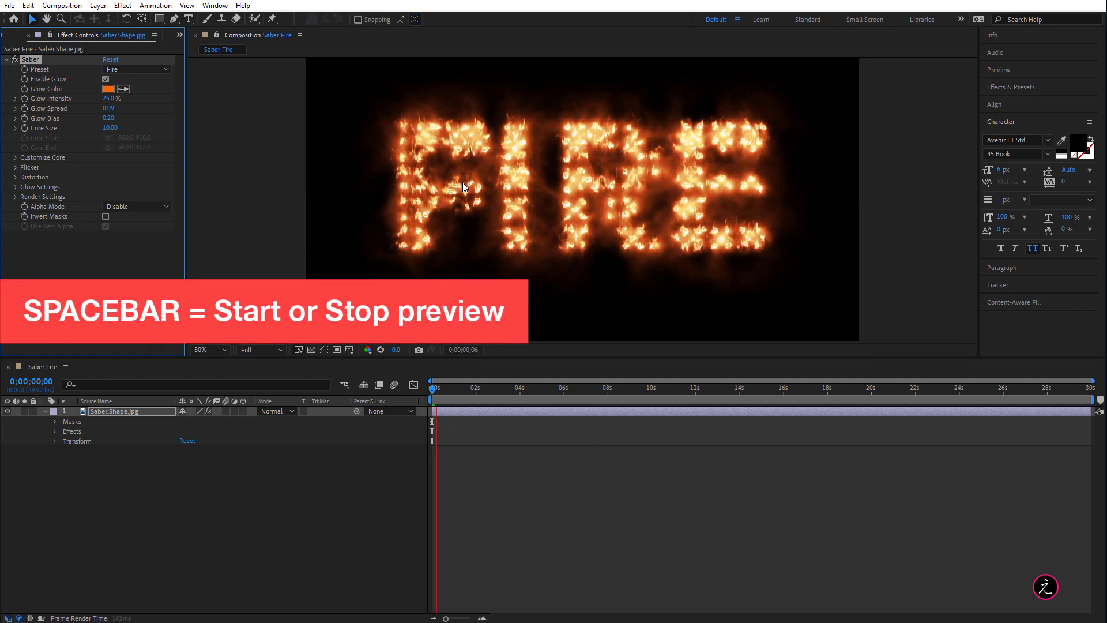
key("space")
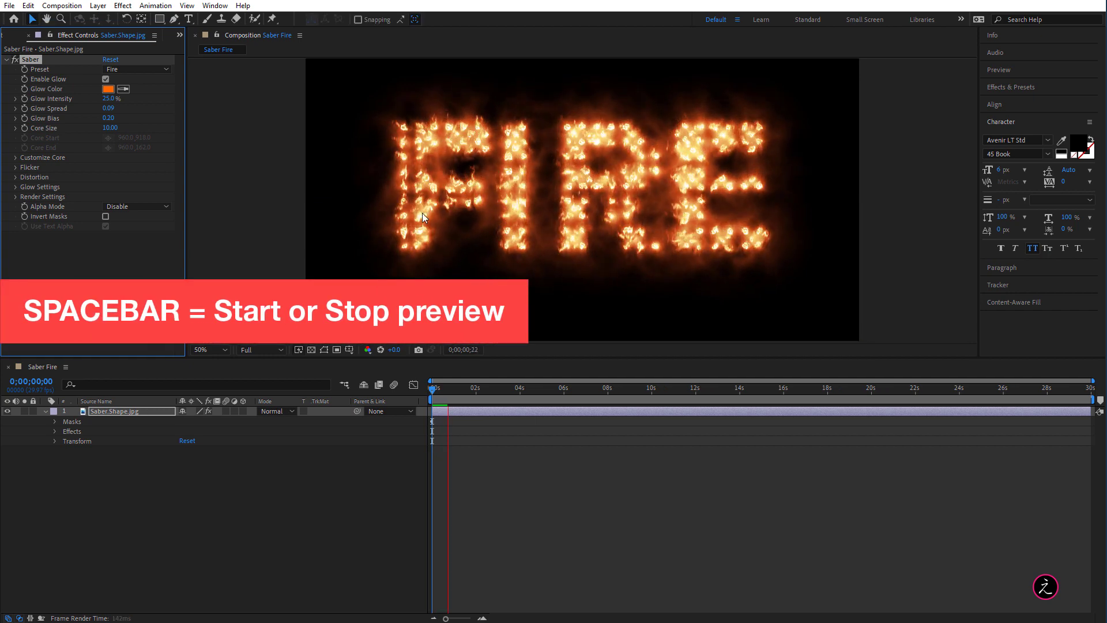
key("space")
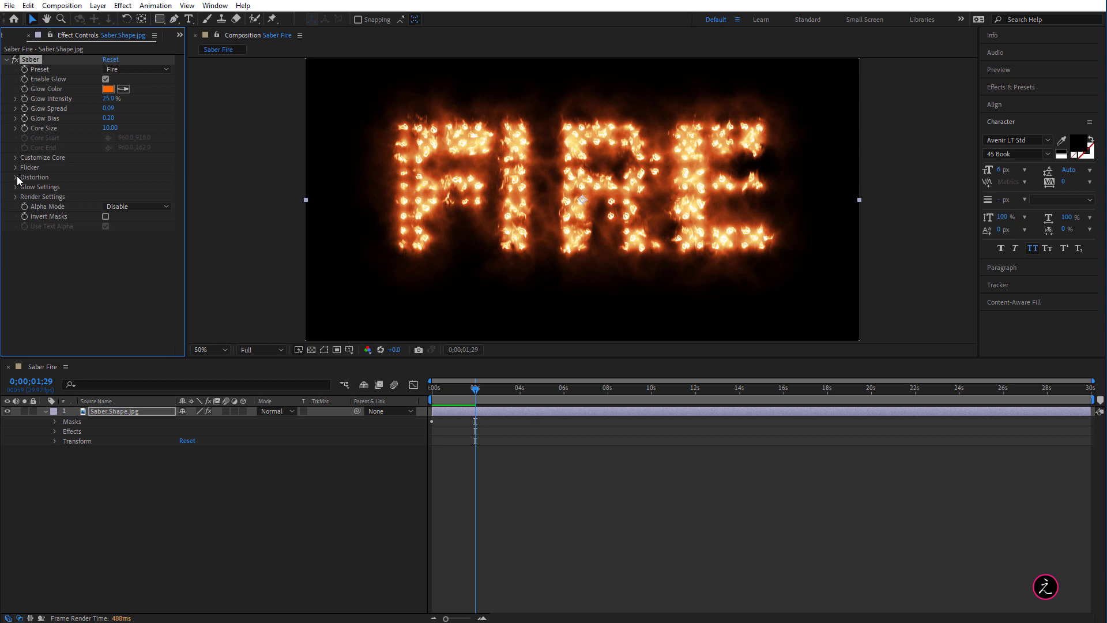
Step: Expand Saber's Distortion group and its Glow Distortion parameters
left_click(17, 176)
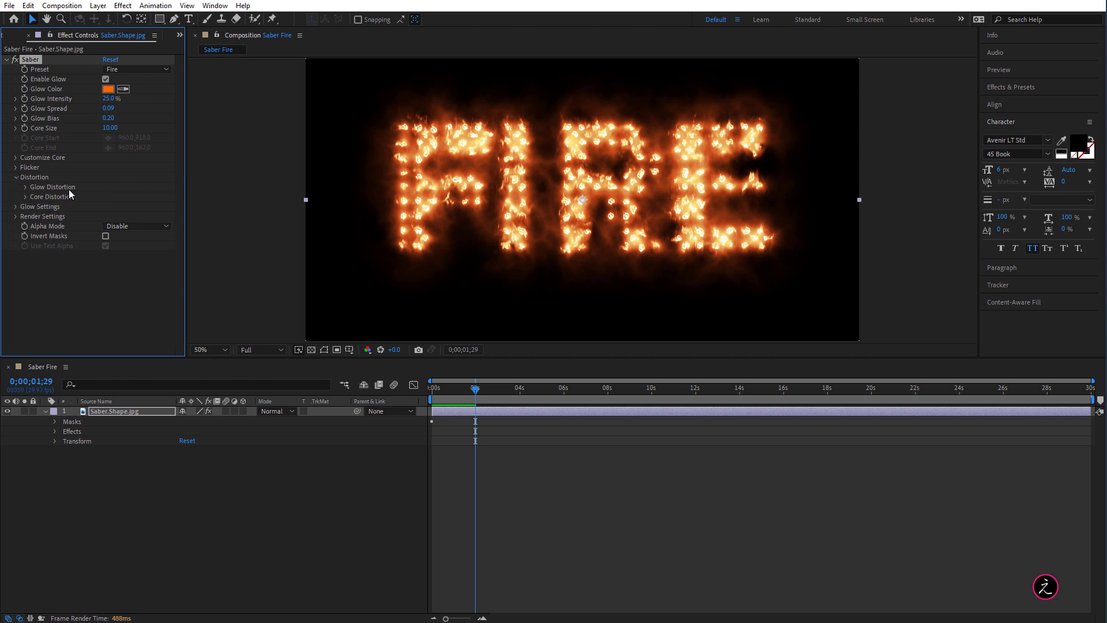
mouse_move(60, 203)
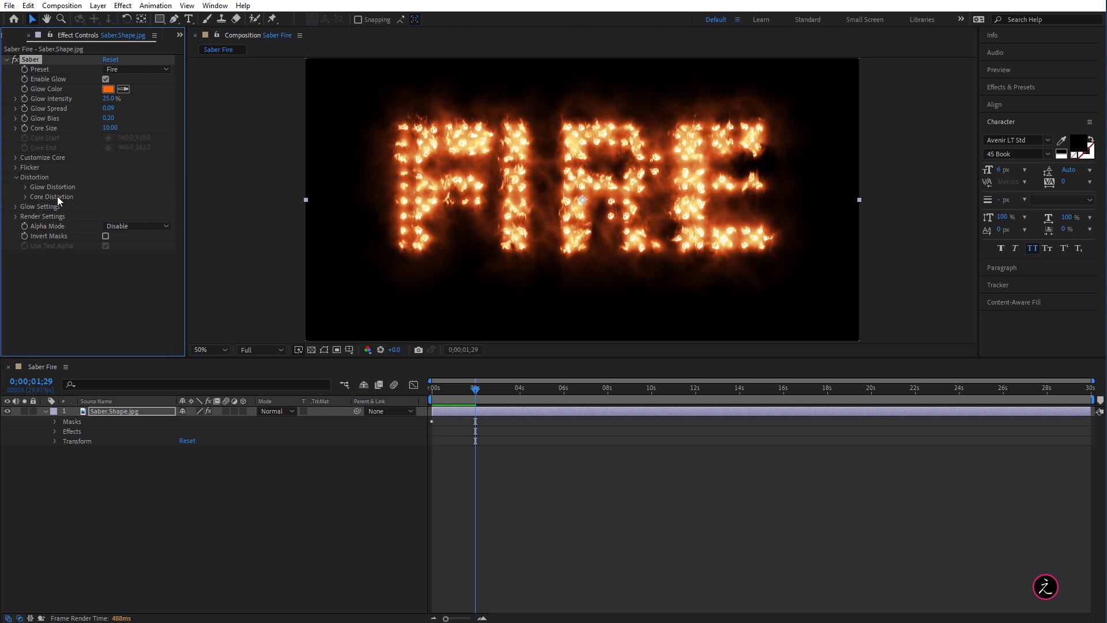
mouse_move(81, 240)
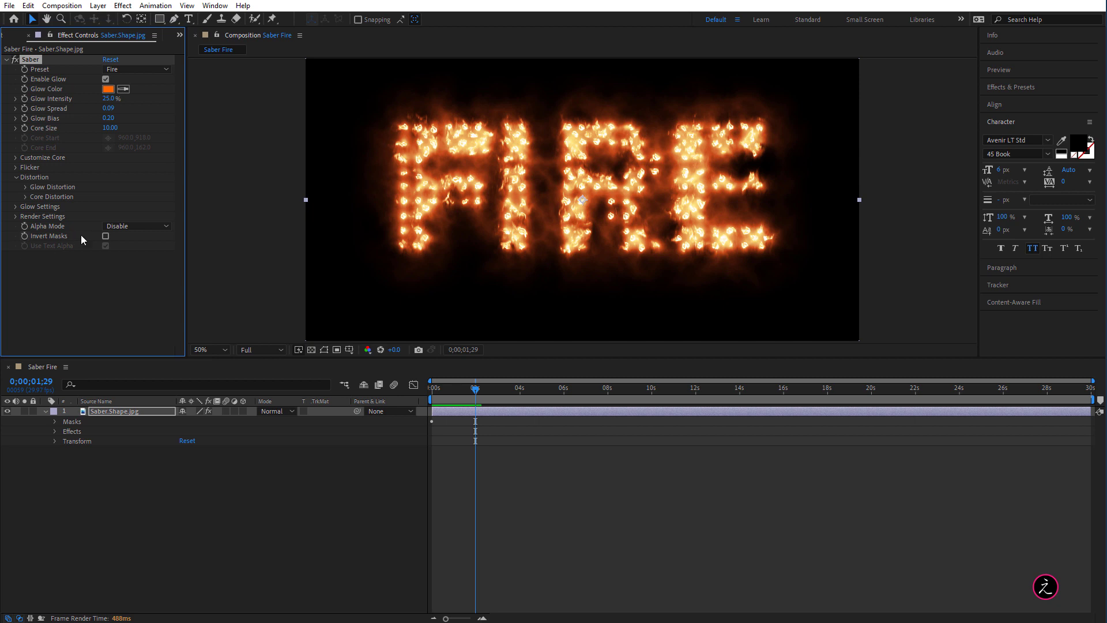
mouse_move(121, 212)
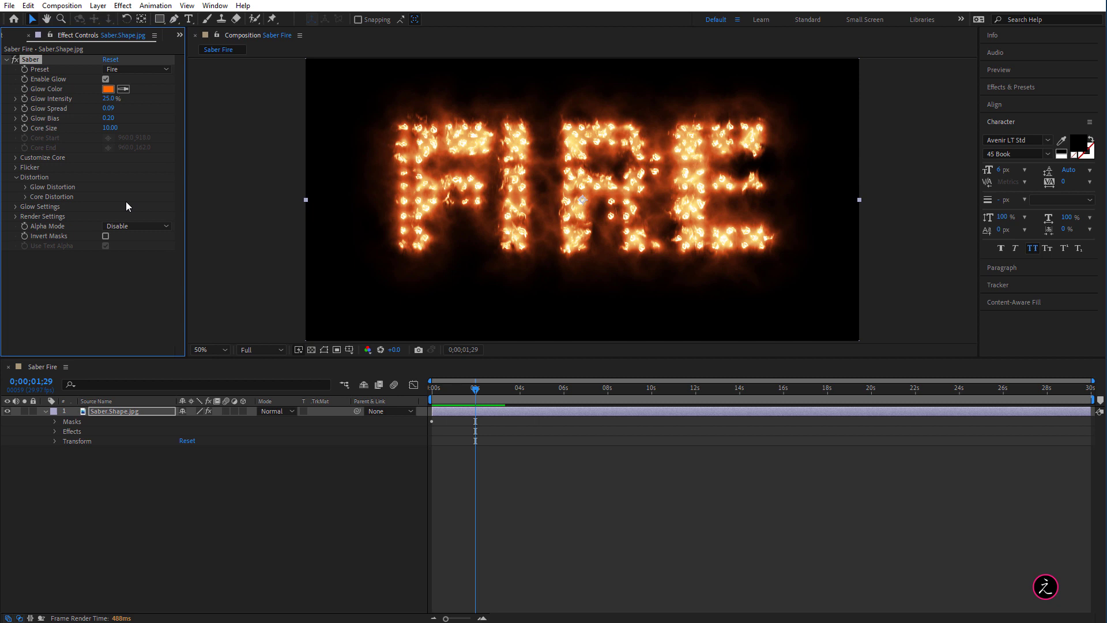
mouse_move(116, 223)
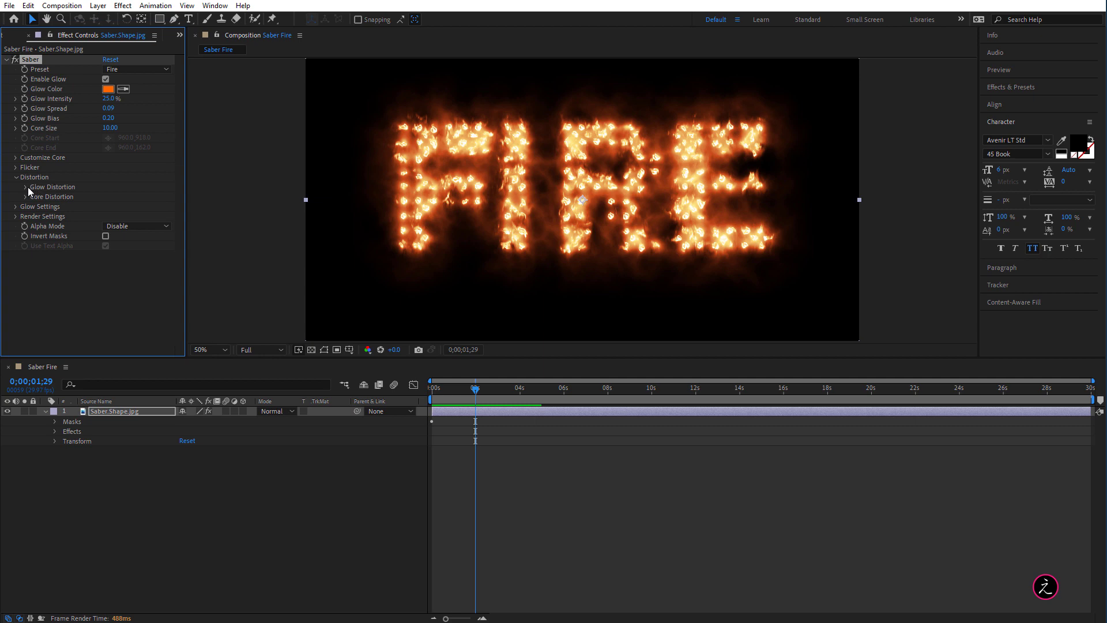
left_click(27, 186)
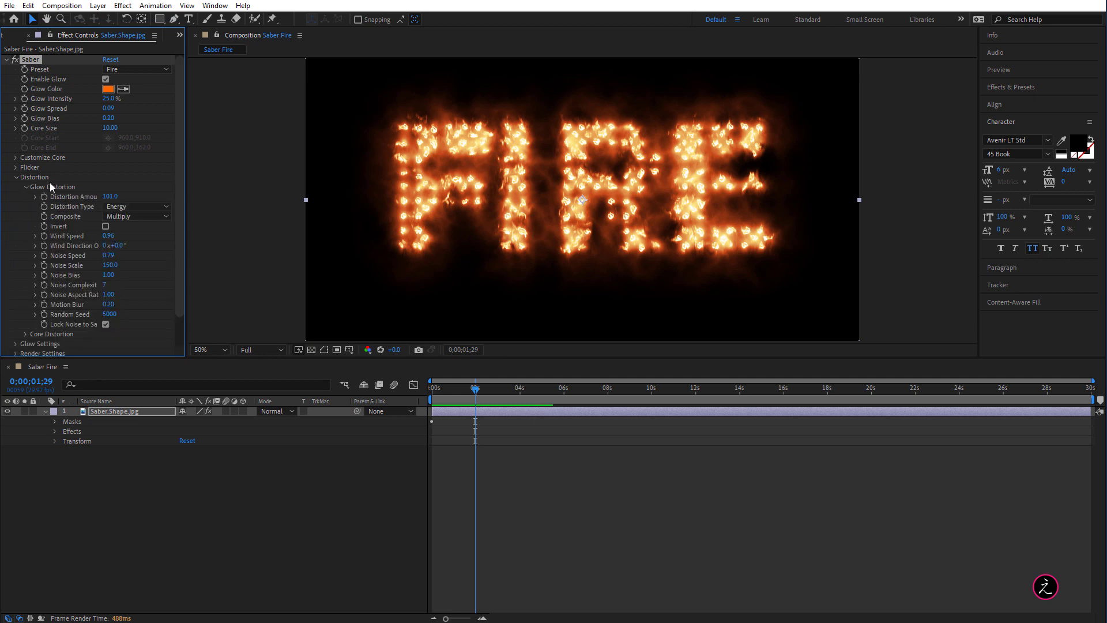
mouse_move(77, 205)
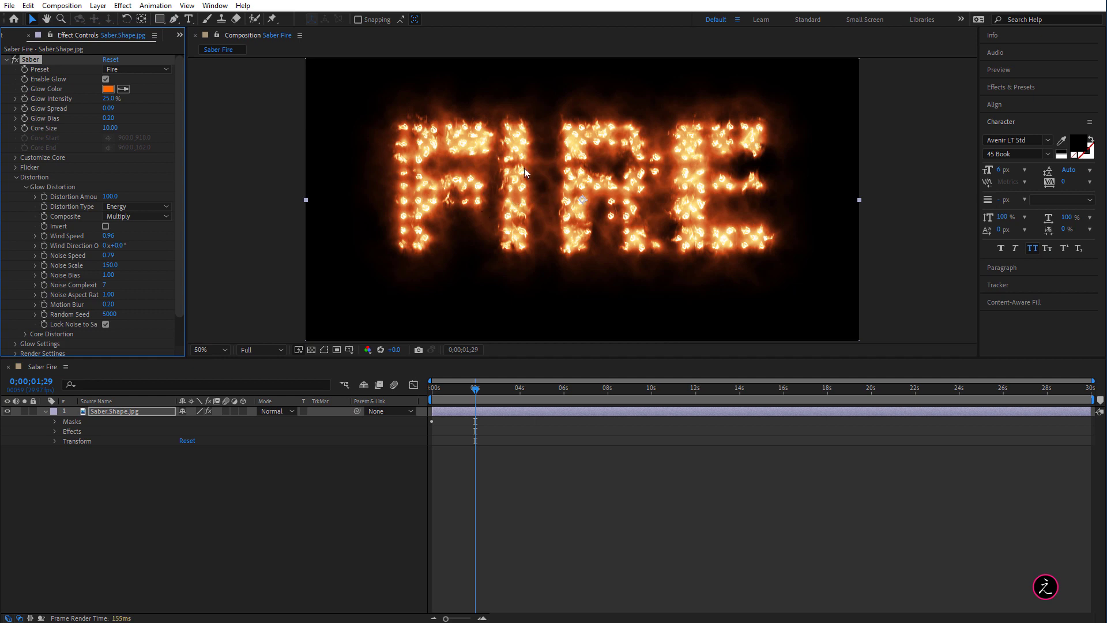
mouse_move(514, 178)
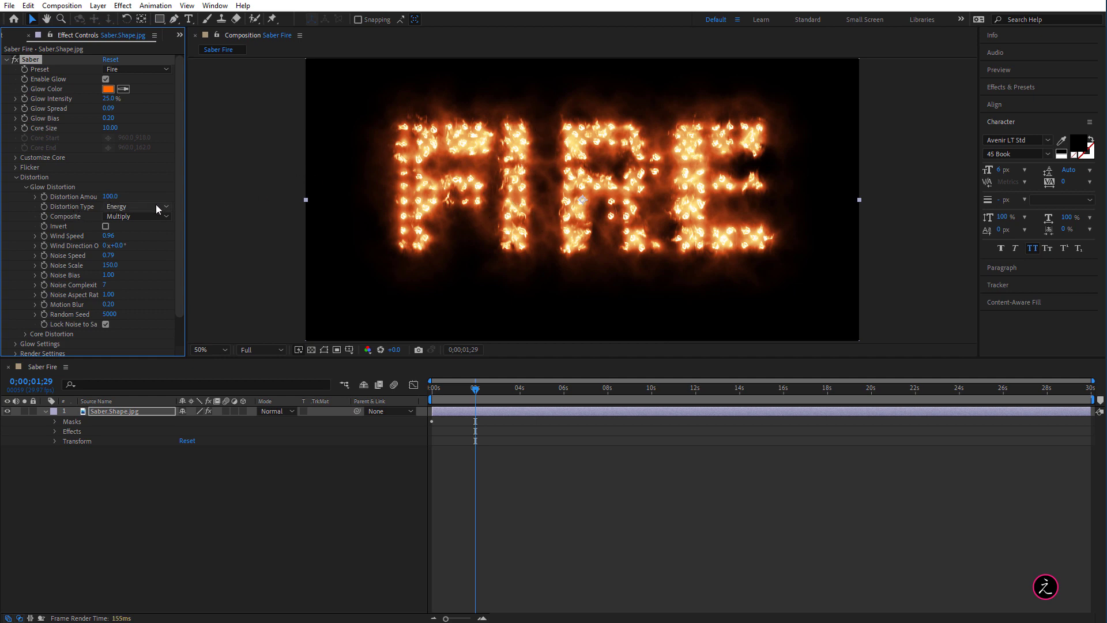
Step: Set Glow Distortion type to Smoke, trying the Distortion composite before returning to Multiply
left_click(136, 206)
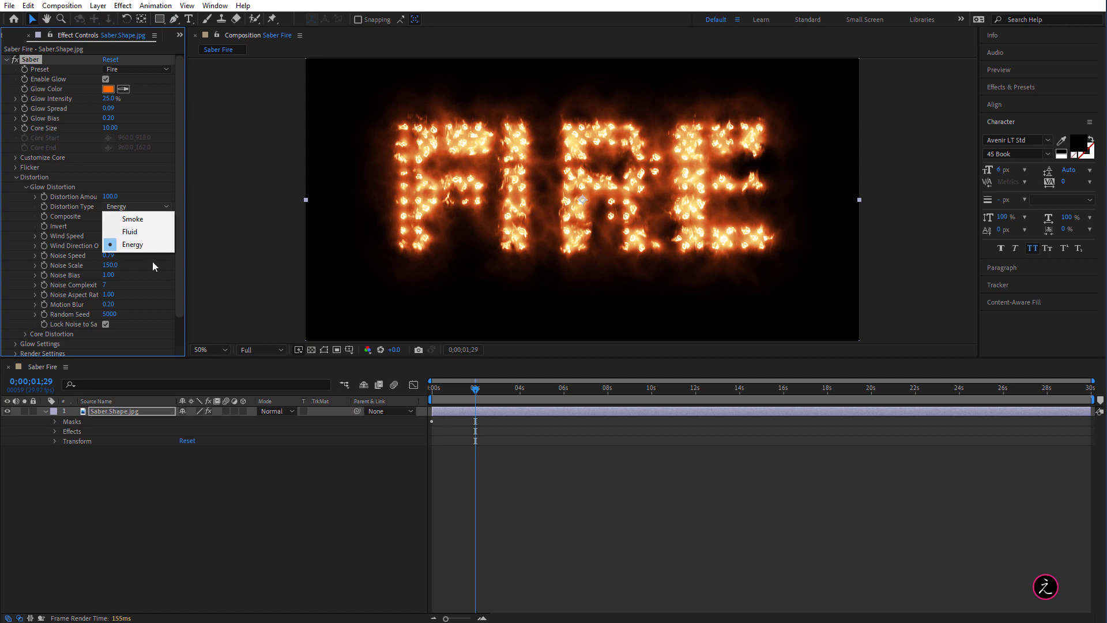
left_click(133, 219)
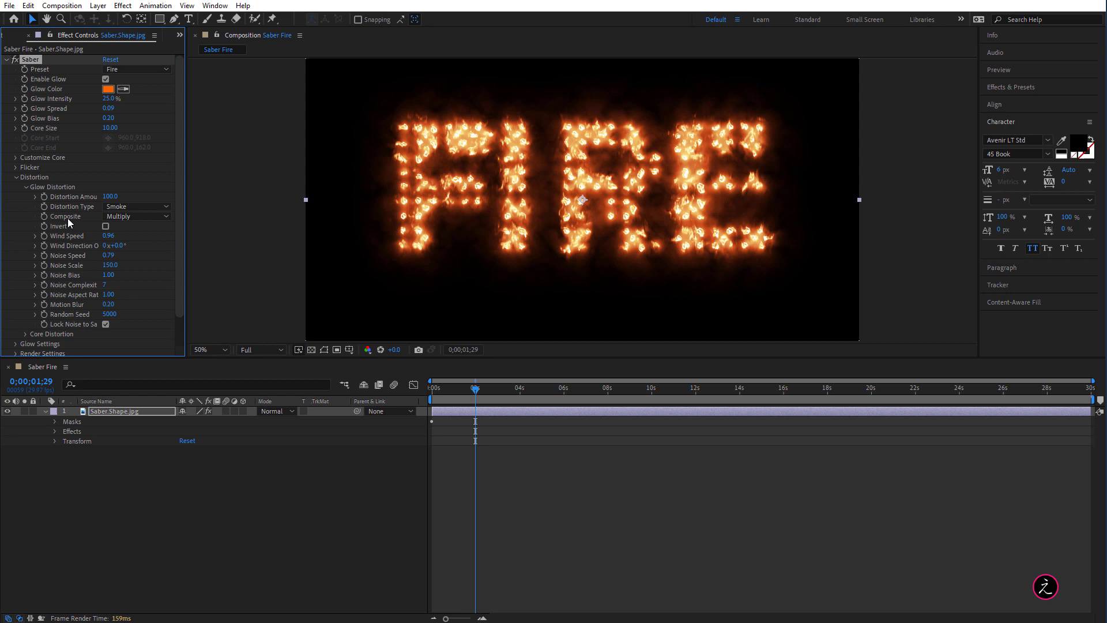
left_click(134, 215)
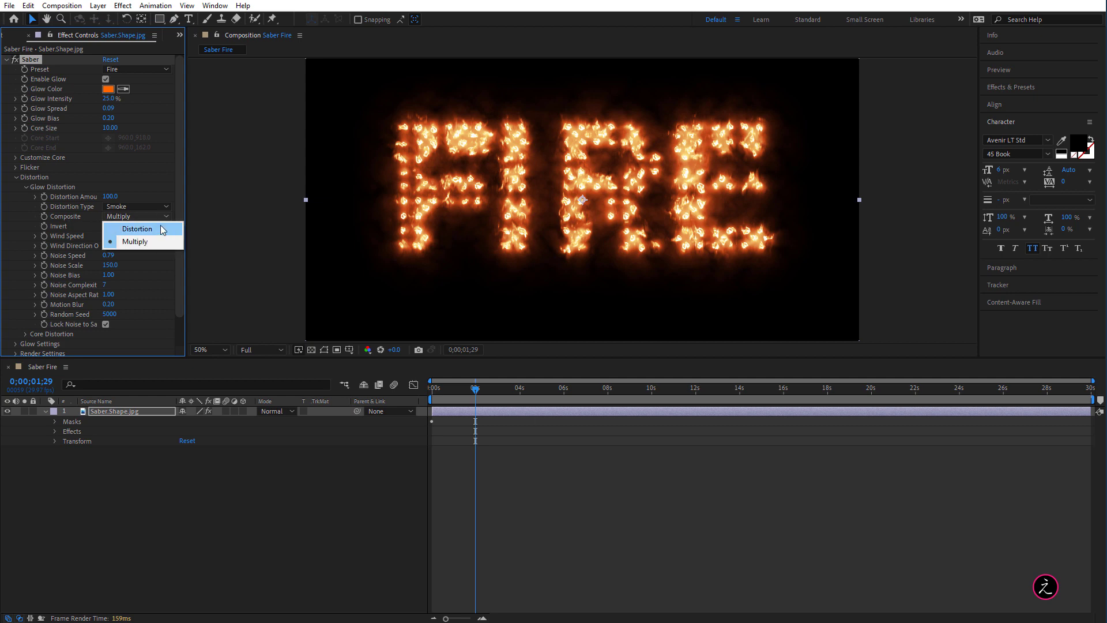
left_click(138, 228)
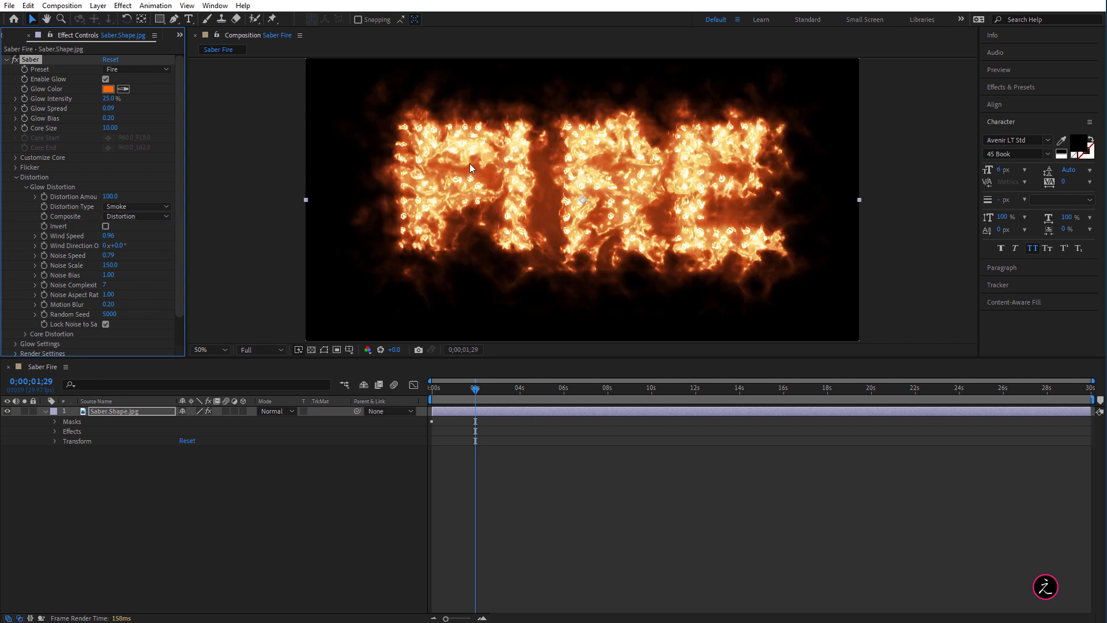
left_click(134, 216)
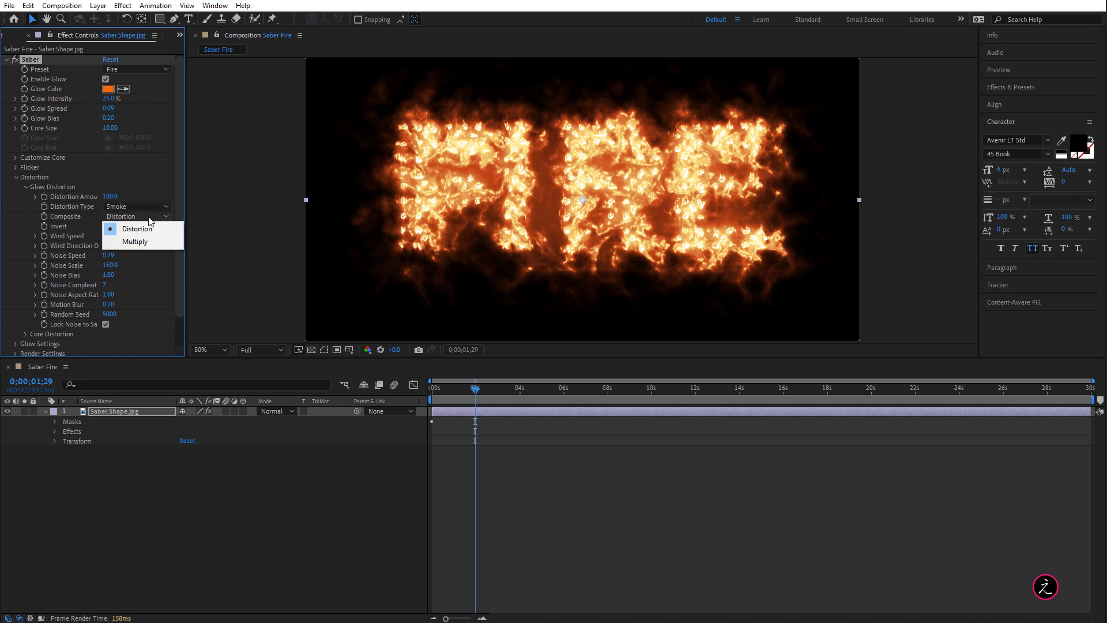
left_click(134, 241)
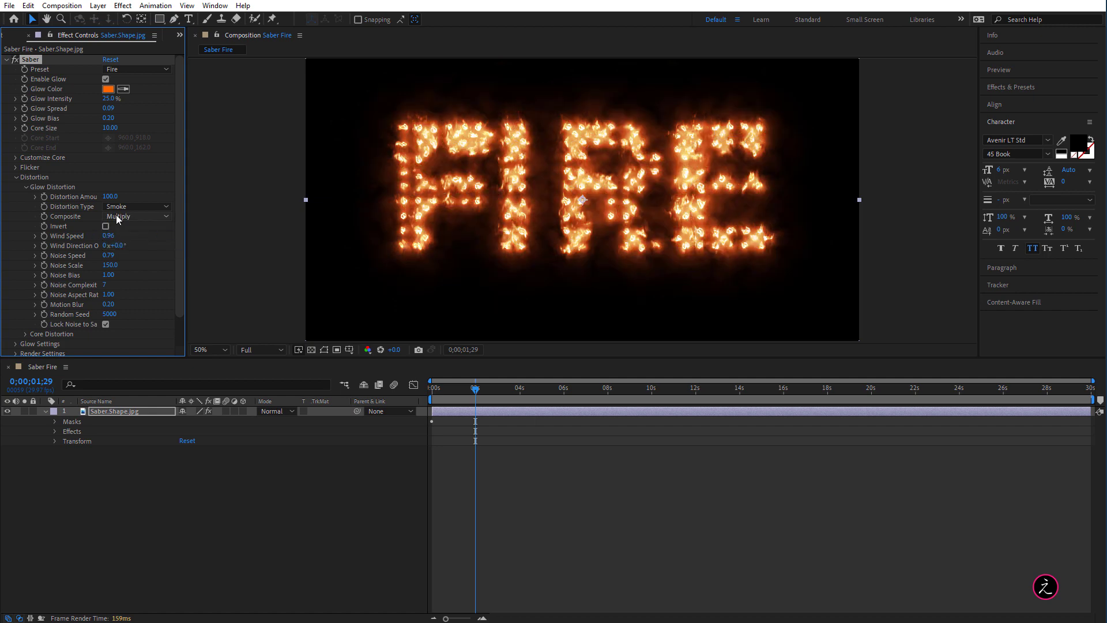
mouse_move(99, 226)
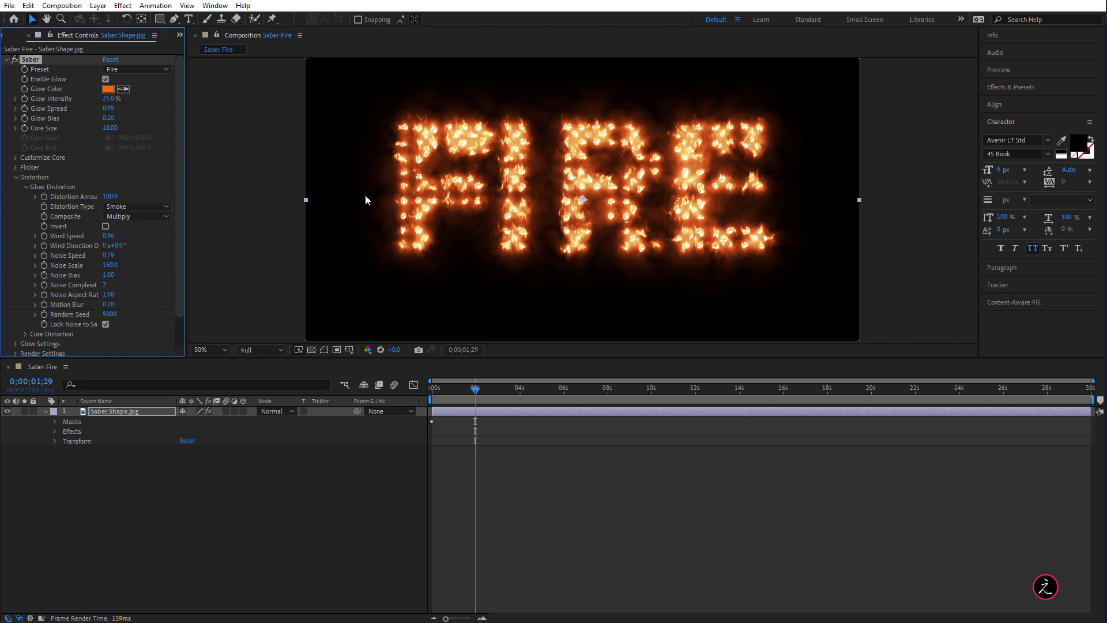
mouse_move(307, 198)
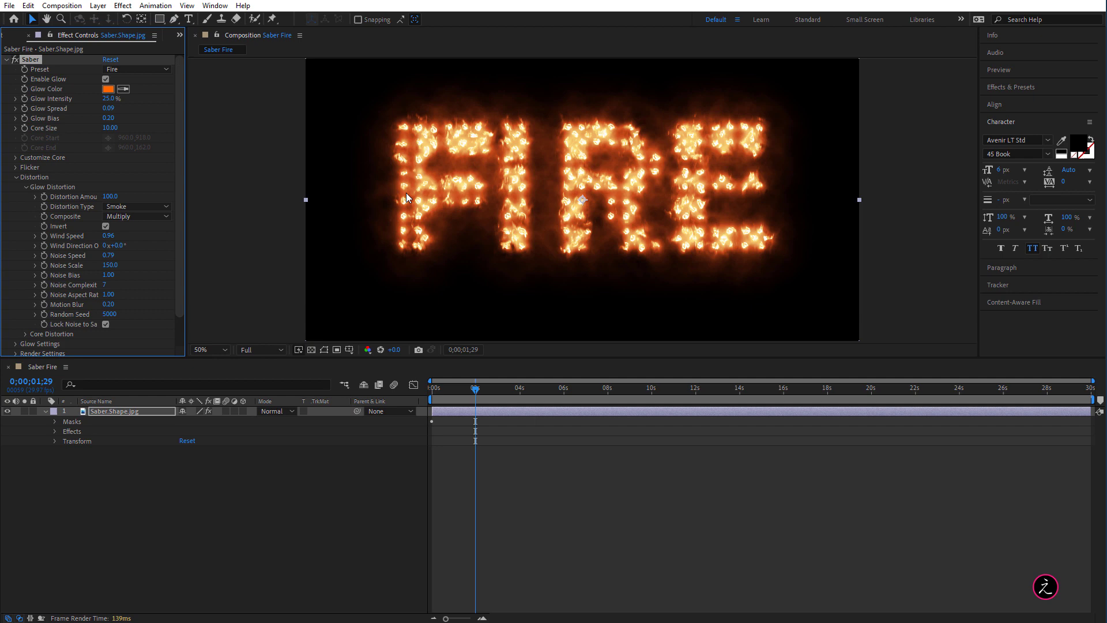
mouse_move(258, 238)
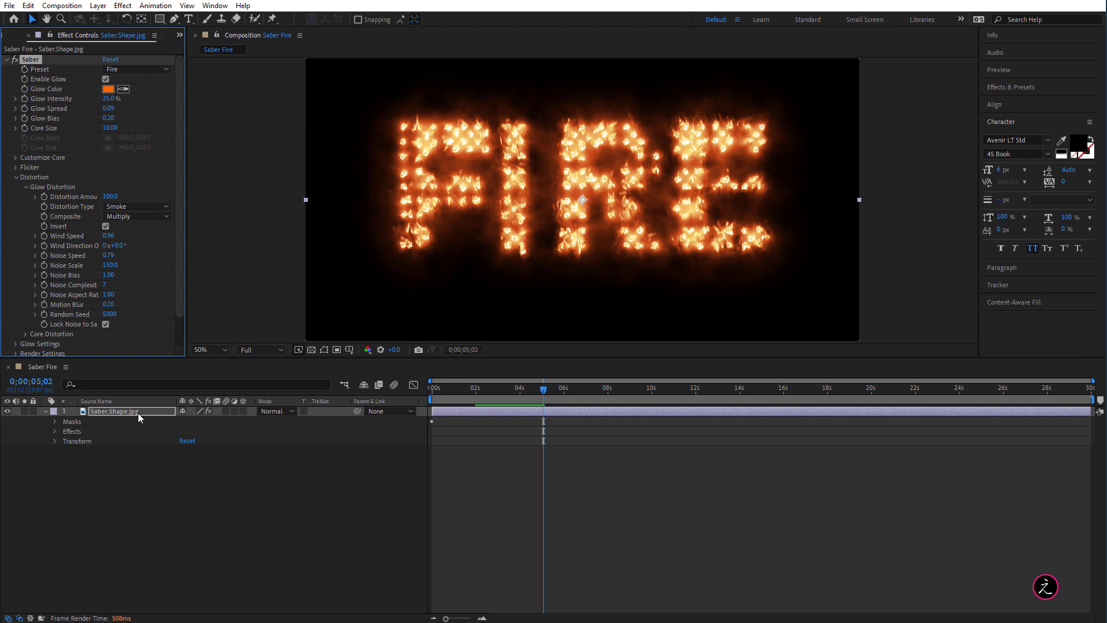
Step: Duplicate the Saber.Shape.jpg fire layer with Ctrl+D
key("ctrl+d")
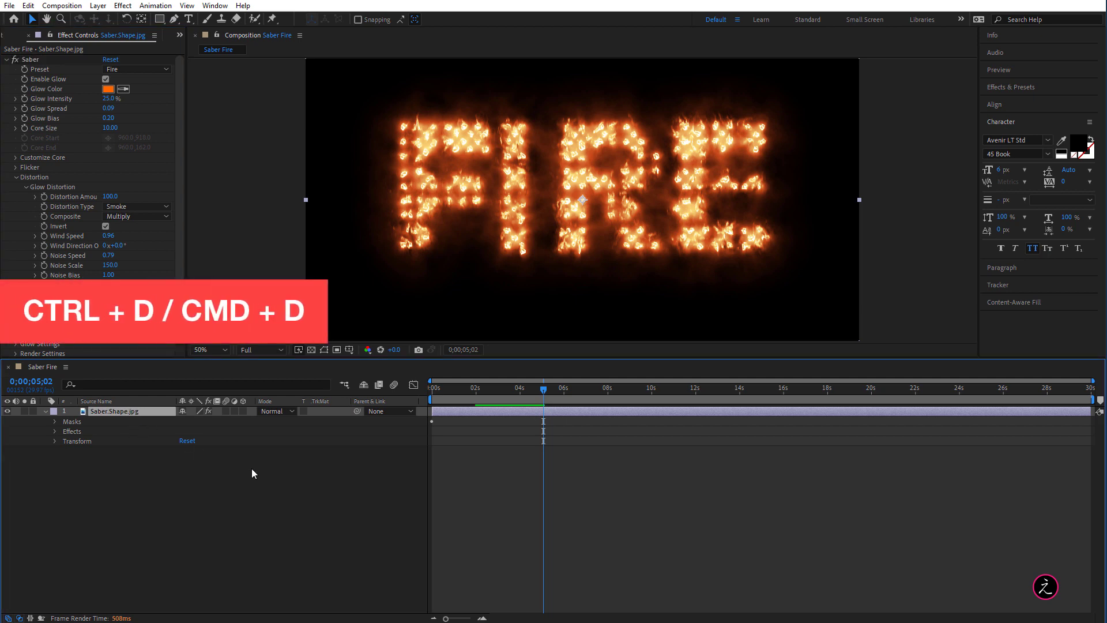
key("ctrl+d")
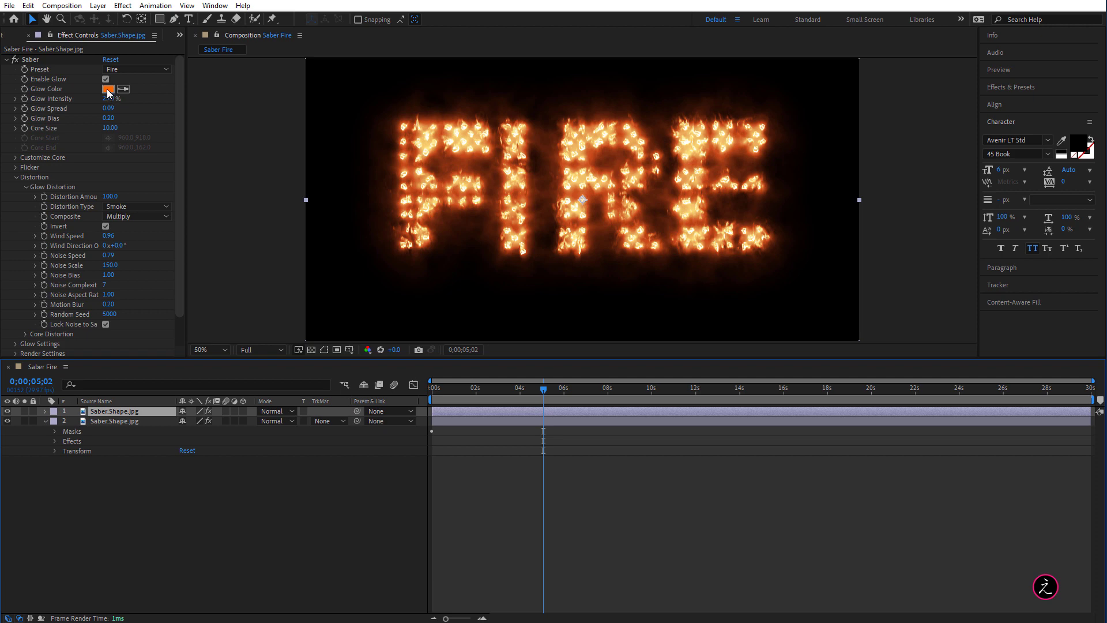
Step: Change the duplicate's Saber Glow Color to deep red (C10000)
left_click(108, 89)
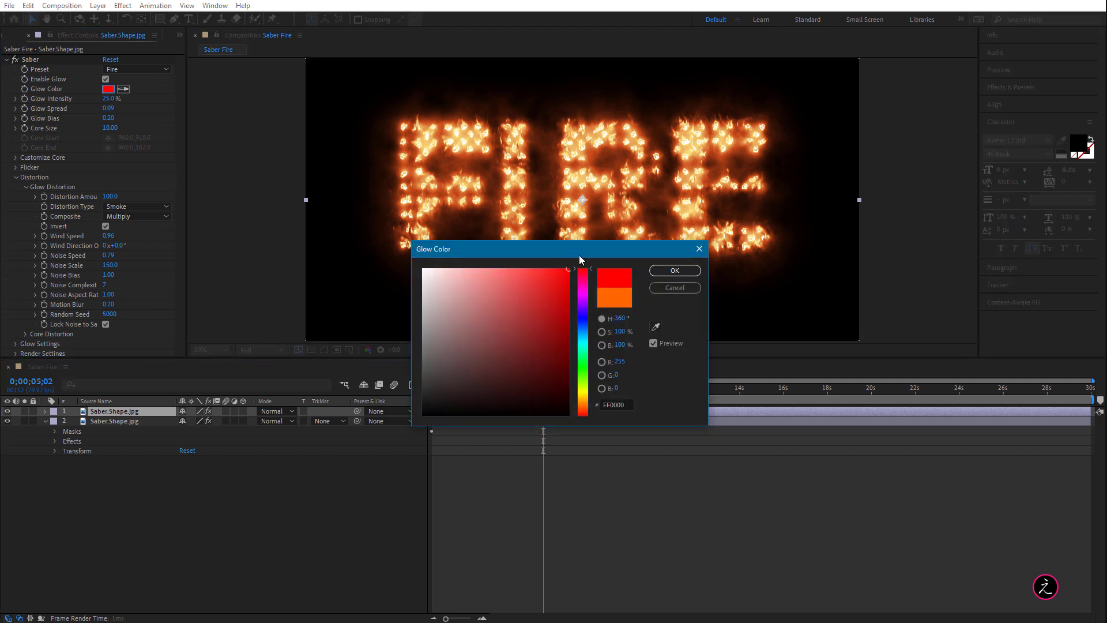
left_click(568, 303)
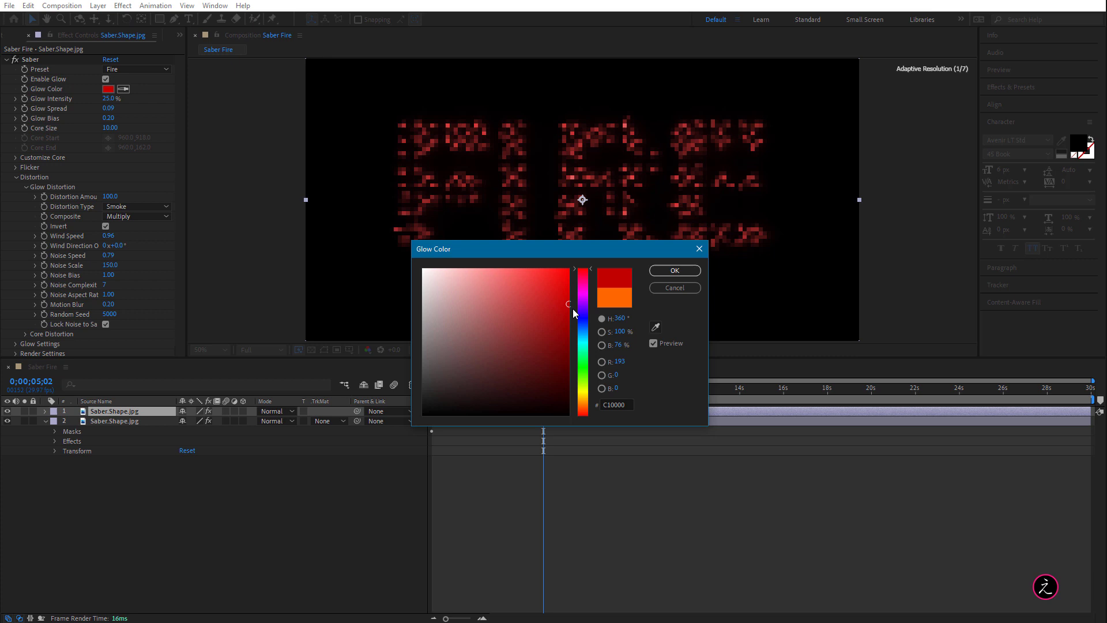
left_click(673, 270)
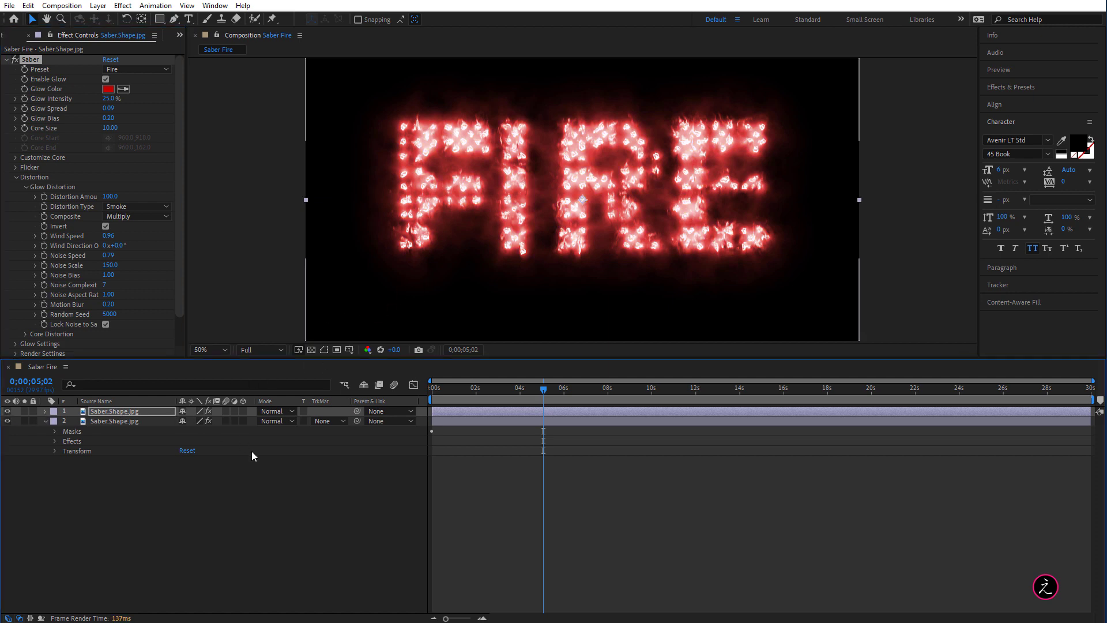
mouse_move(290, 440)
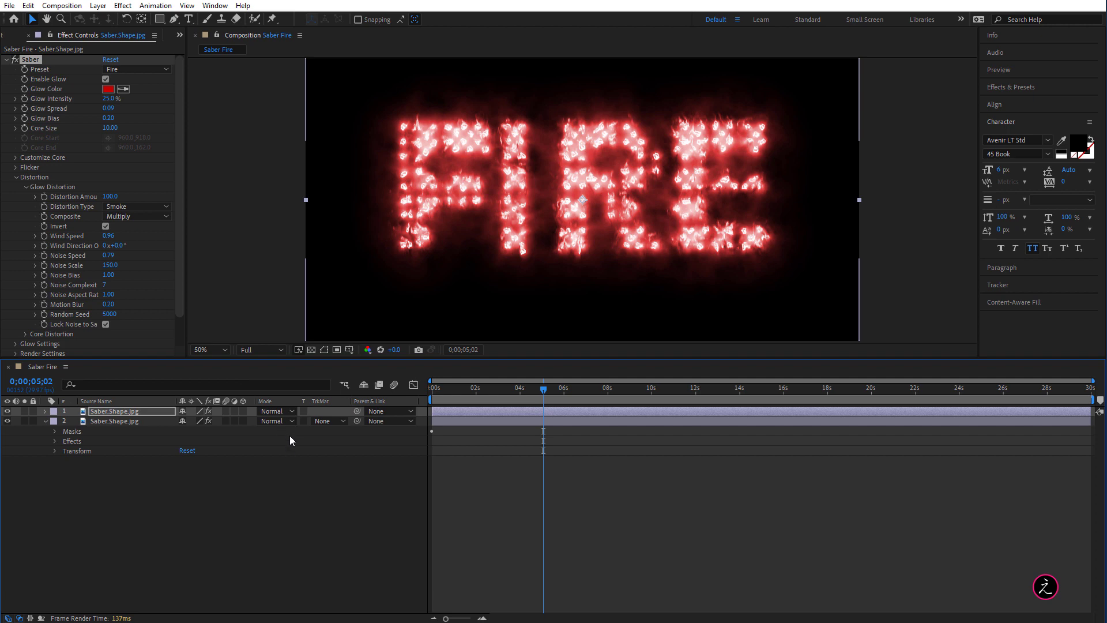
mouse_move(278, 403)
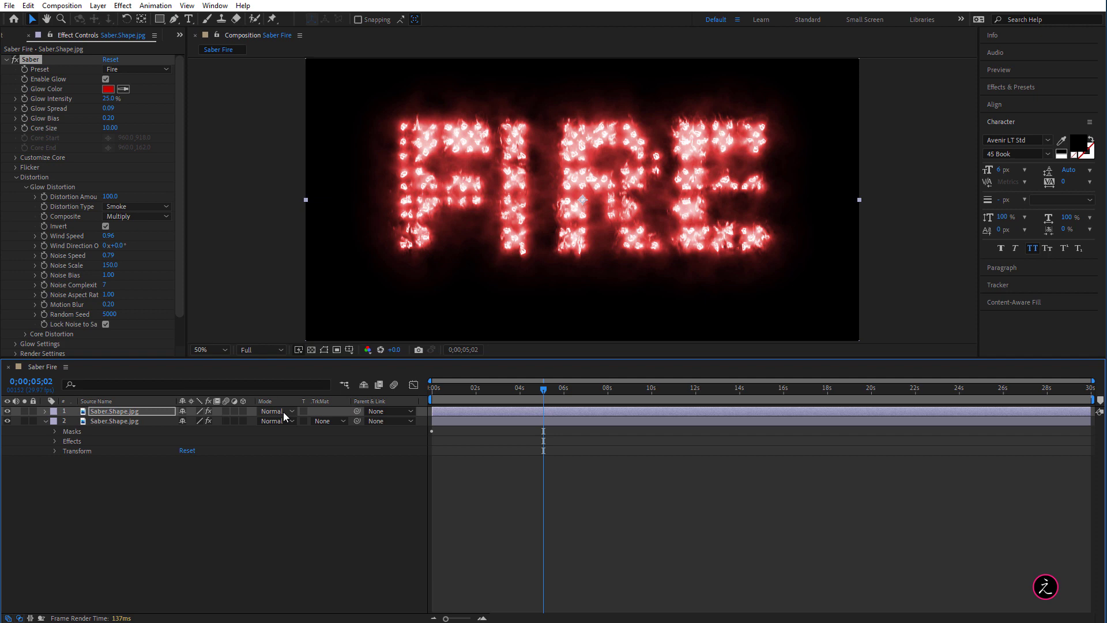
Step: Blend the red duplicate layer with Soft Light and move the time indicator near the start
left_click(276, 411)
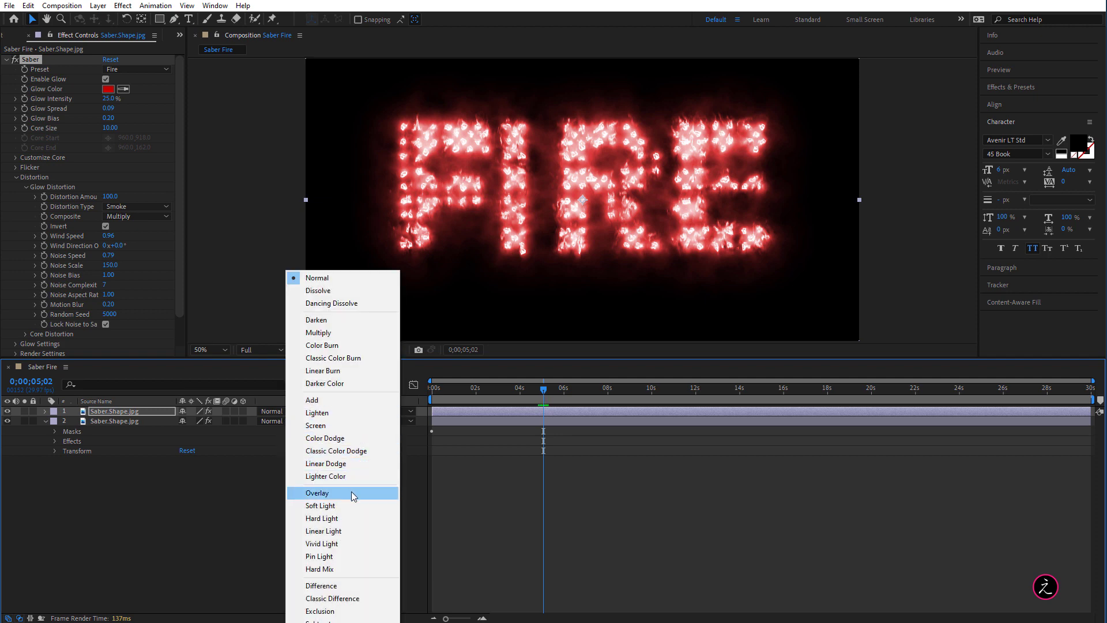
left_click(320, 505)
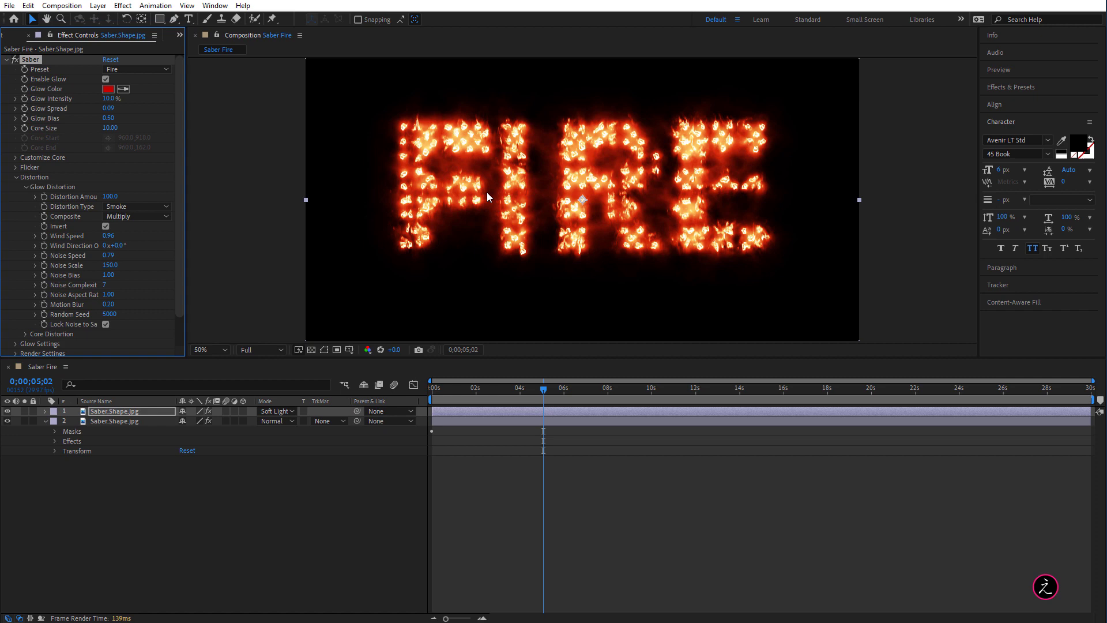
mouse_move(452, 383)
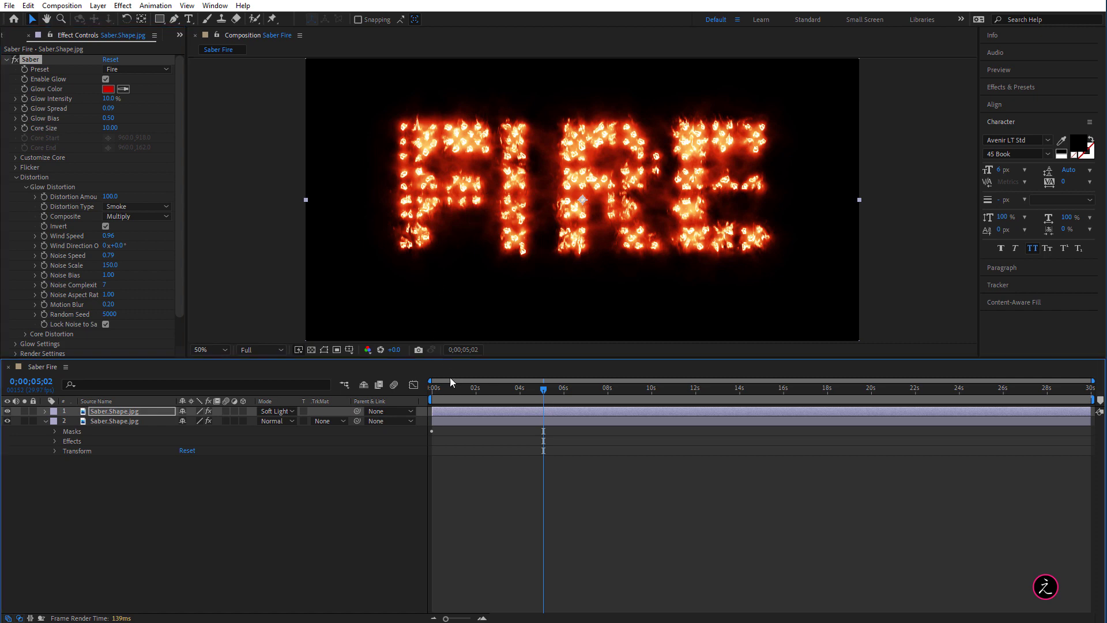
left_click(450, 388)
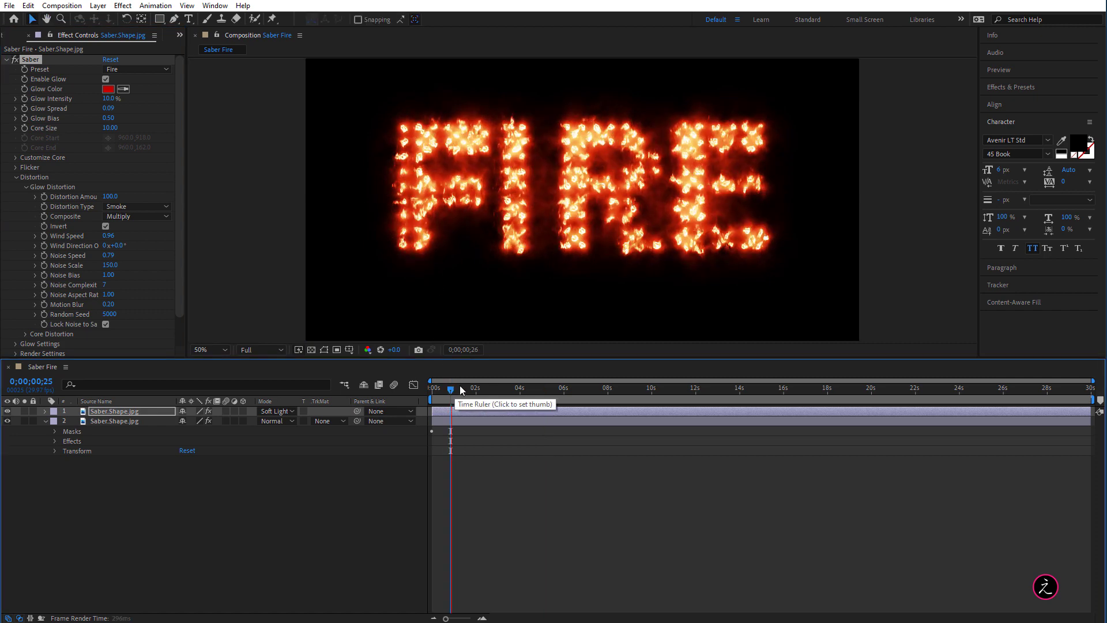